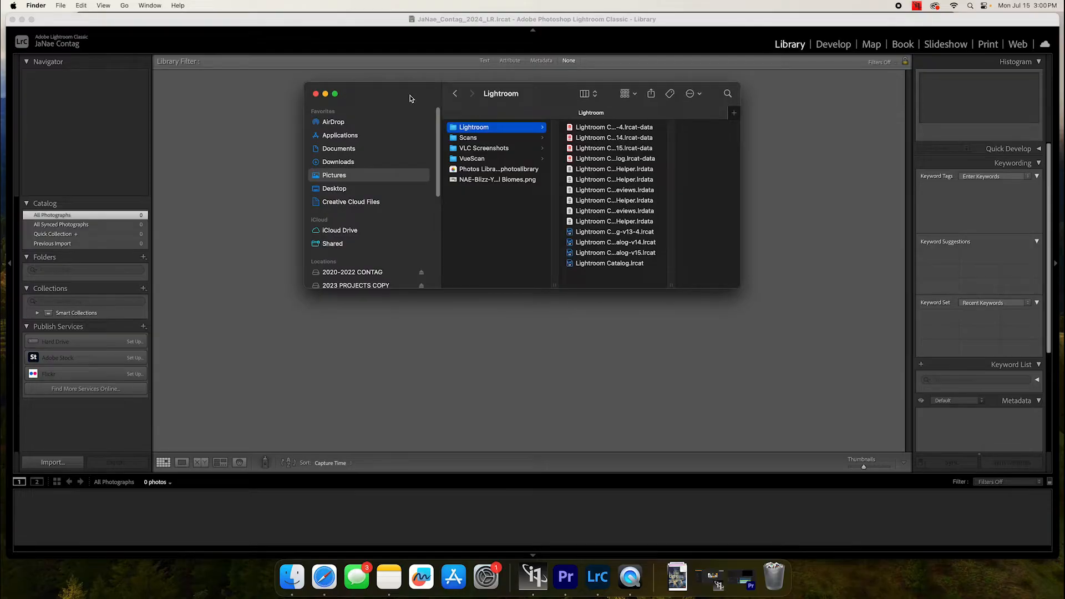
pyautogui.moveTo(384, 103)
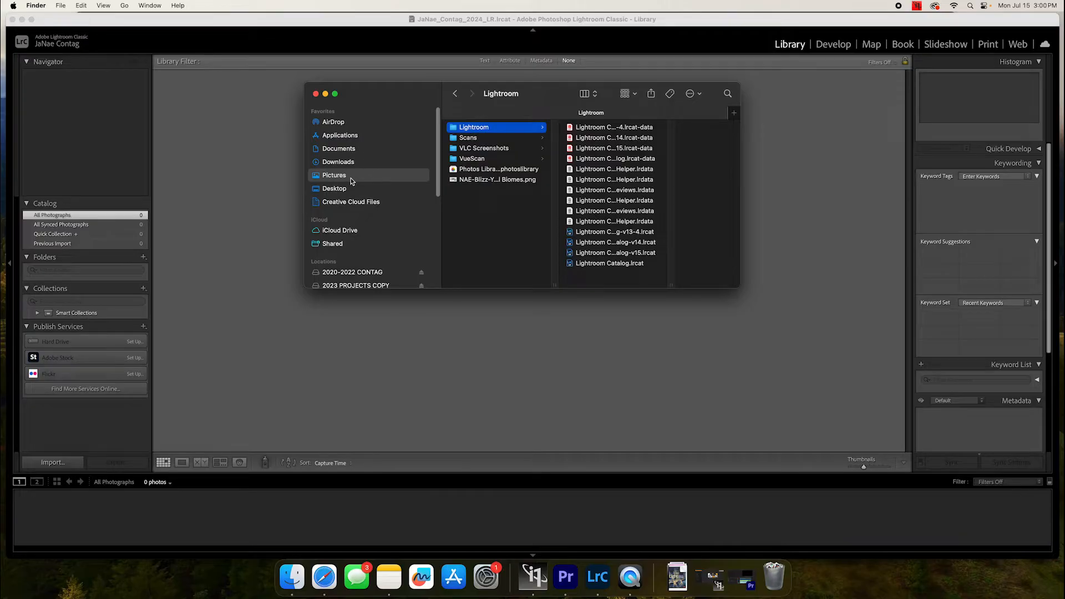
pyautogui.moveTo(347, 180)
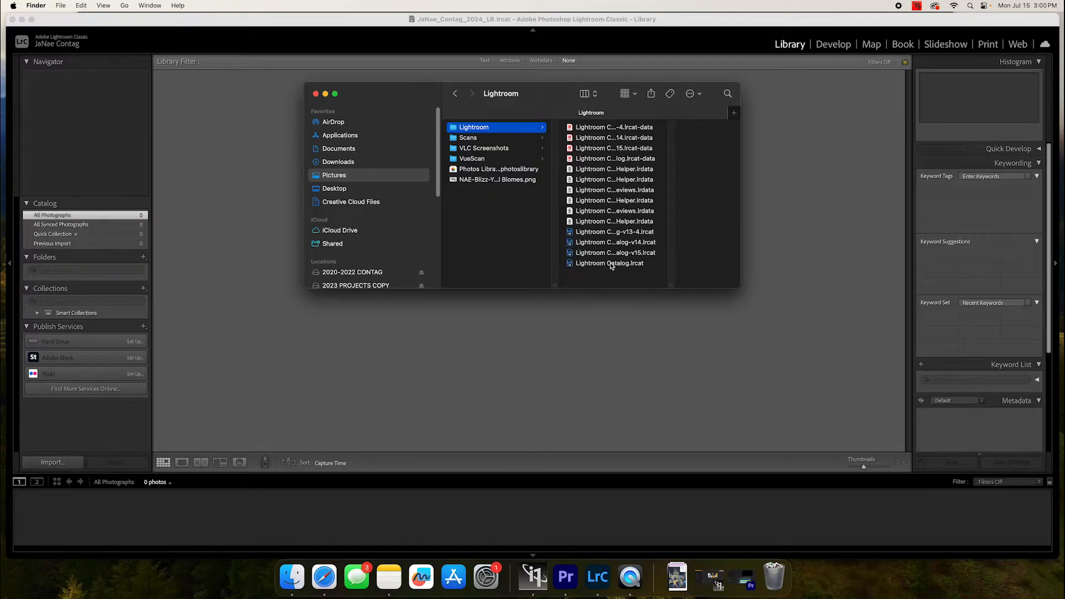
pyautogui.moveTo(414, 175)
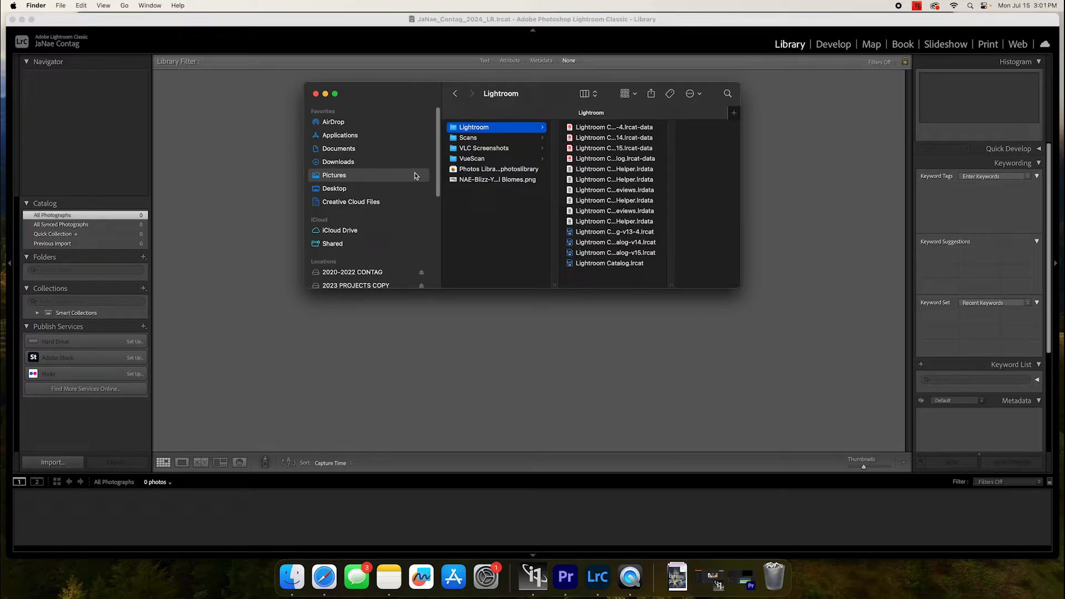
pyautogui.moveTo(468, 293)
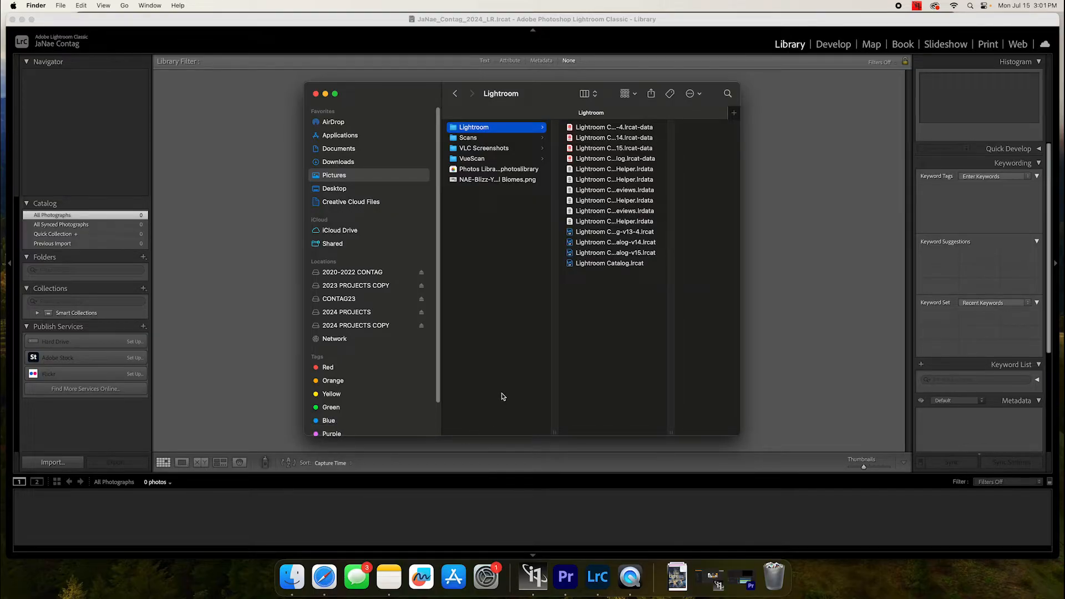
pyautogui.moveTo(603, 265)
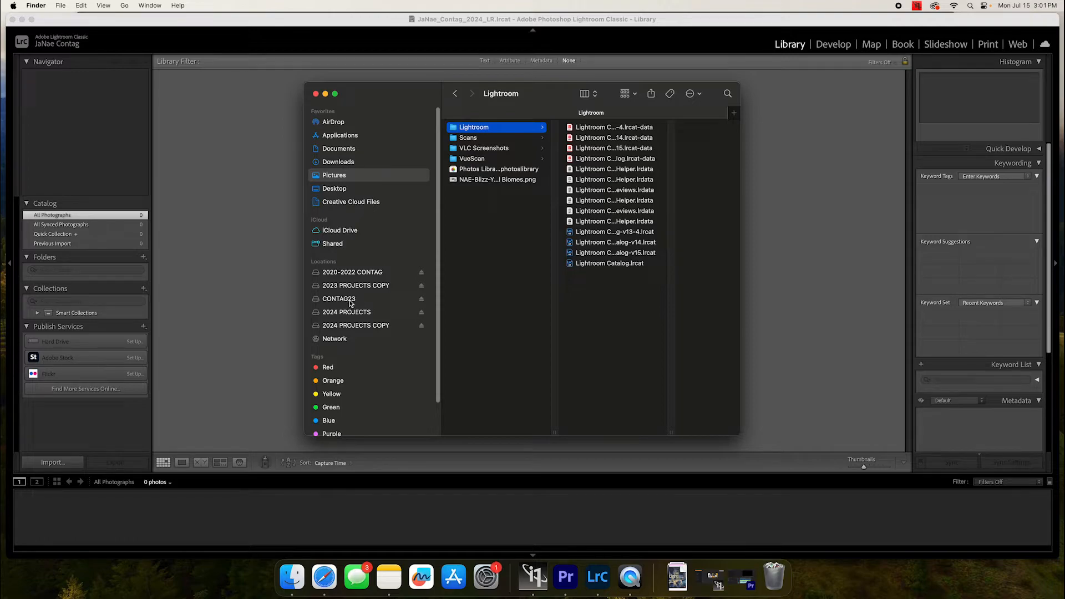
pyautogui.moveTo(364, 285)
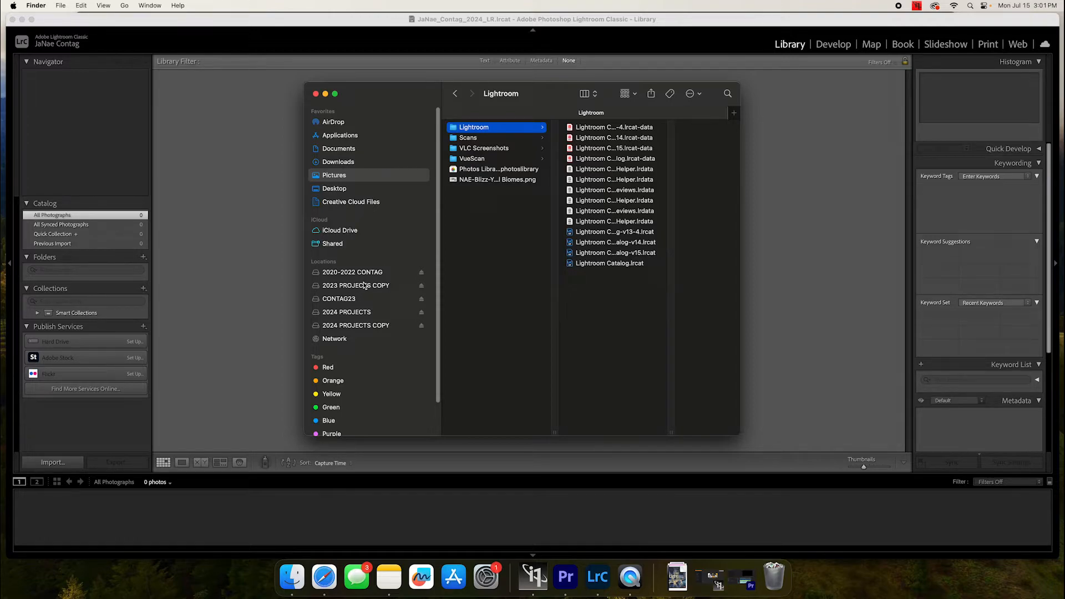
pyautogui.moveTo(349, 316)
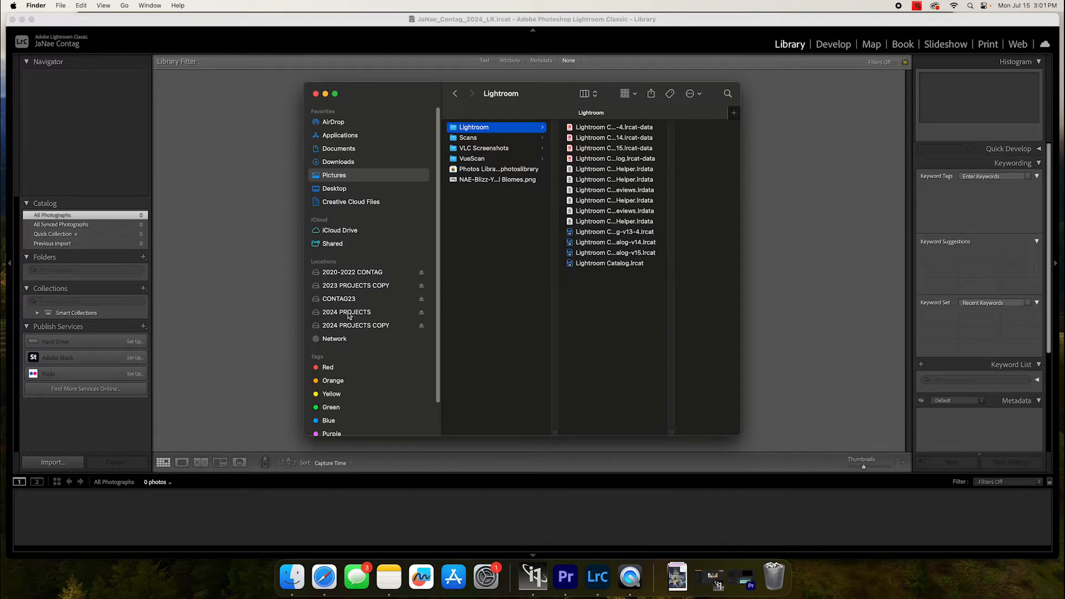
# Browse into 2024 PROJECTS > PHOTO > 2024 to list this year's dated shoot folders.
pyautogui.click(346, 312)
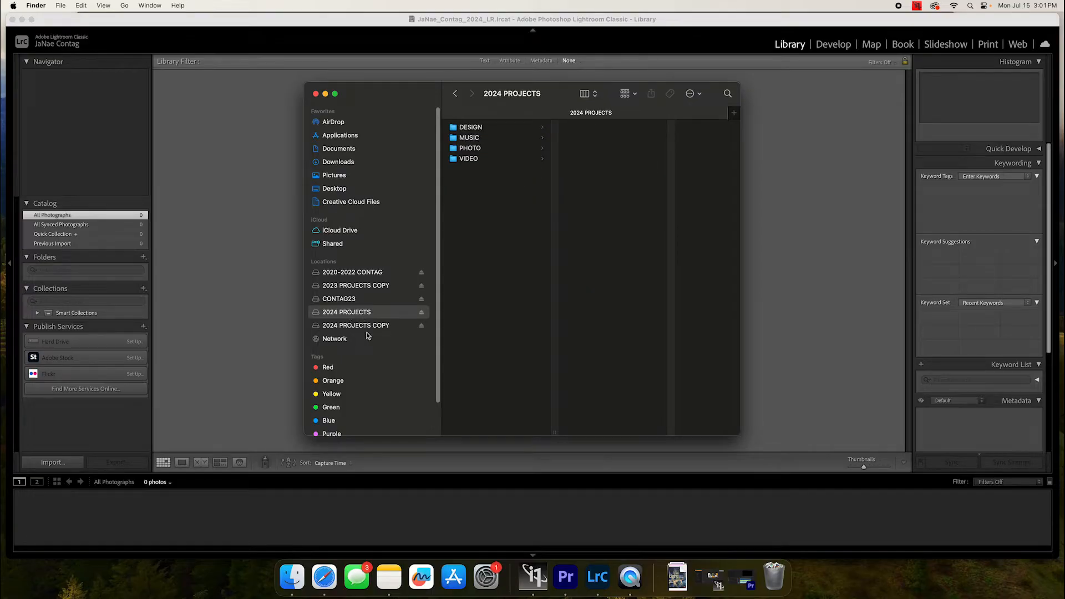
pyautogui.moveTo(378, 338)
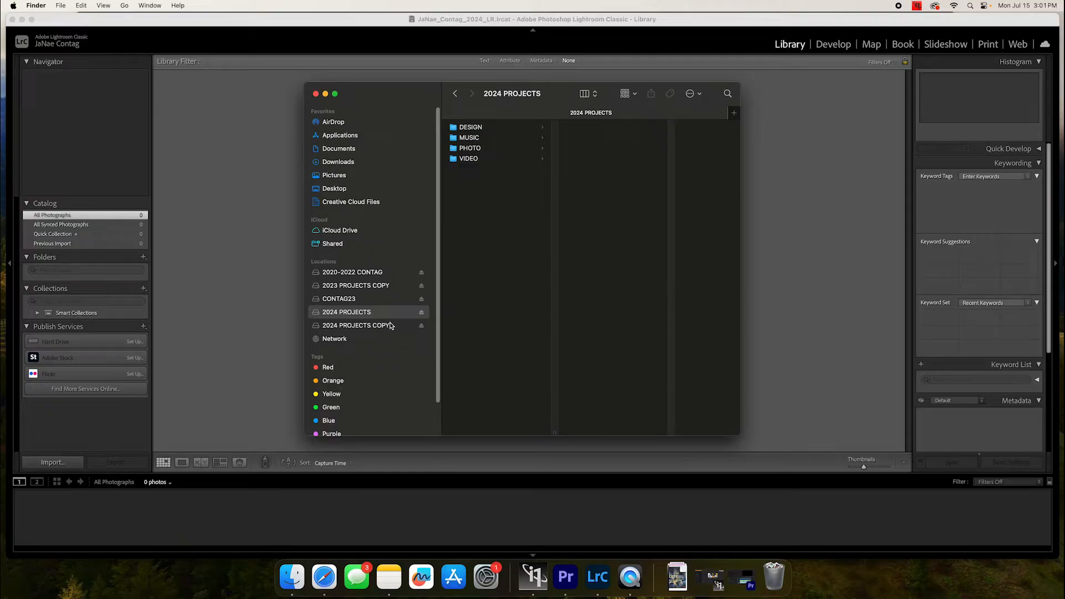
pyautogui.moveTo(472, 157)
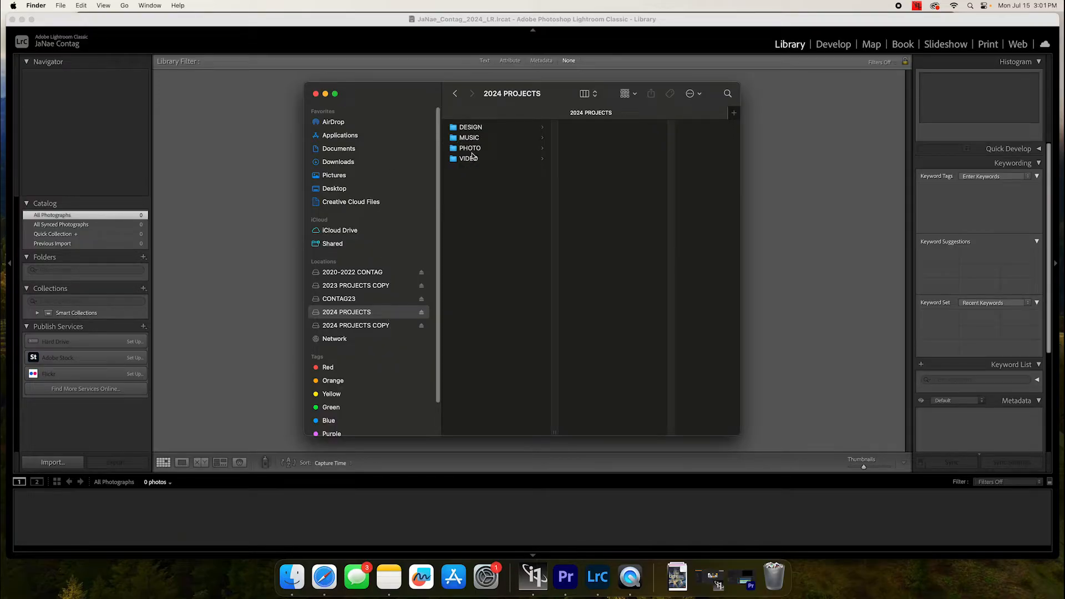
pyautogui.moveTo(467, 158)
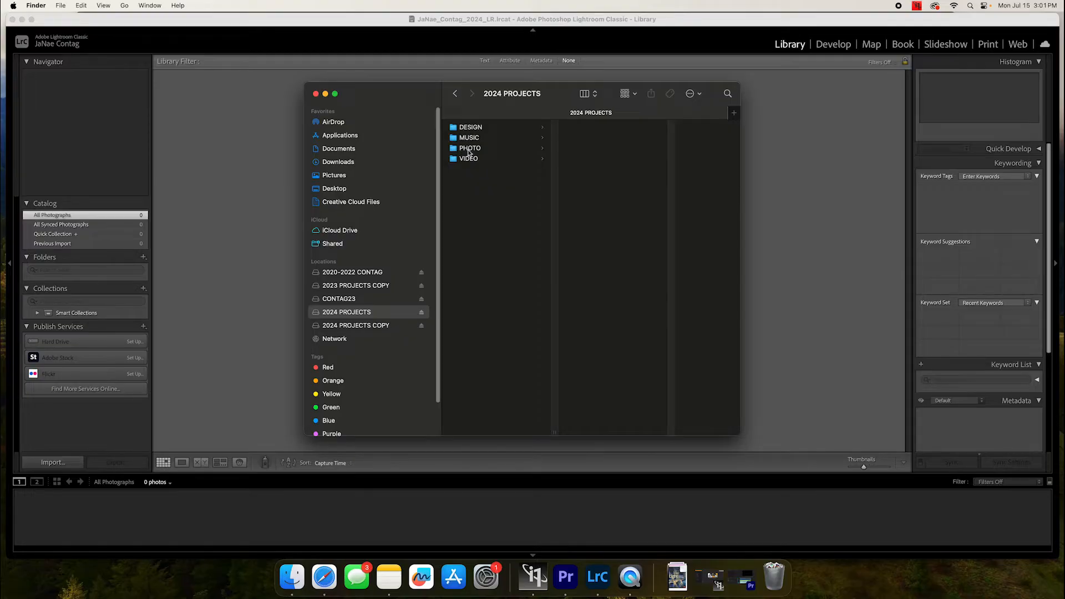
pyautogui.moveTo(468, 150)
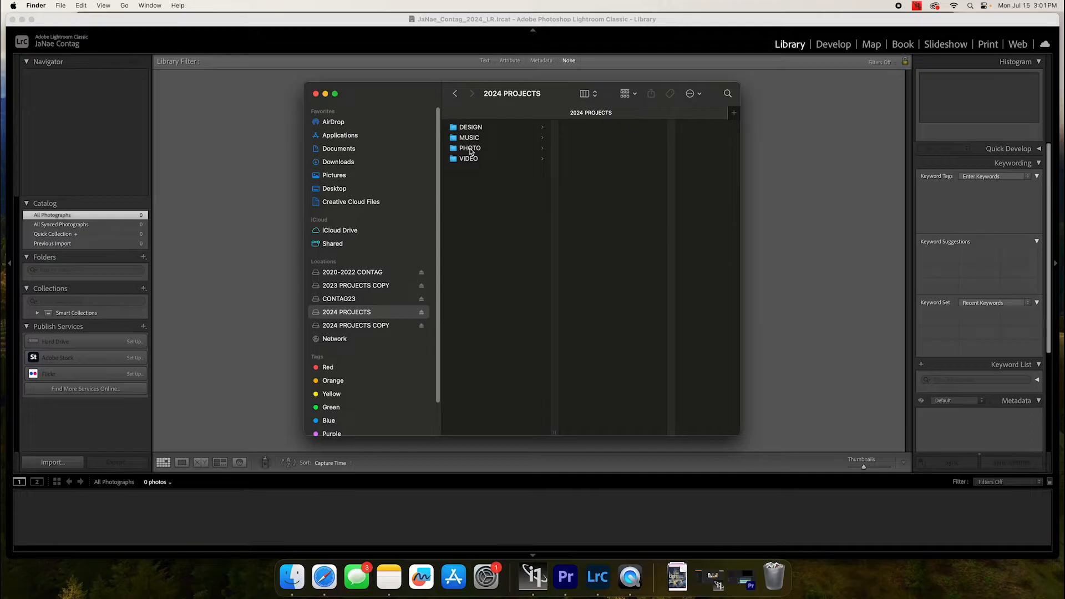
pyautogui.click(469, 147)
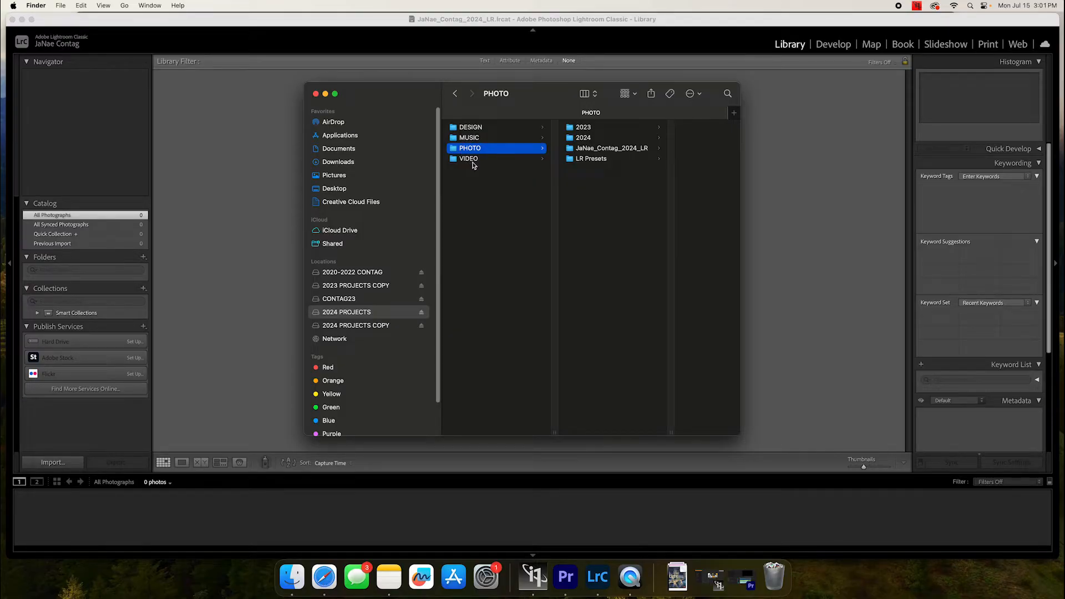
pyautogui.moveTo(511, 151)
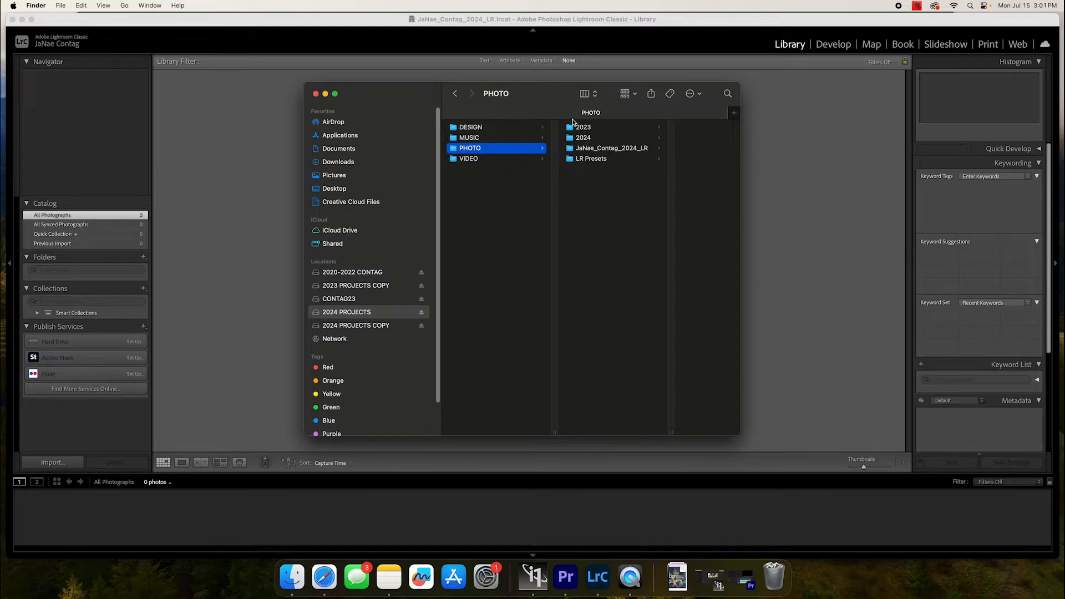
pyautogui.moveTo(585, 143)
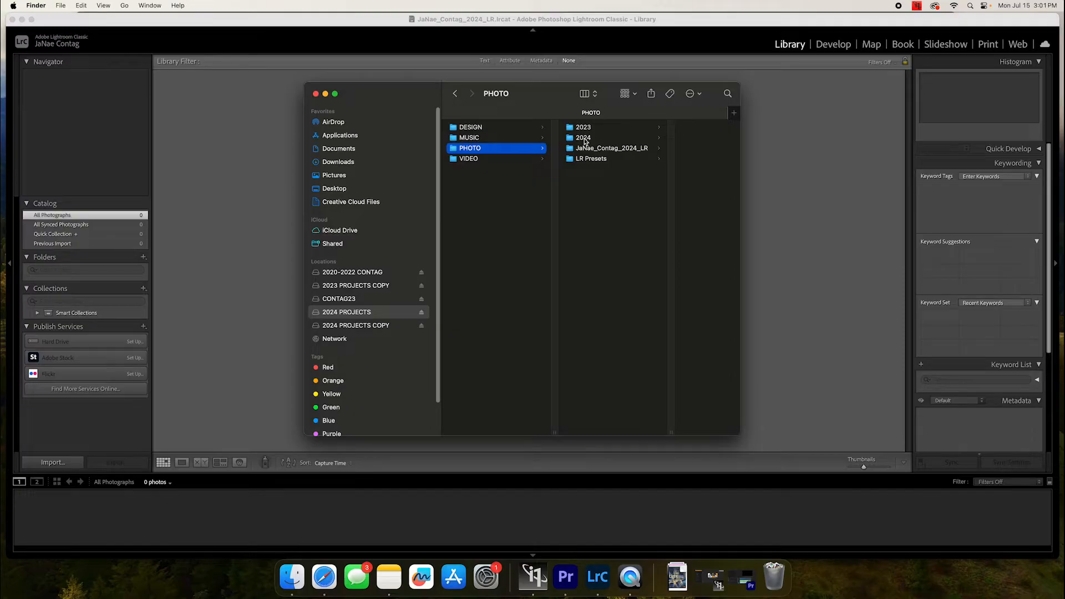
pyautogui.click(582, 137)
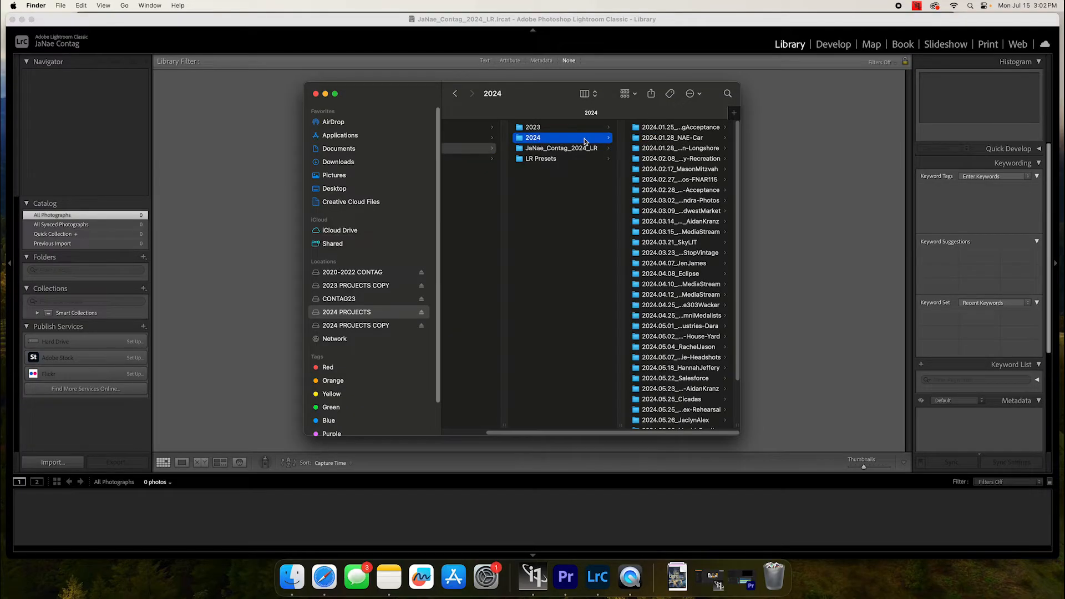
pyautogui.moveTo(742, 231)
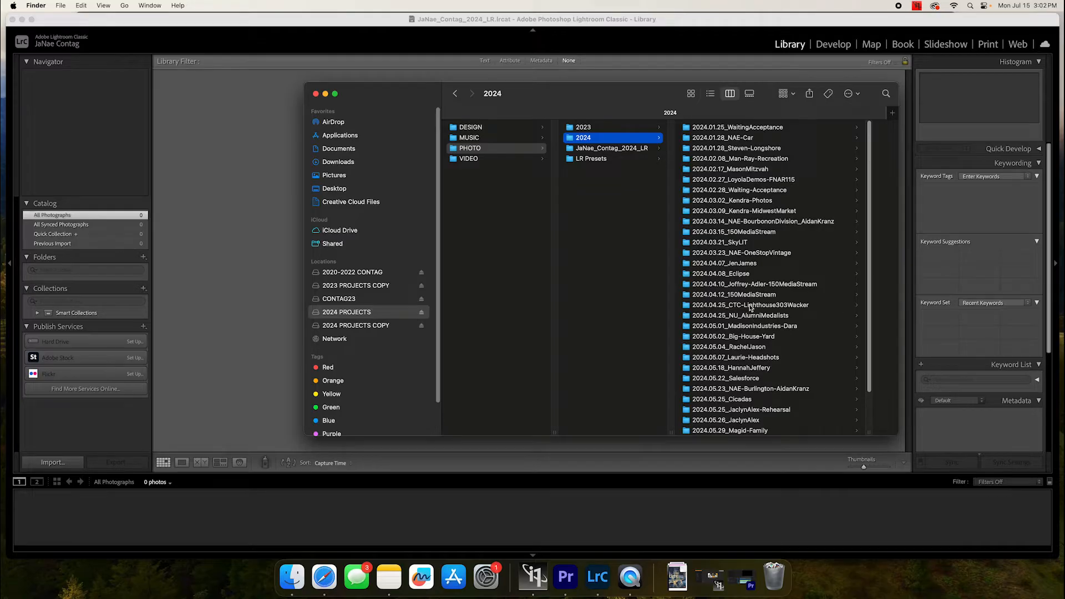
pyautogui.moveTo(764, 382)
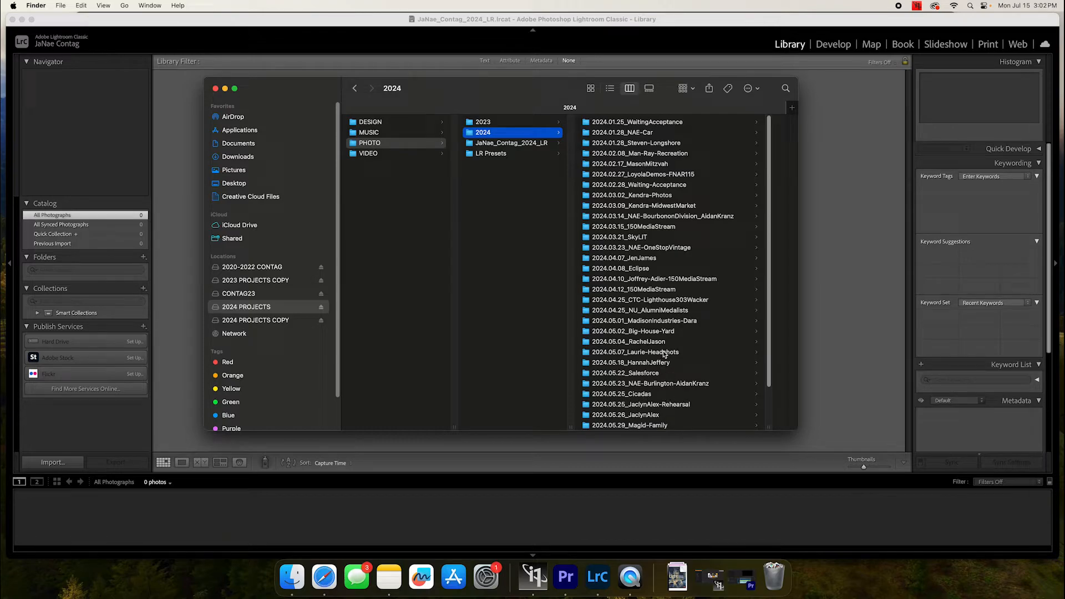
# Look inside the headshots shoot's 1_Images, then list the JaNae_Contag_2024_LR catalog files.
pyautogui.click(634, 352)
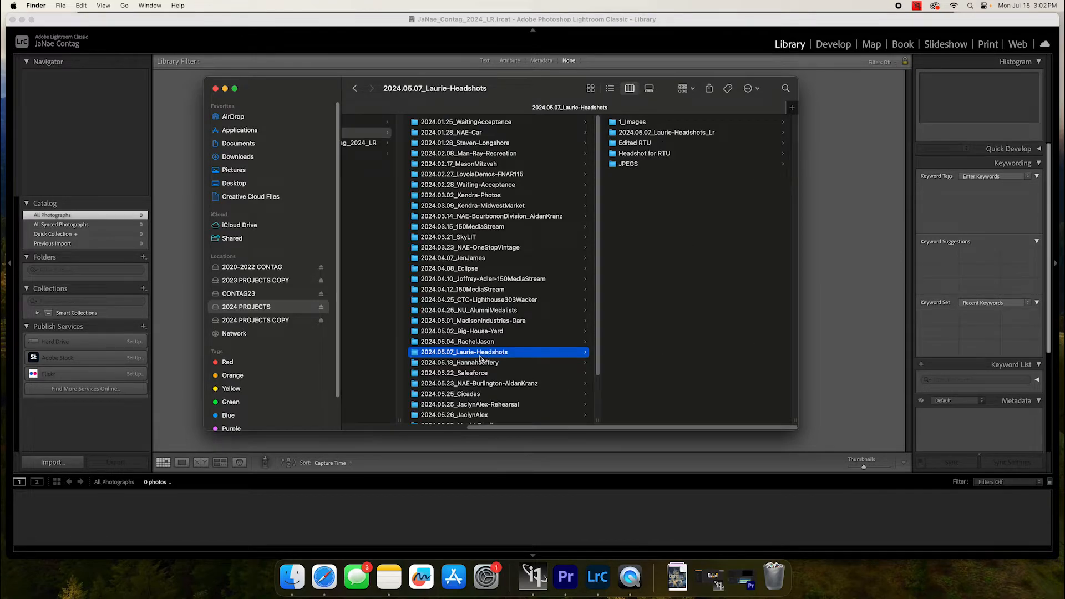
pyautogui.moveTo(648, 124)
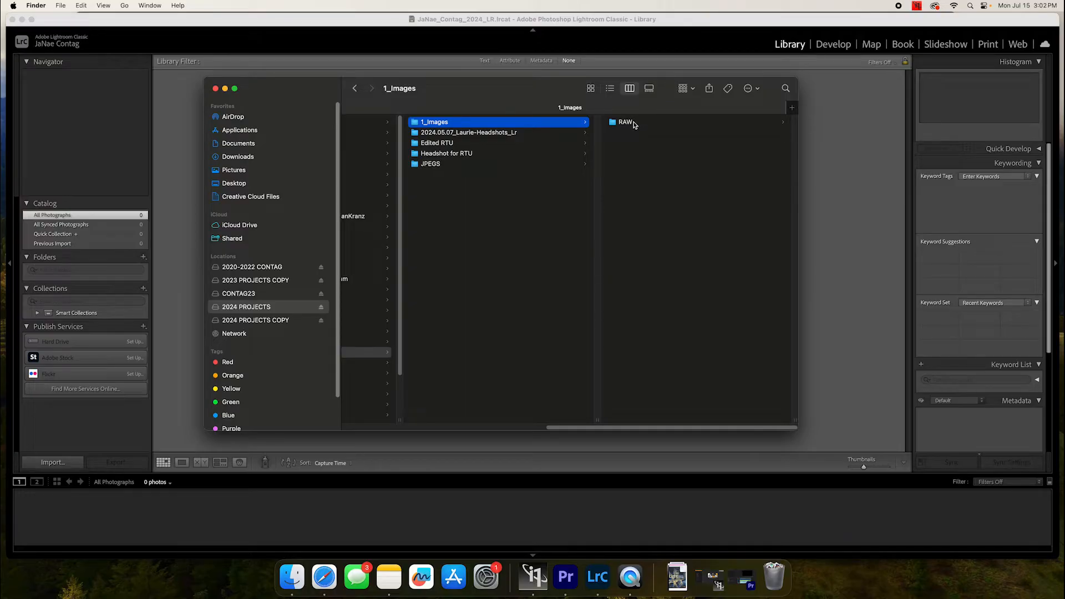
pyautogui.click(626, 122)
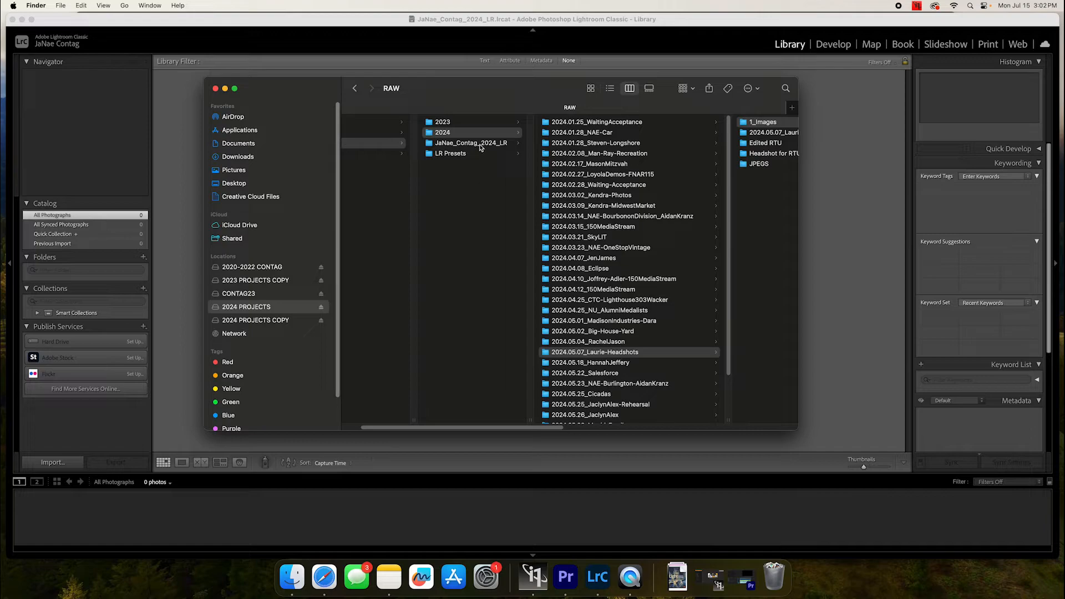
pyautogui.moveTo(480, 147)
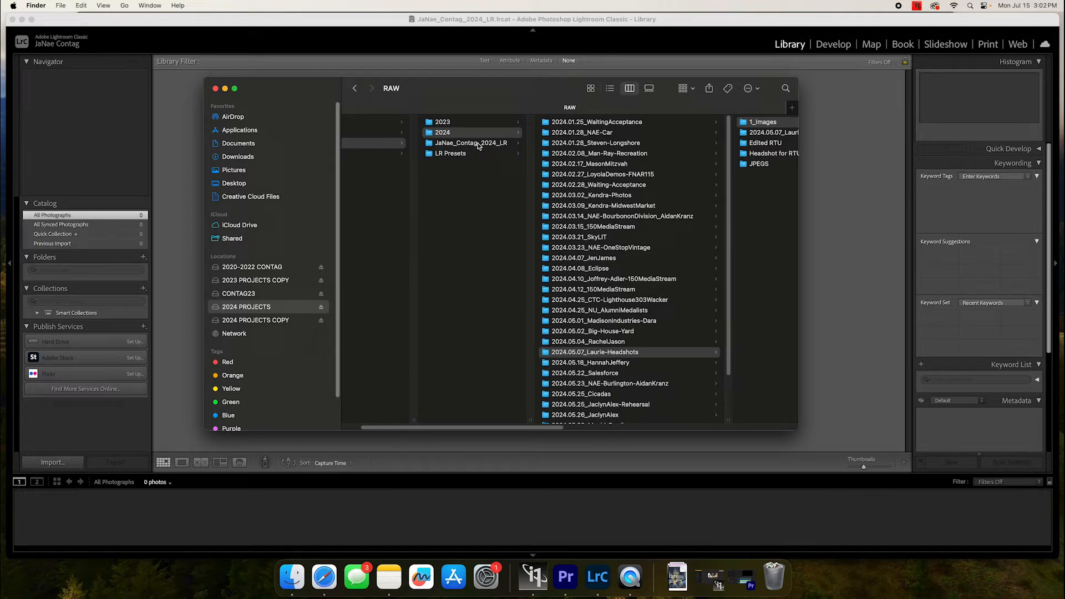
pyautogui.click(470, 143)
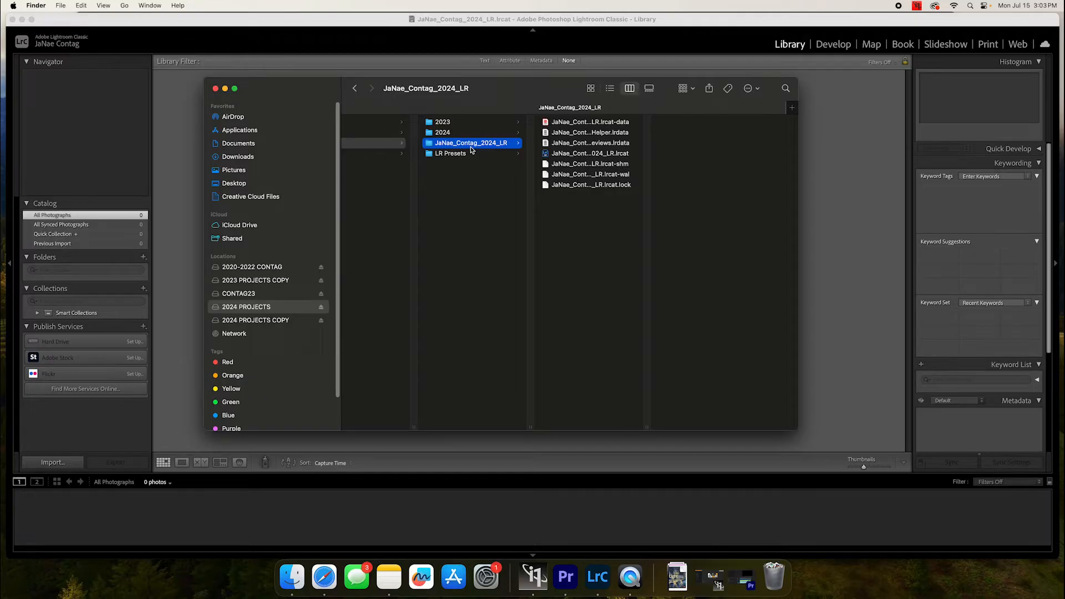
pyautogui.moveTo(496, 145)
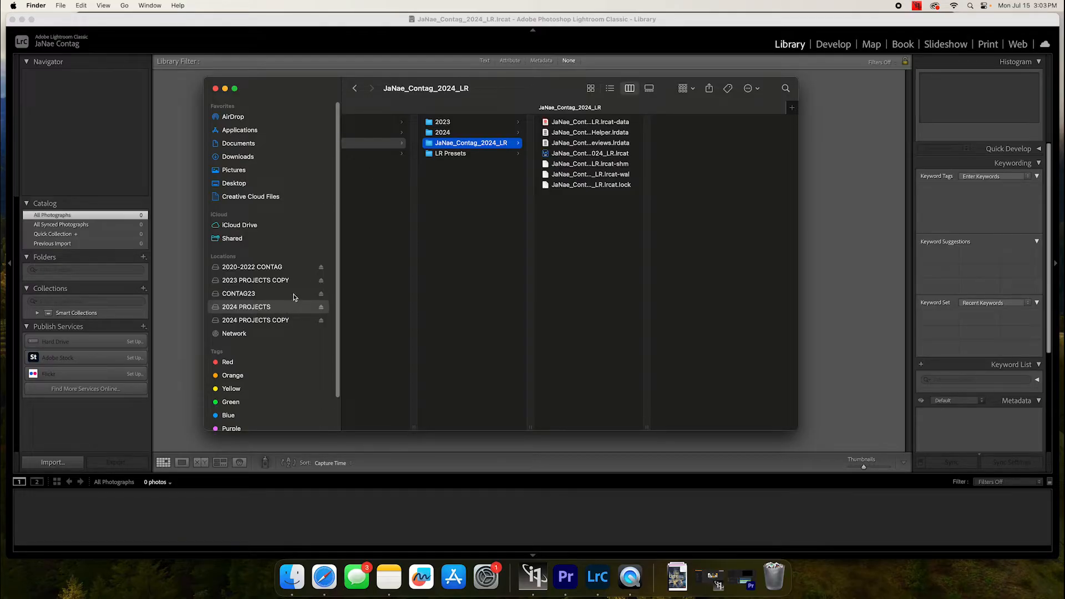
pyautogui.moveTo(505, 271)
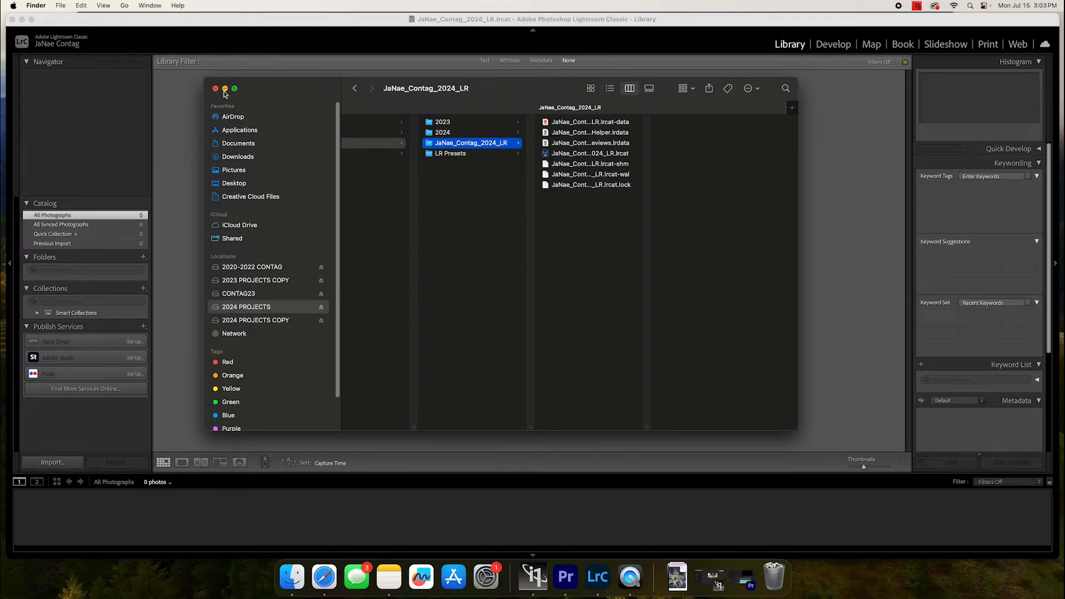
# Minimize Finder and bring the empty Lightroom library to full screen.
pyautogui.click(215, 89)
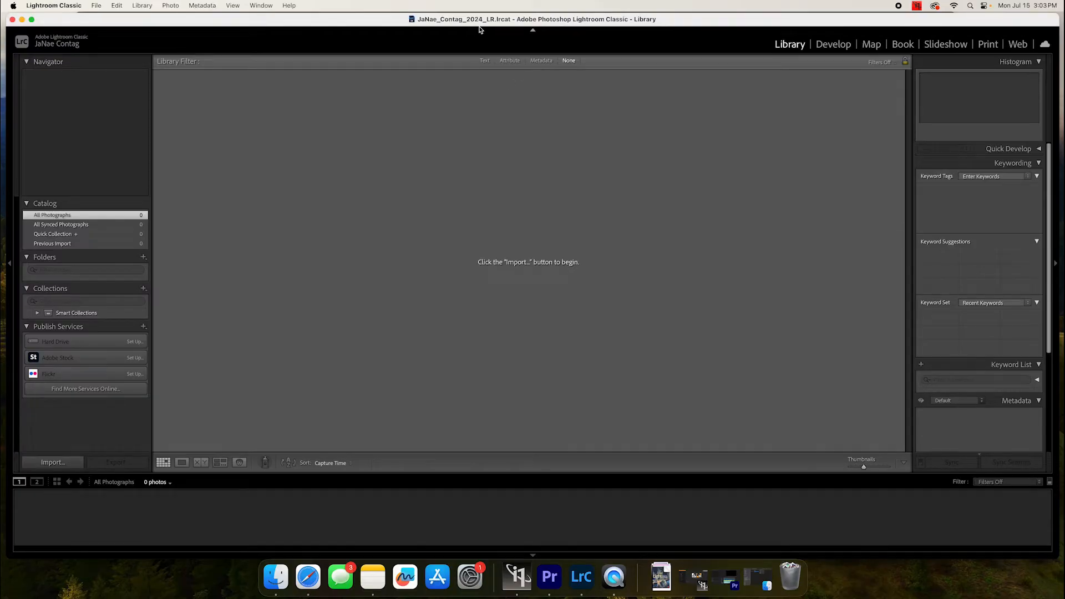
pyautogui.moveTo(270, 53)
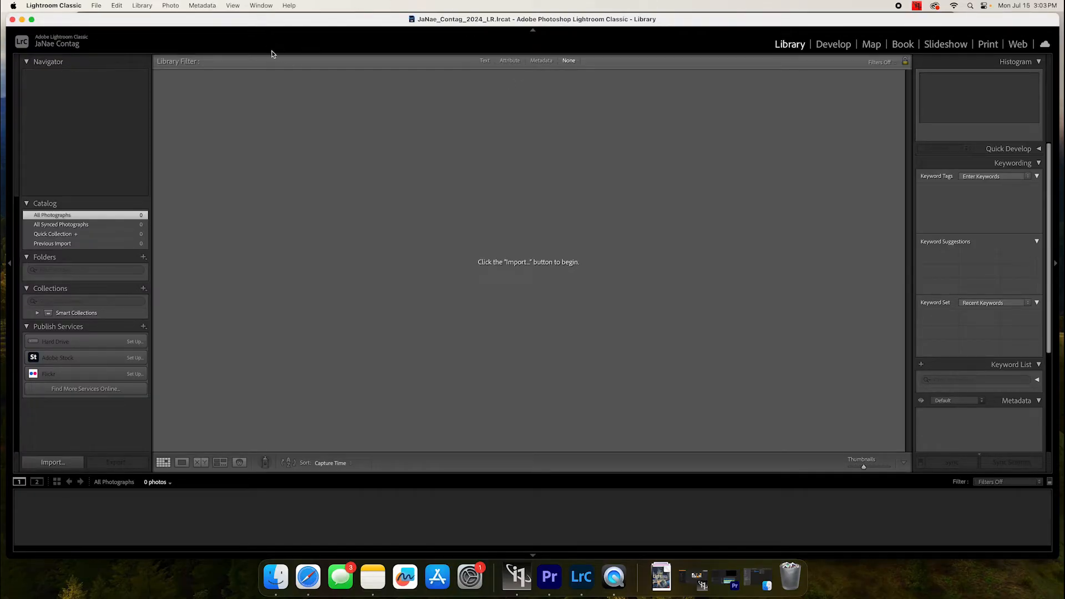
pyautogui.click(31, 19)
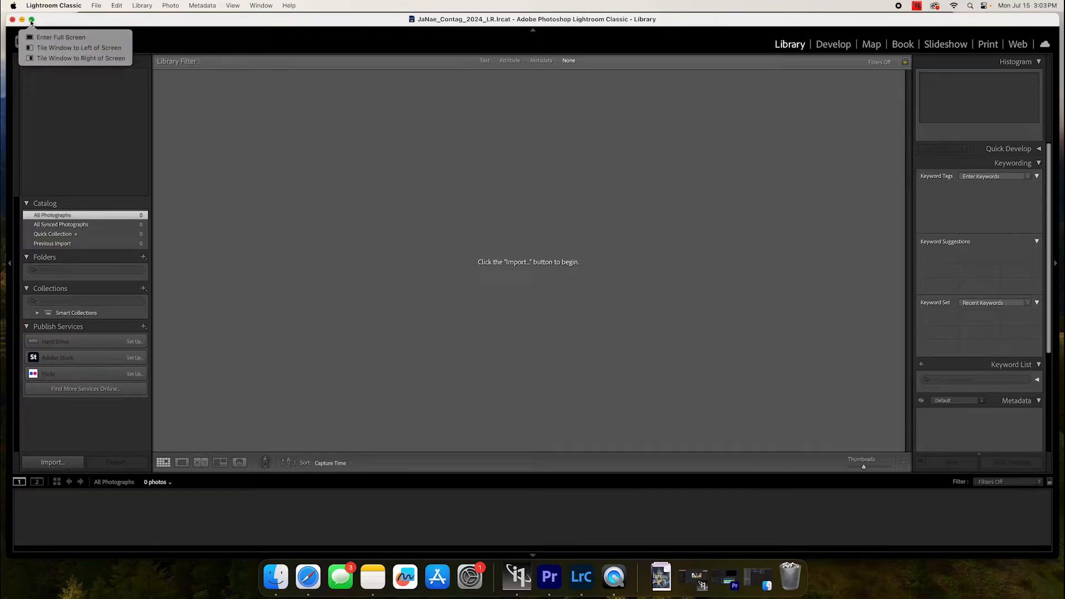
pyautogui.click(60, 36)
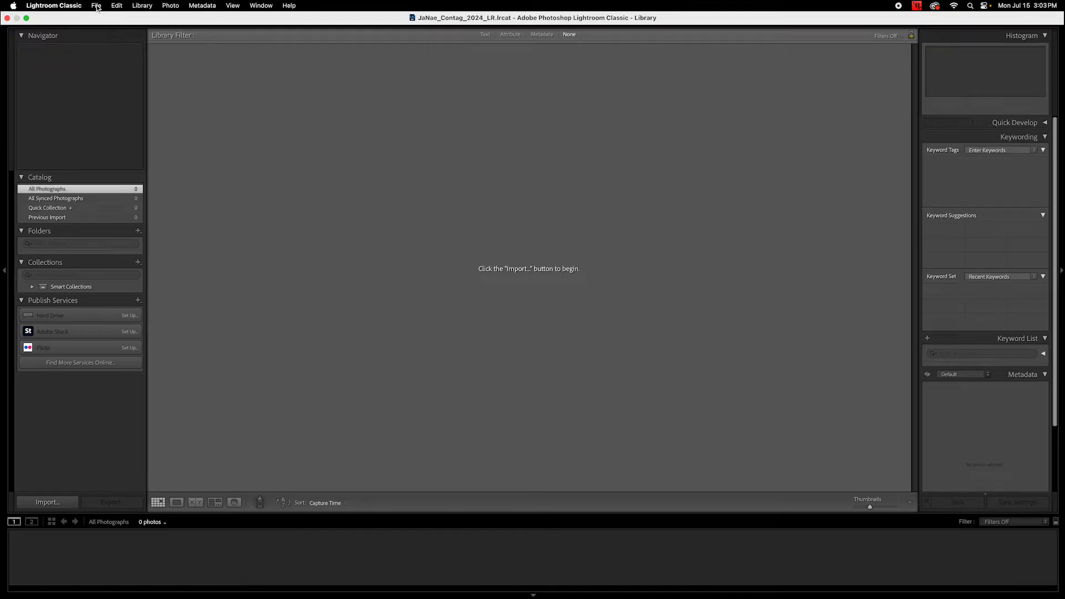
# Start a new catalog with 2024 PROJECTS > PHOTO as its save location.
pyautogui.click(95, 5)
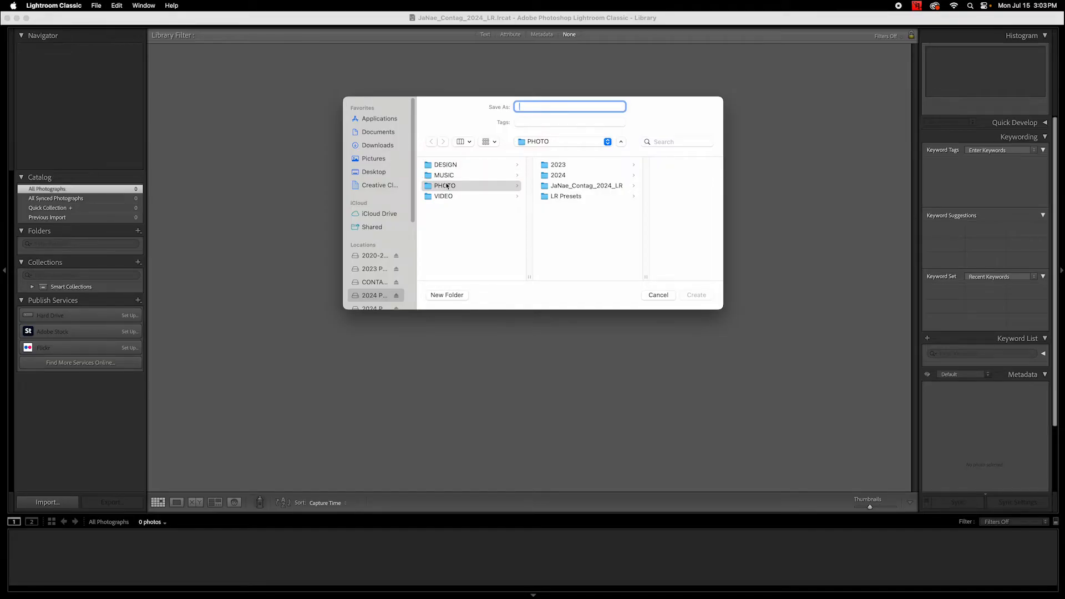
pyautogui.scroll(-3)
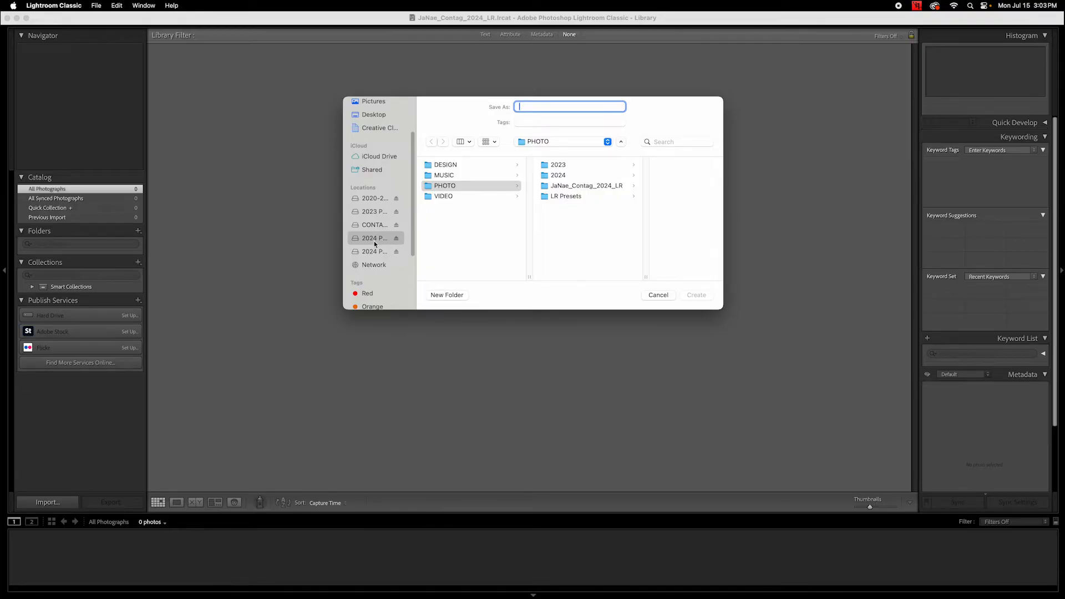
pyautogui.click(377, 238)
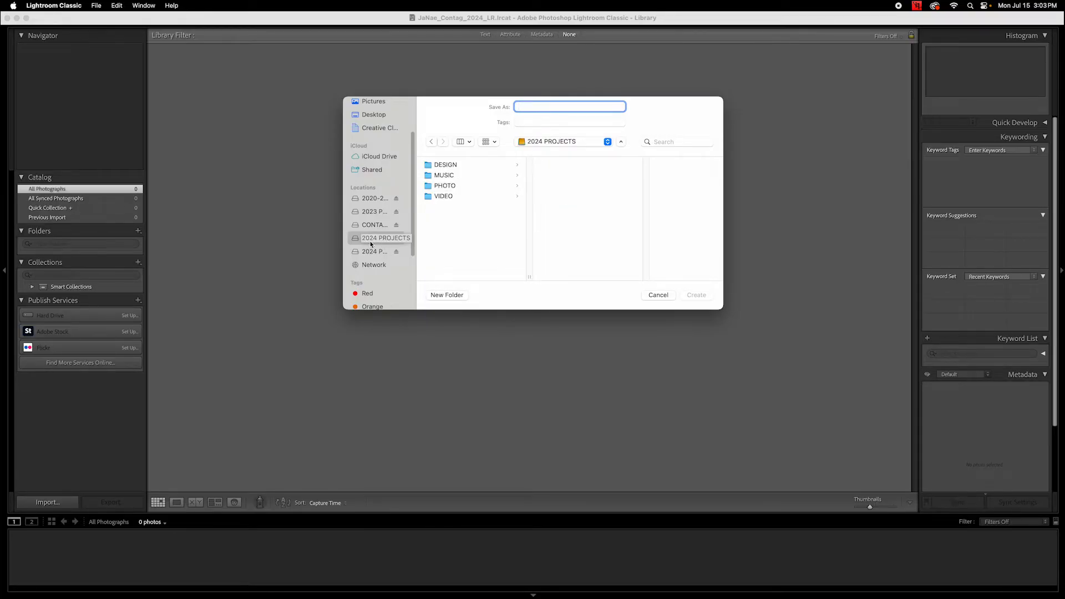
pyautogui.click(375, 251)
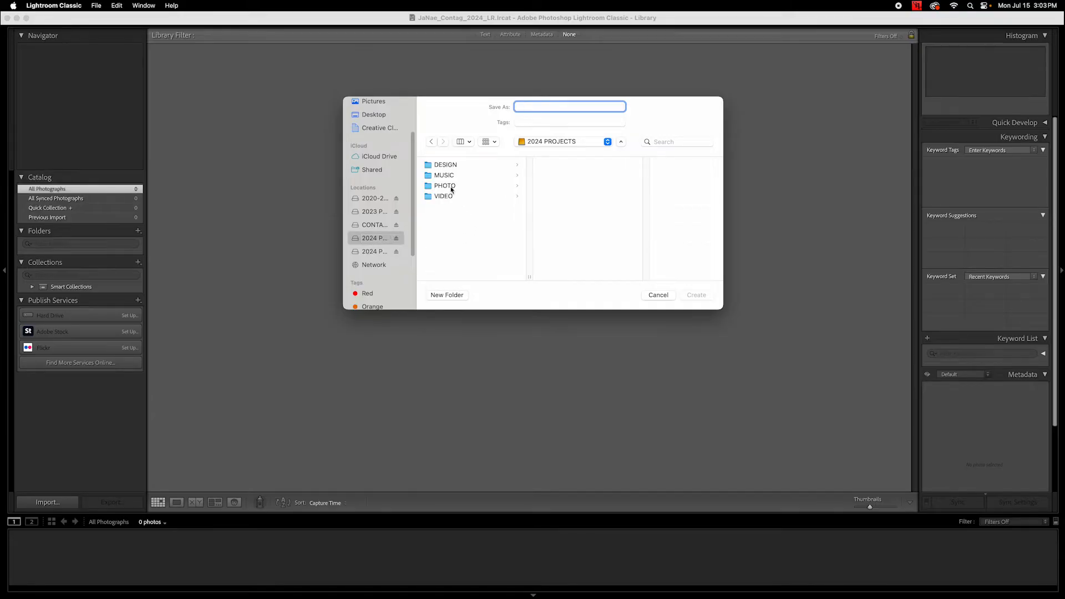
pyautogui.click(445, 185)
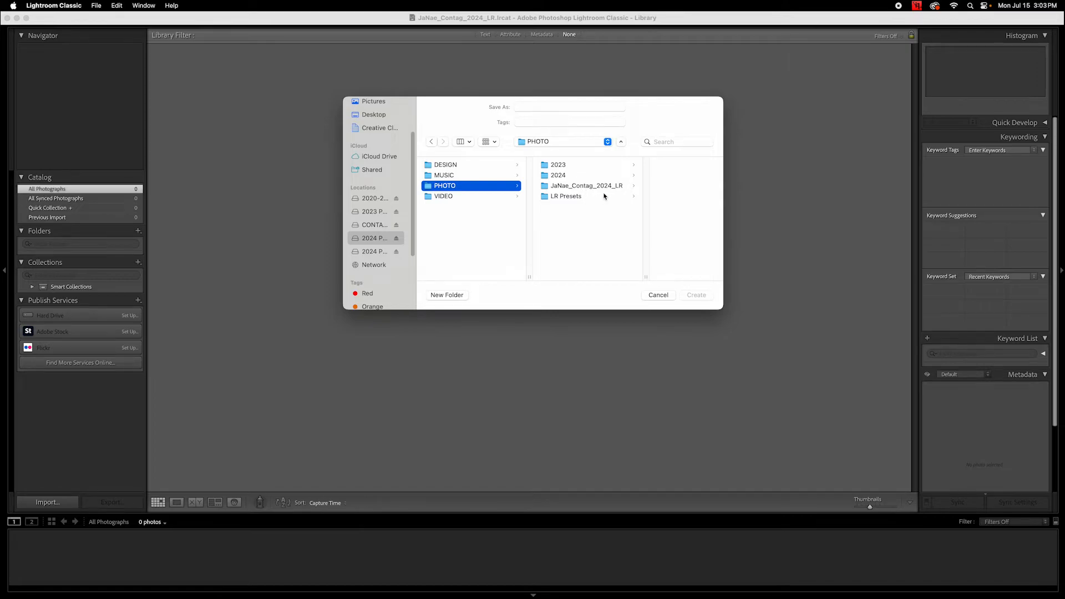
# Name the catalog JaNae_Contag_2024_LR-V2 and create it.
pyautogui.click(569, 107)
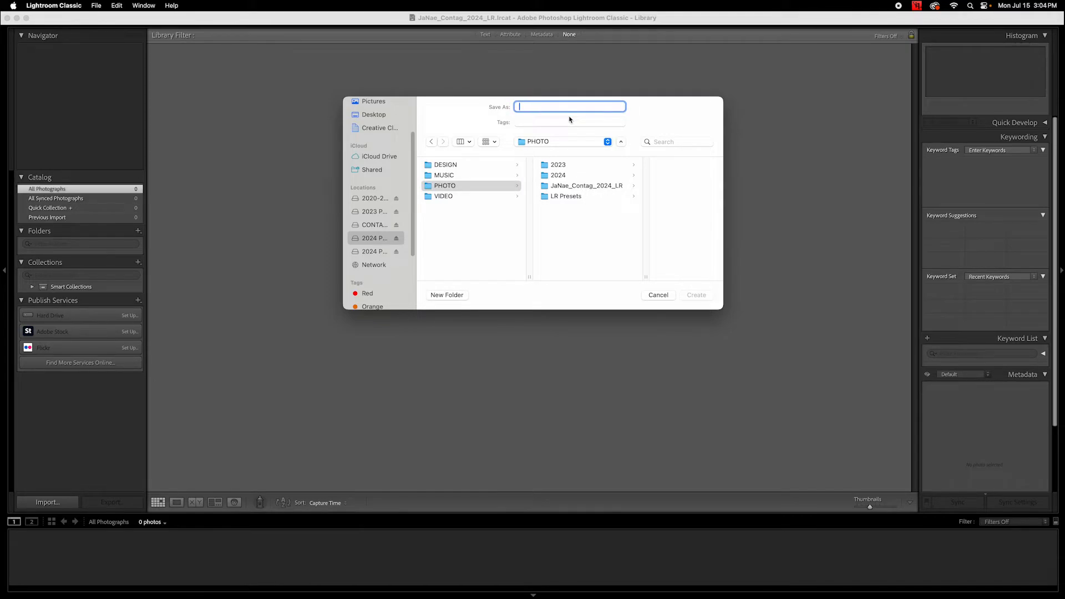
pyautogui.write('JaNae_Contag_2024')
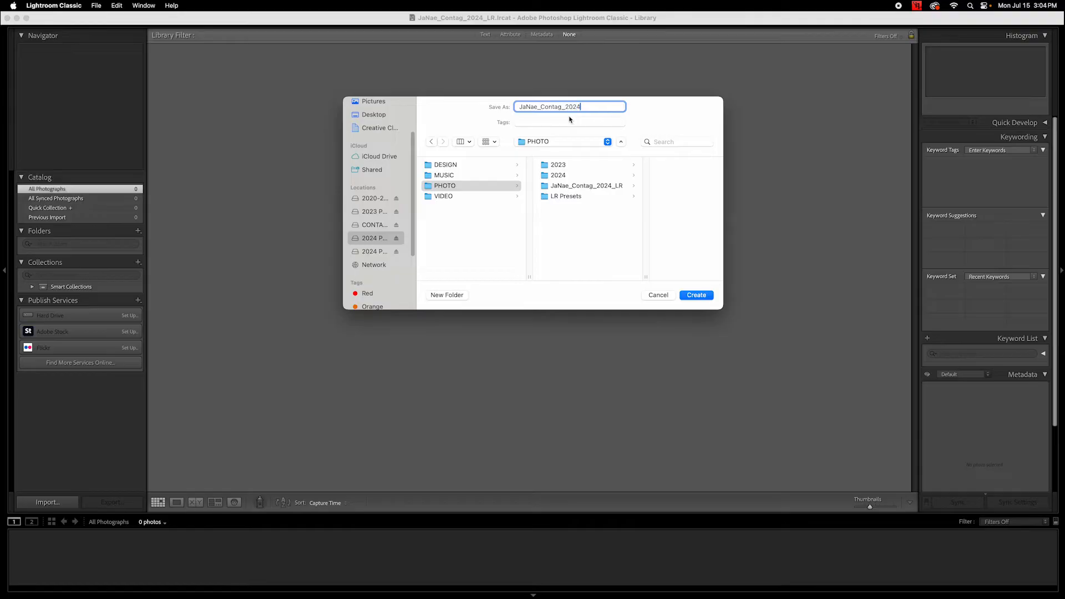
pyautogui.write('_L')
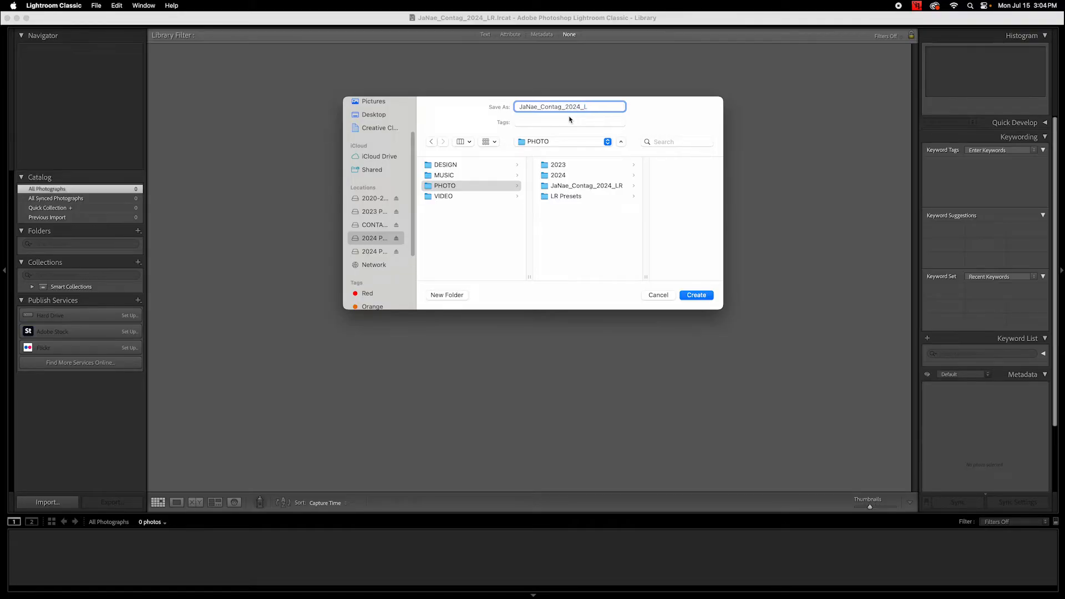
pyautogui.write('R-V')
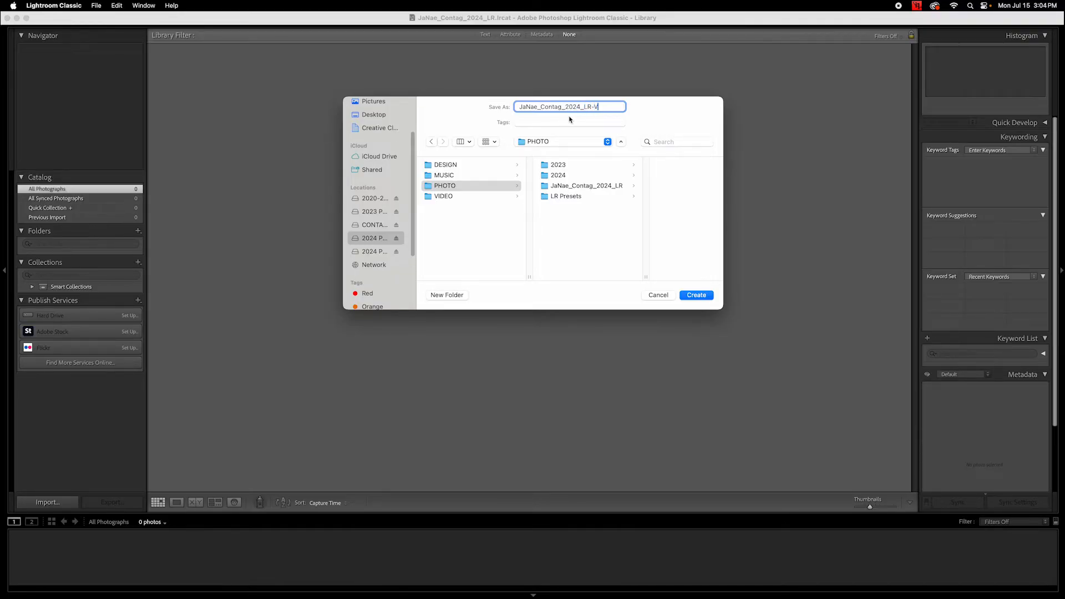
pyautogui.write('2')
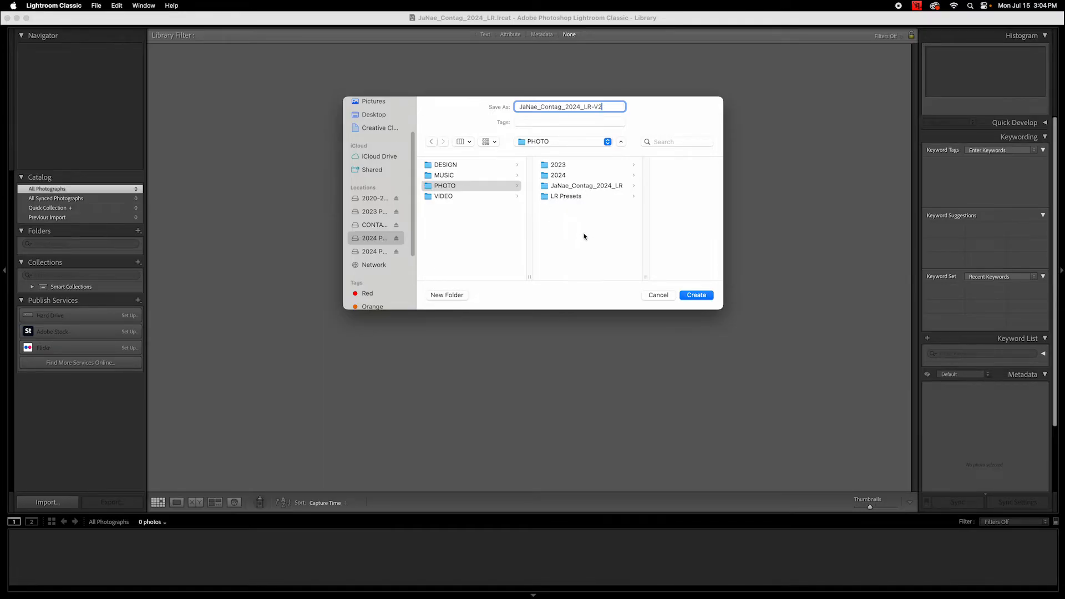
pyautogui.click(696, 295)
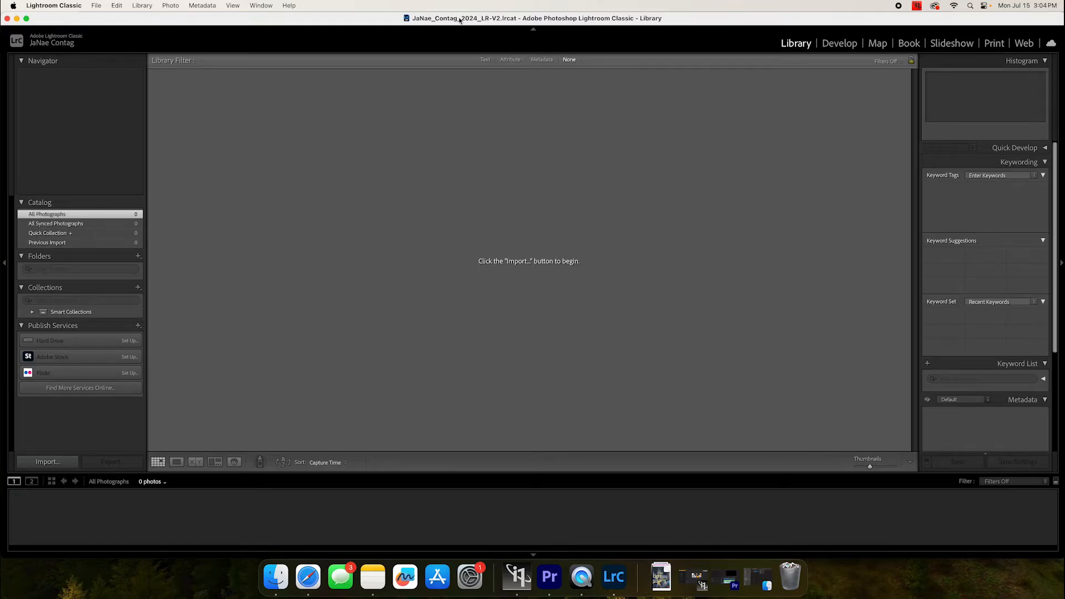
pyautogui.moveTo(129, 256)
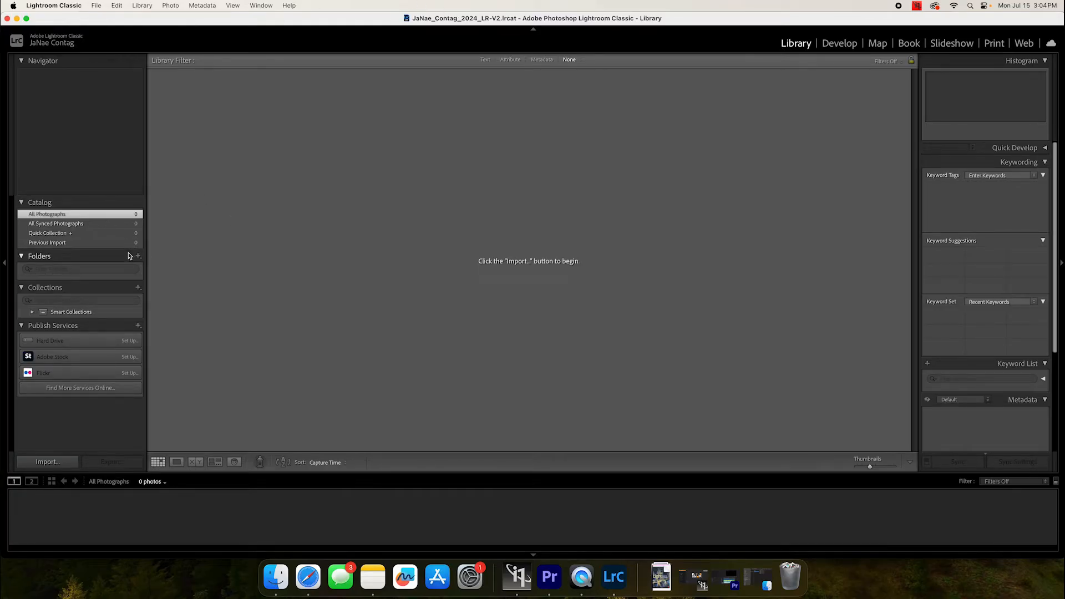
pyautogui.moveTo(225, 273)
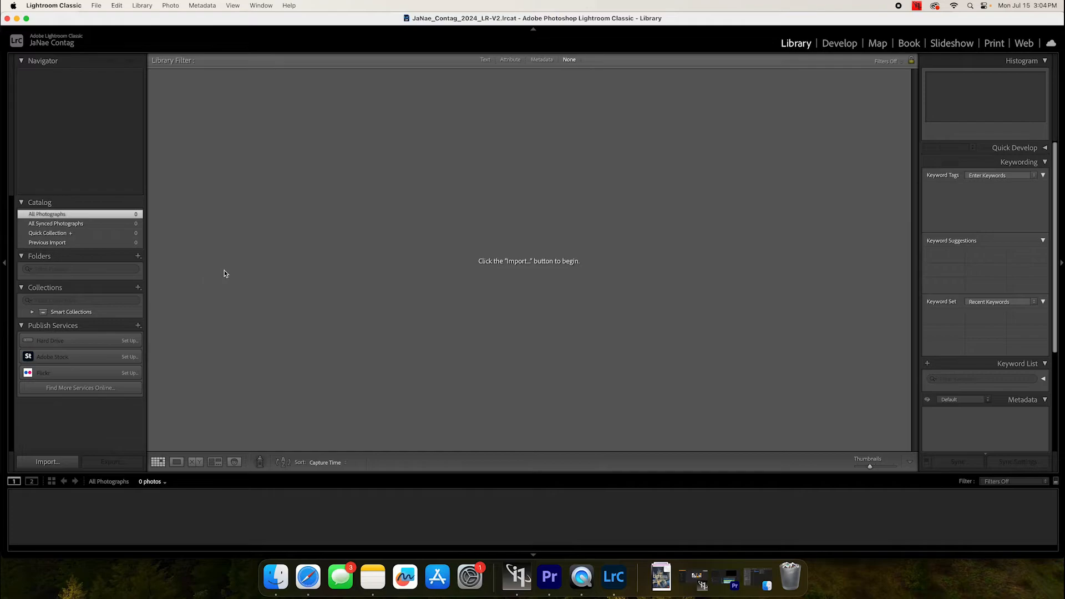
pyautogui.moveTo(502, 285)
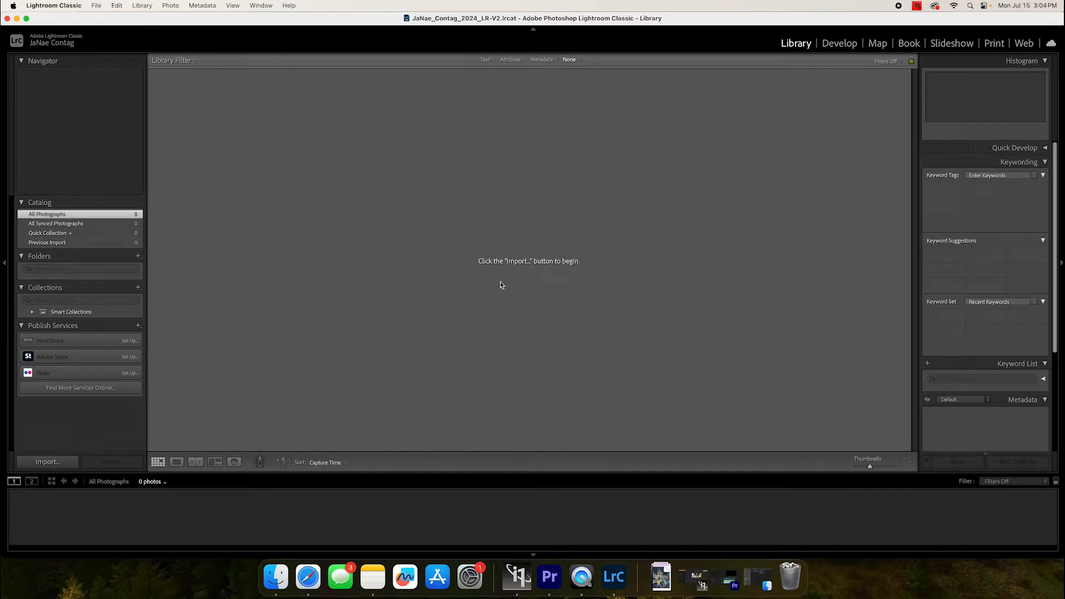
pyautogui.moveTo(340, 12)
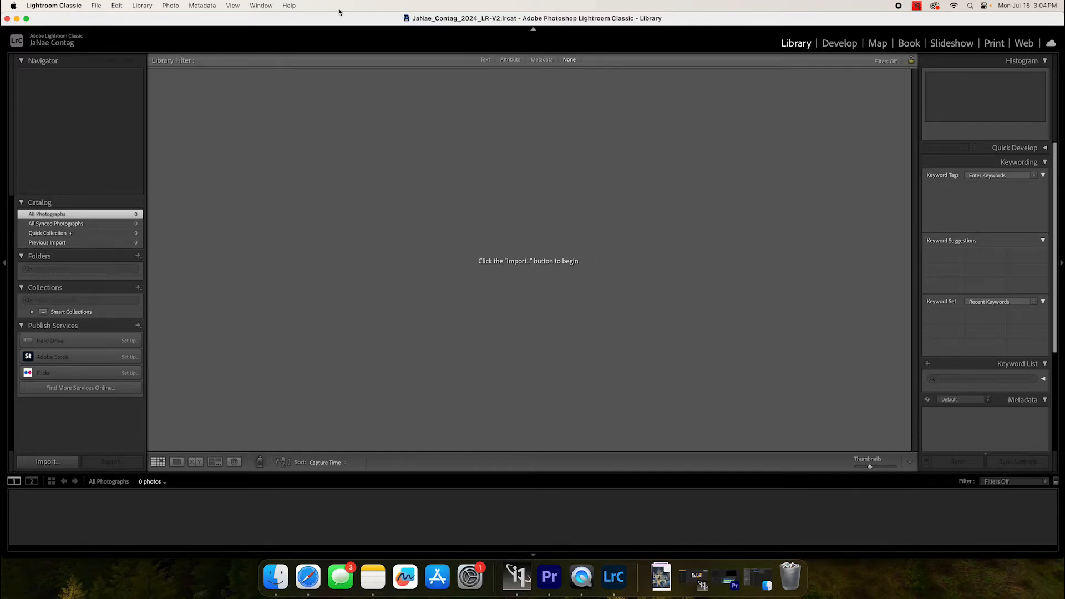
pyautogui.click(96, 5)
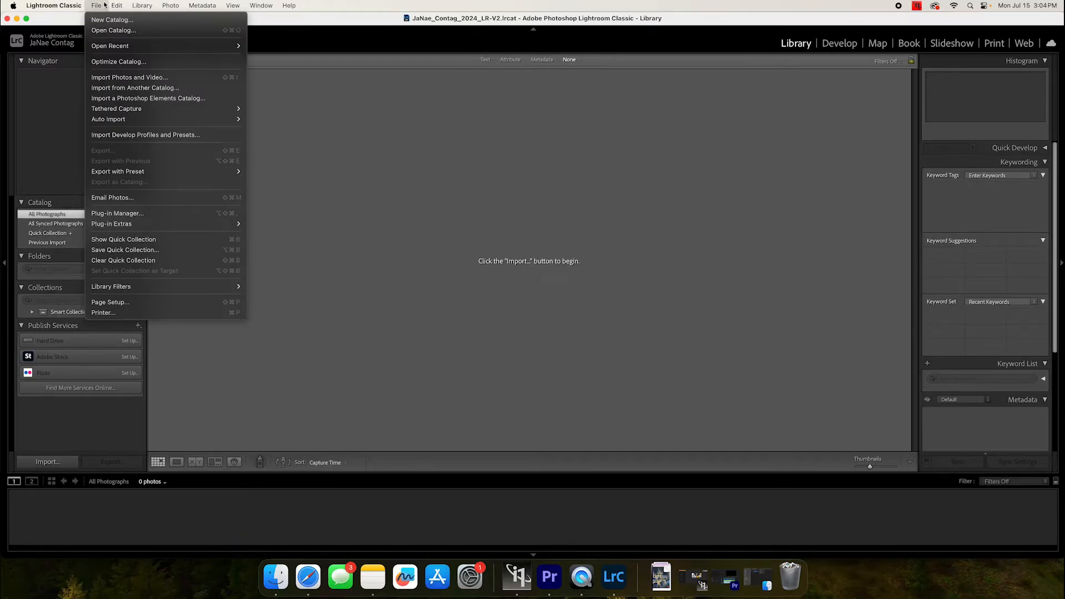
pyautogui.moveTo(128, 77)
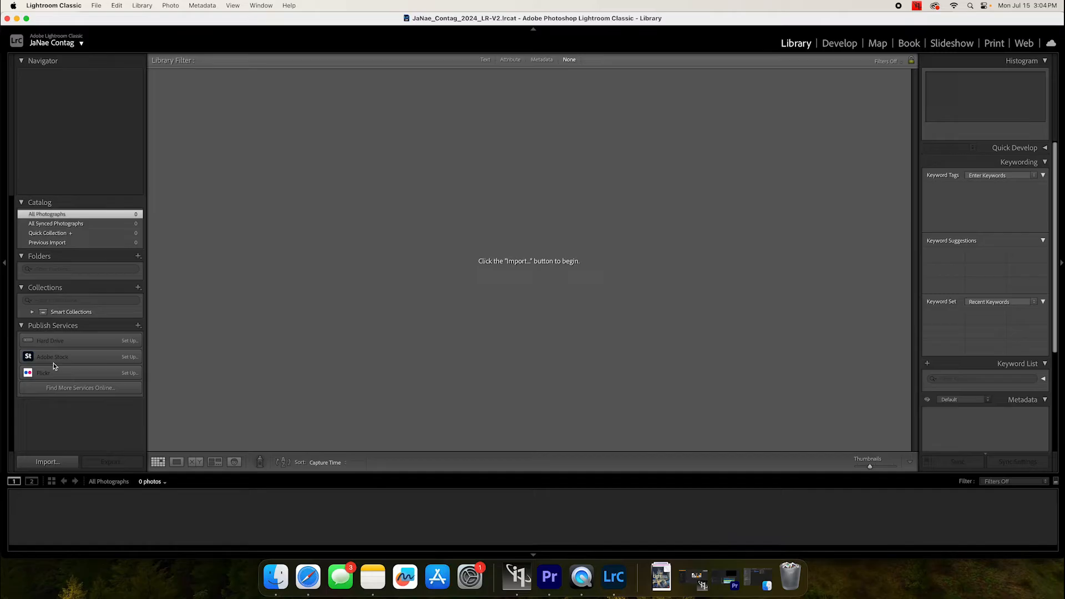
pyautogui.click(47, 462)
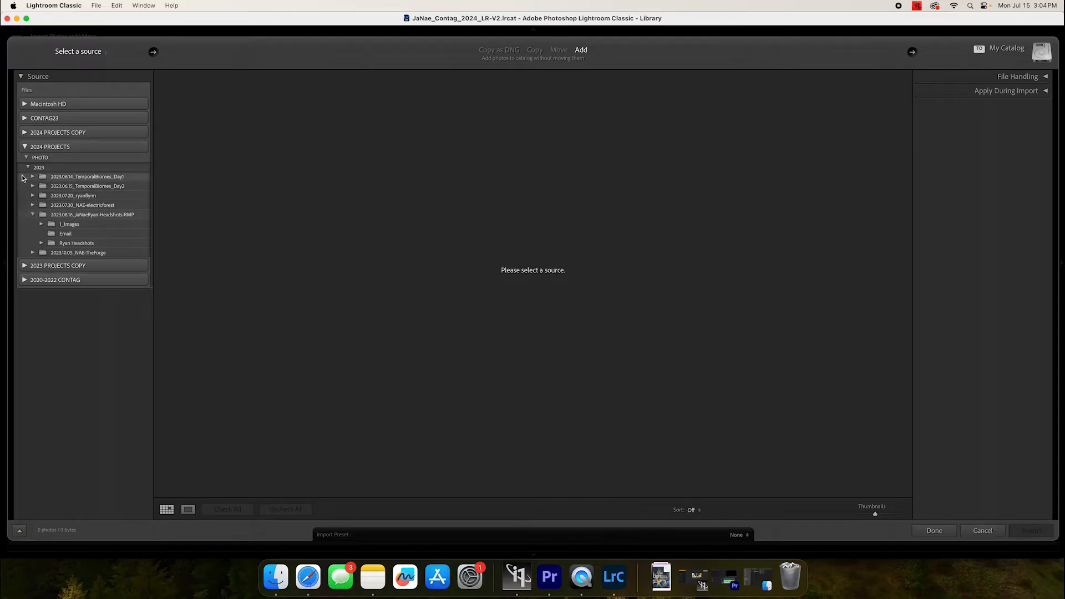
# Select 2024.06.16_NorthCarolina under PHOTO > 2024 as source and import its 204 photos in Add mode.
pyautogui.click(27, 168)
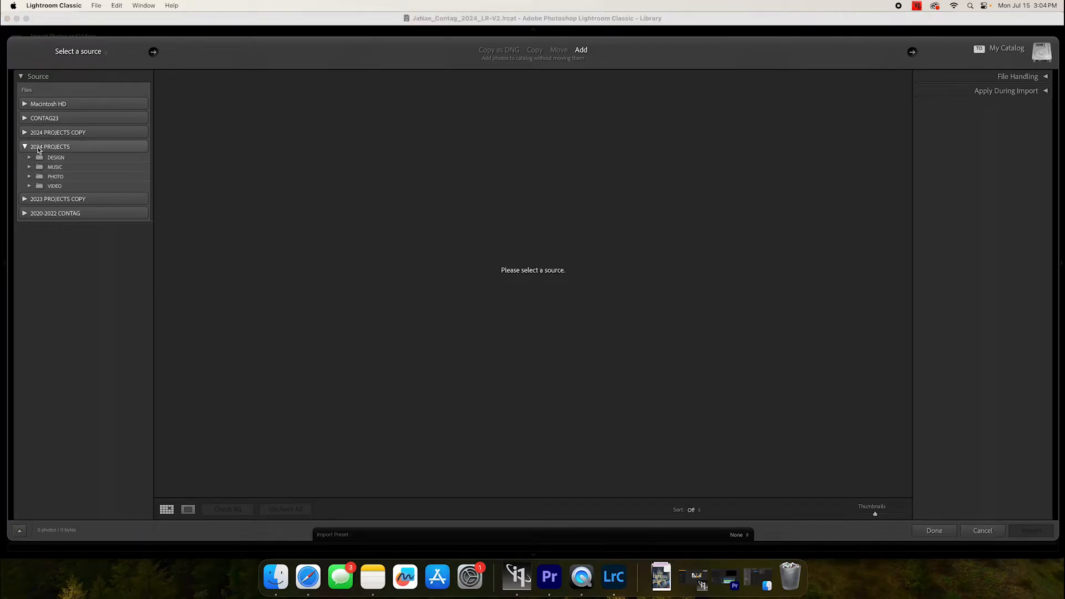
pyautogui.click(30, 177)
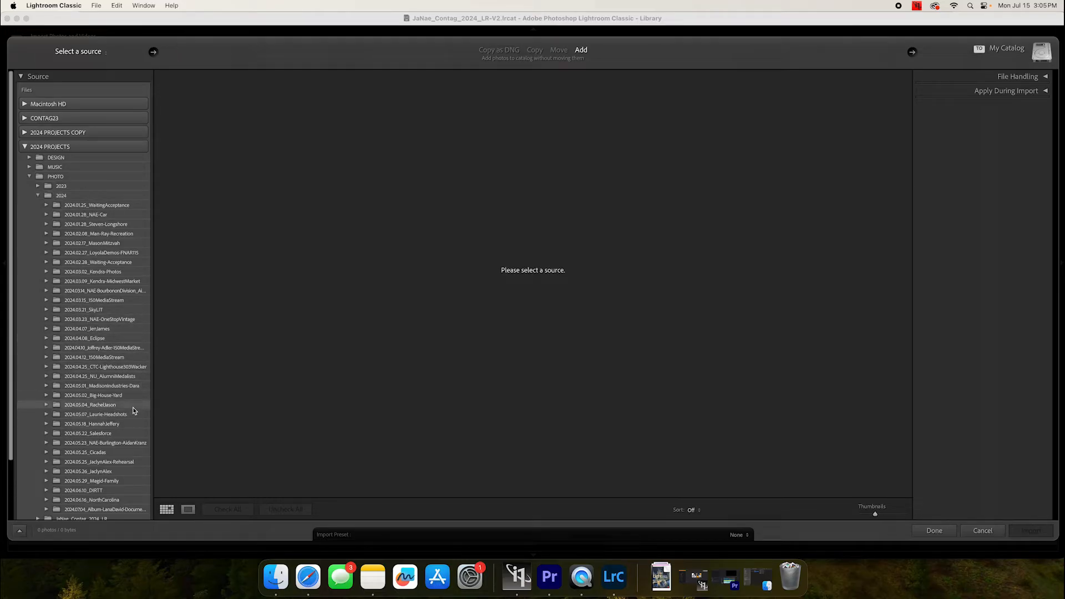
pyautogui.scroll(-3)
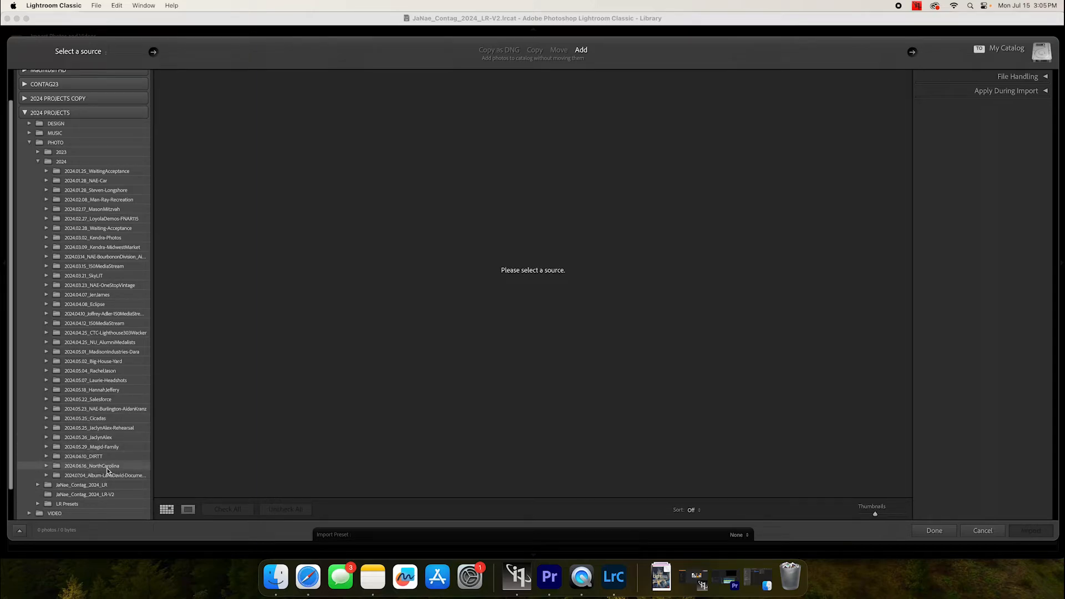
pyautogui.click(93, 466)
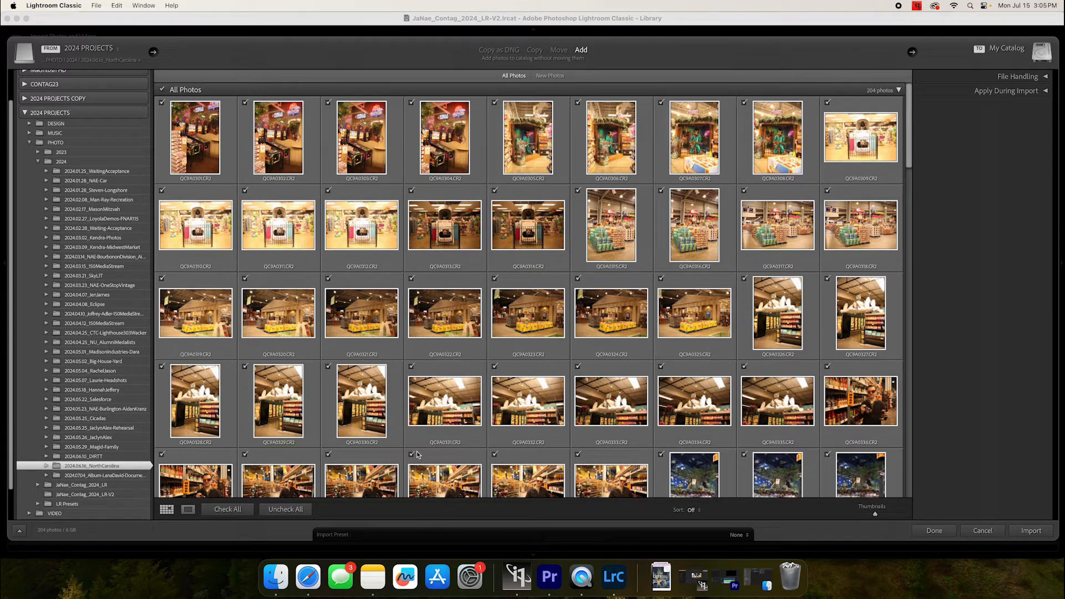
pyautogui.scroll(-3)
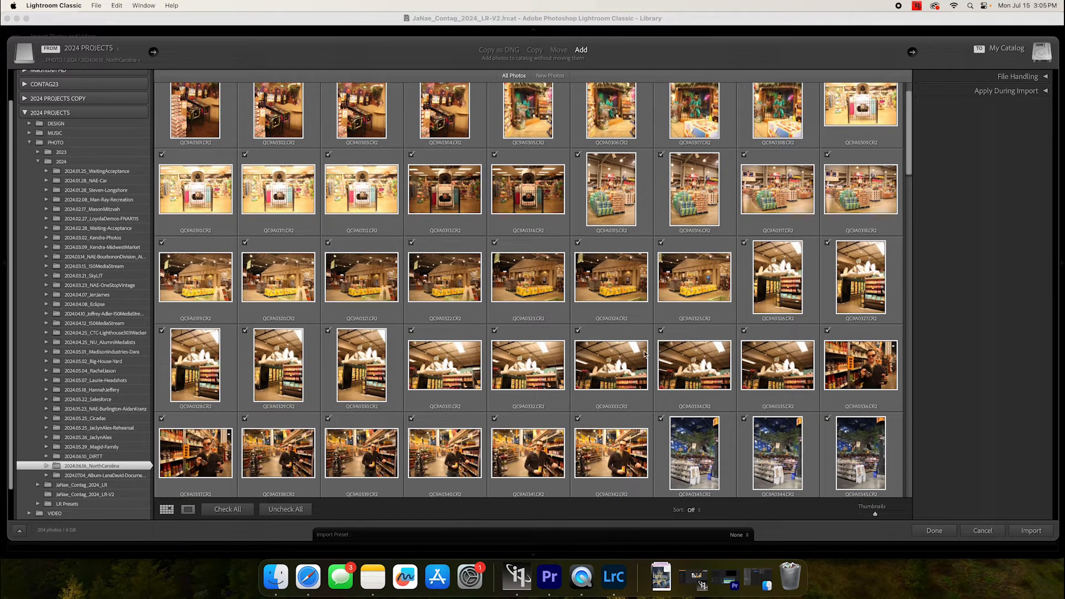
pyautogui.scroll(-3)
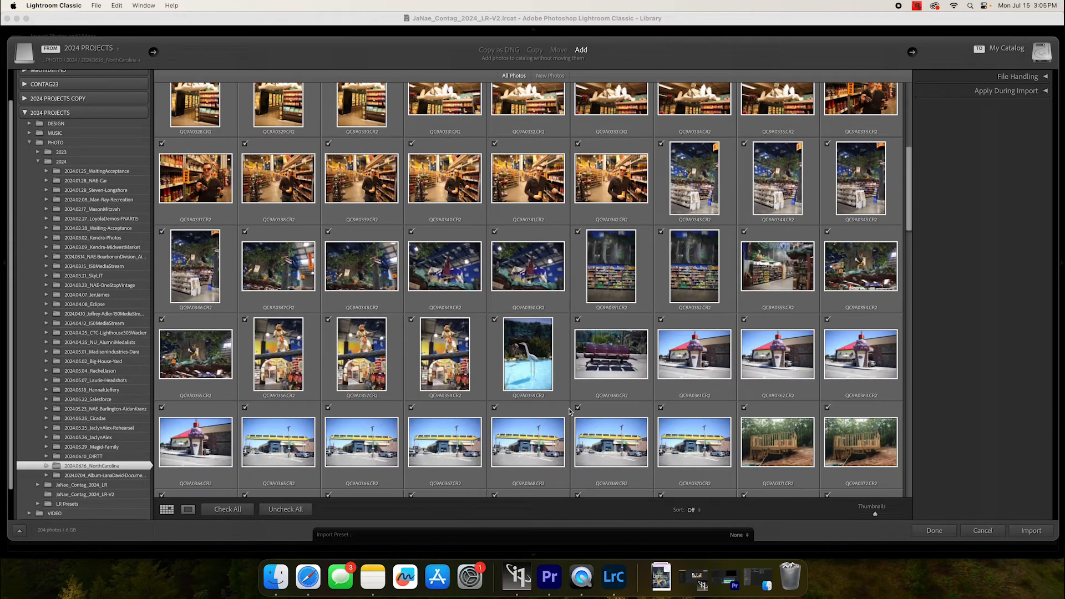
pyautogui.scroll(-3)
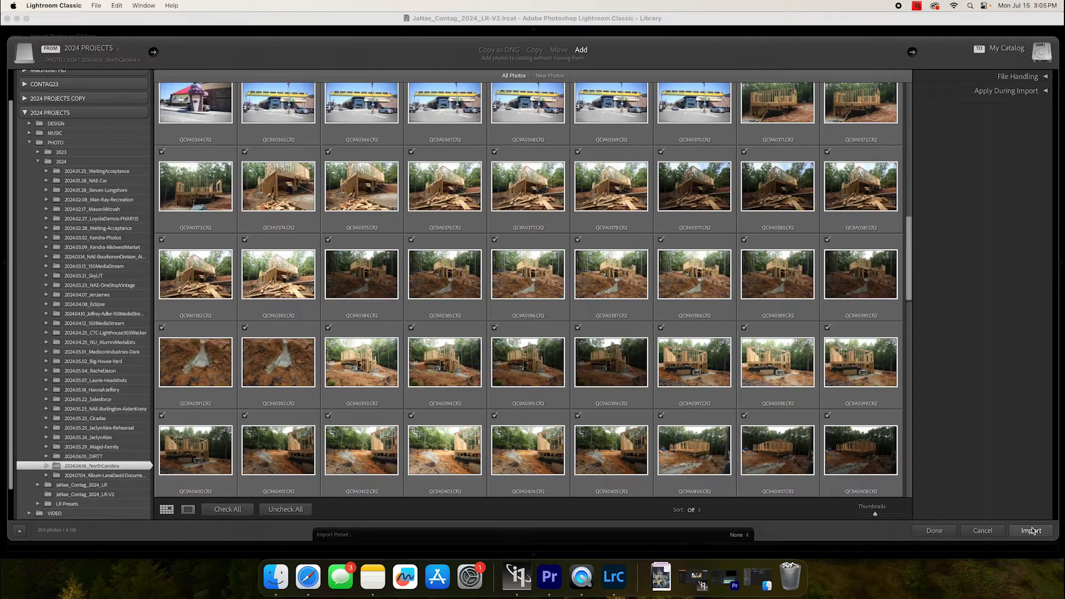
pyautogui.click(1030, 530)
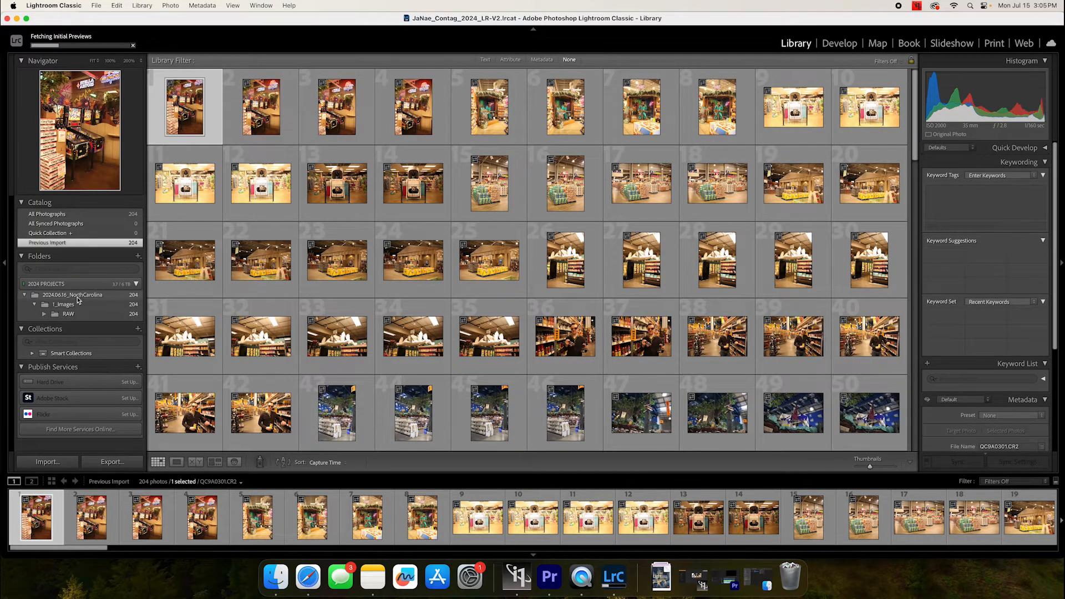
# Browse the grid while initial previews finish for the 204 NorthCarolina photos.
pyautogui.scroll(-3)
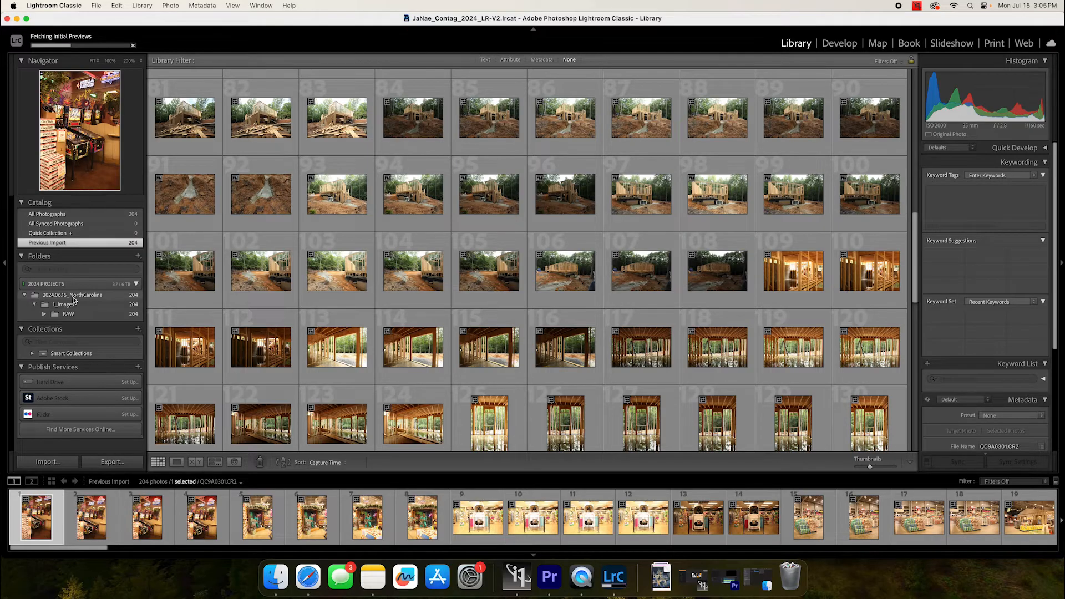
pyautogui.moveTo(74, 301)
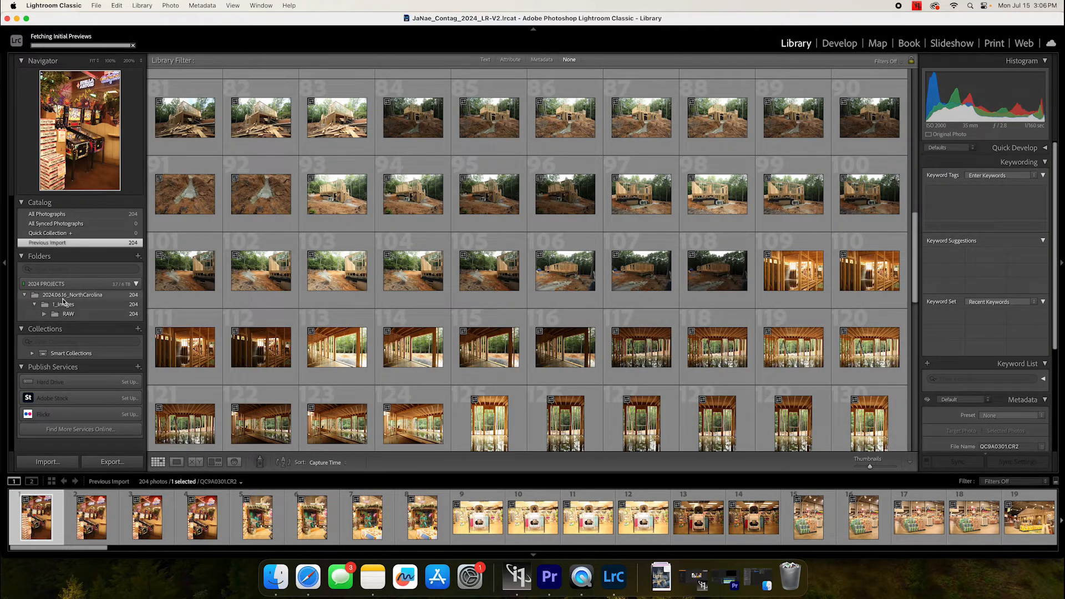
pyautogui.moveTo(64, 304)
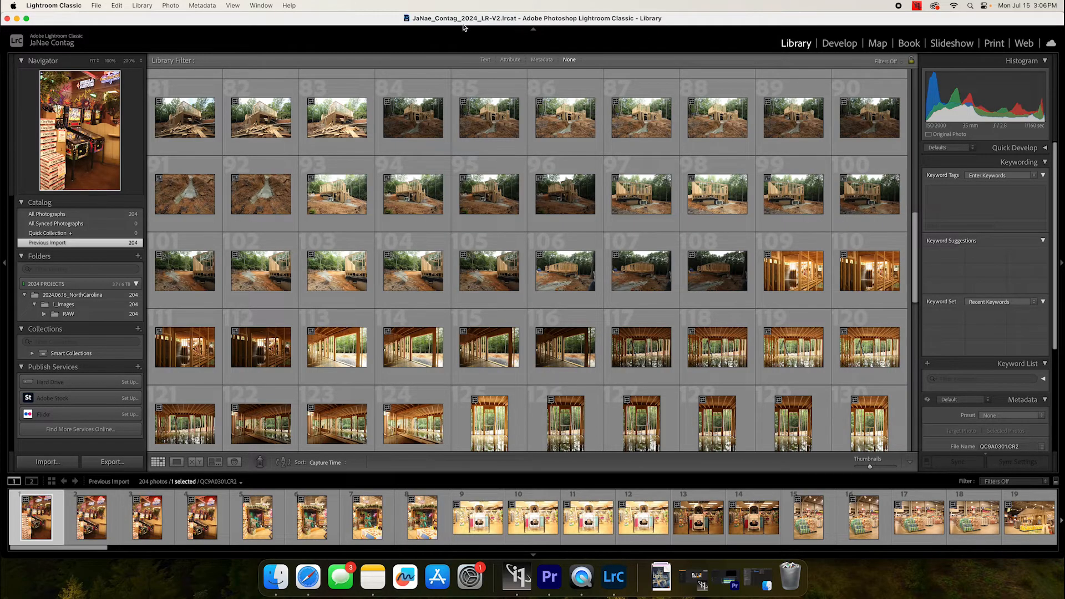
pyautogui.click(95, 6)
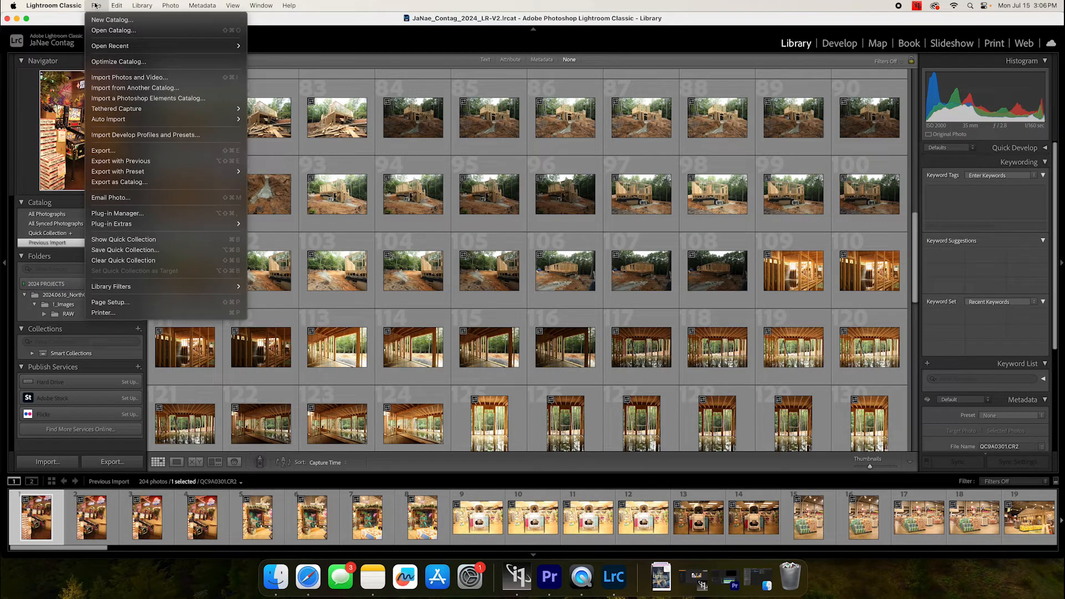
pyautogui.moveTo(121, 161)
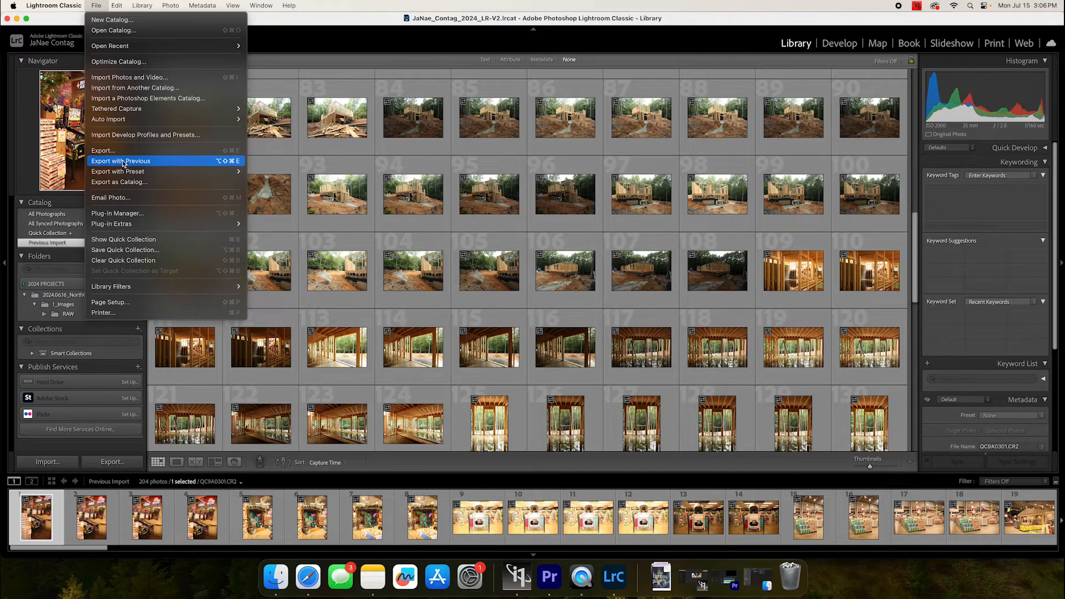
pyautogui.moveTo(129, 77)
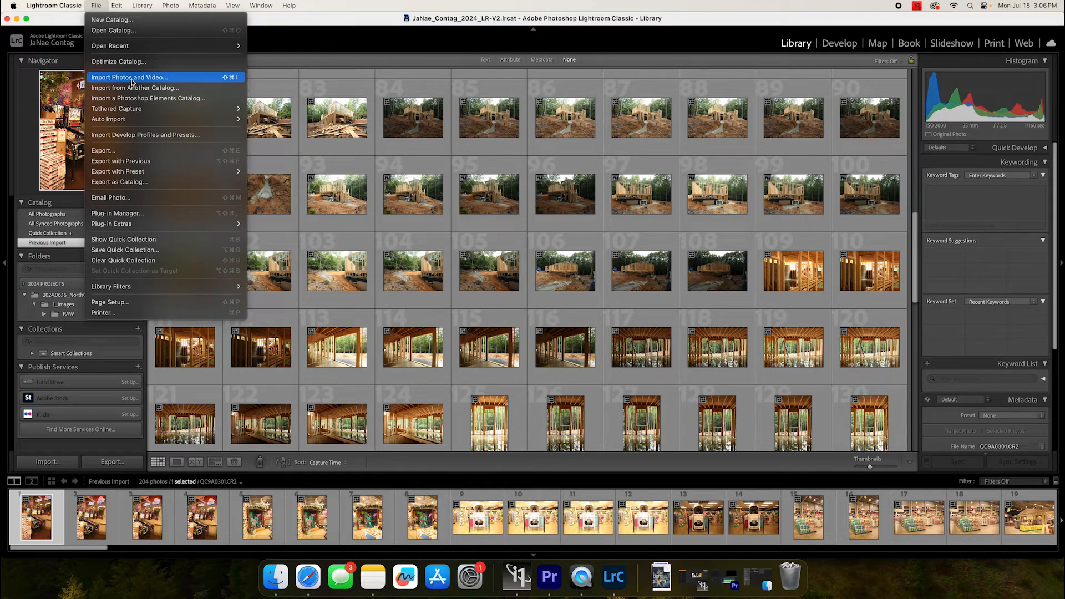
pyautogui.moveTo(131, 83)
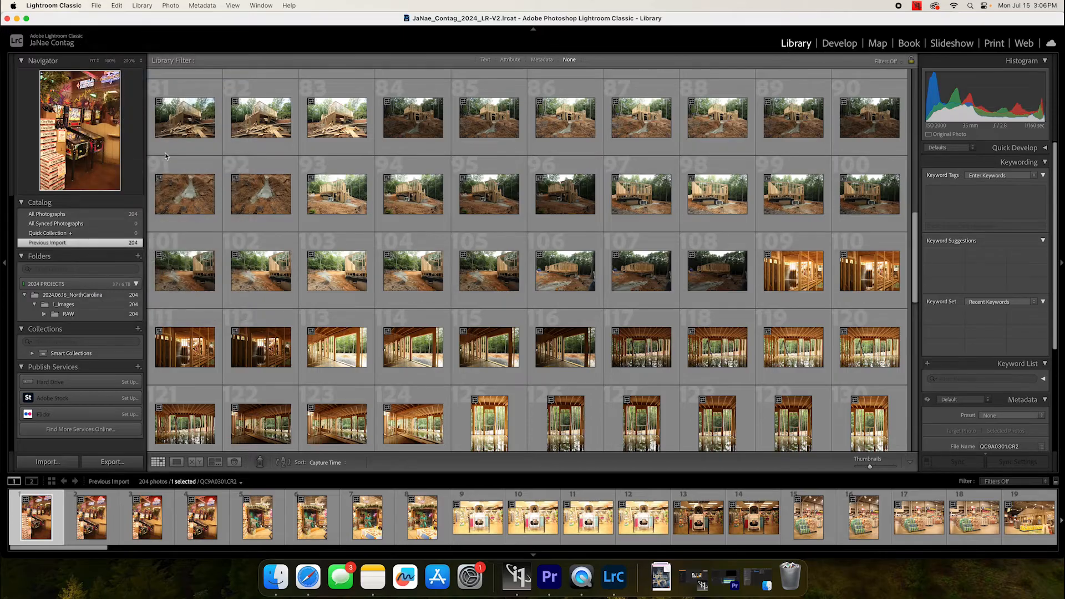
# Import the 2024.06.10_DIRTT shoot folder in Add mode and show its photos in the Folders panel.
pyautogui.click(46, 461)
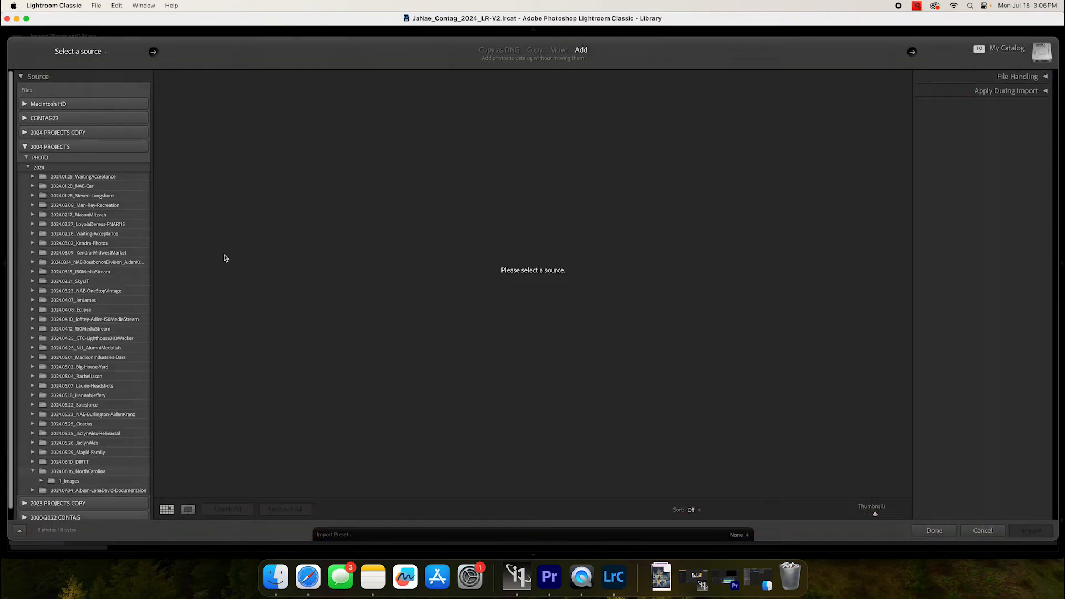
pyautogui.moveTo(95, 473)
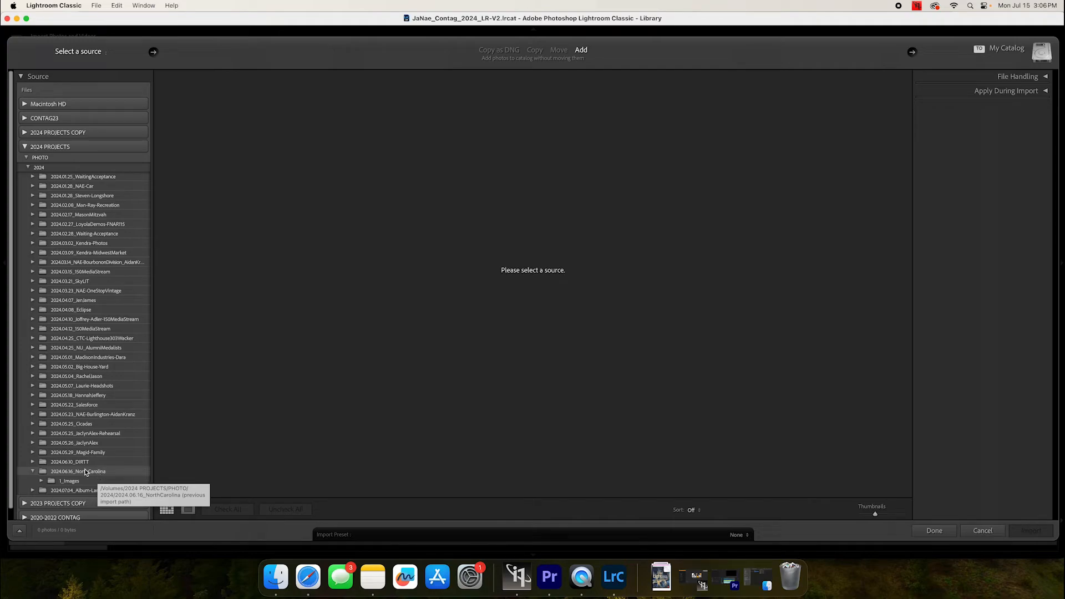
pyautogui.click(69, 461)
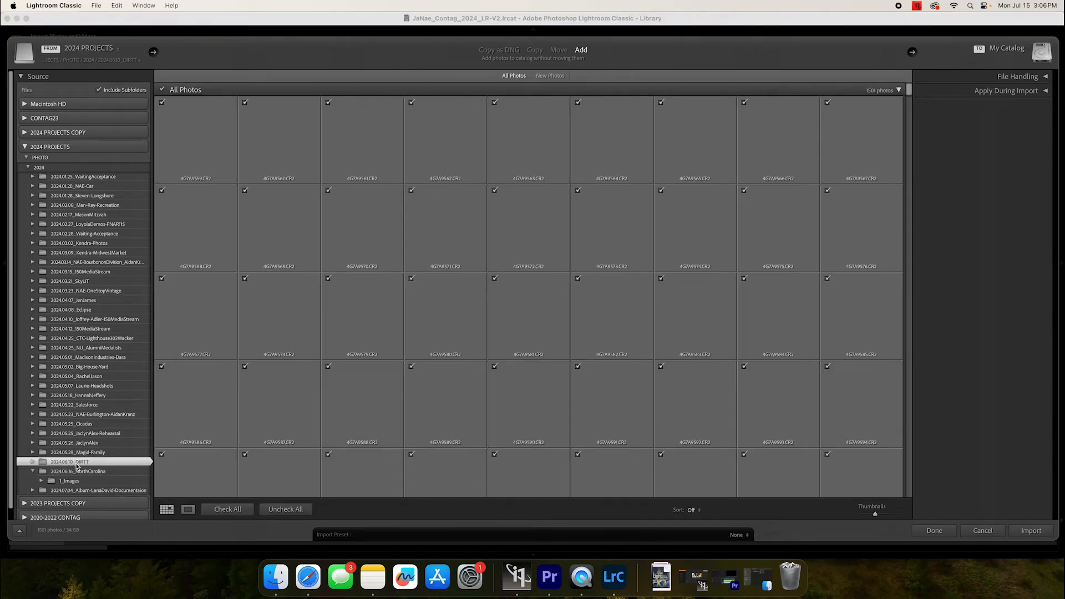
pyautogui.click(1030, 530)
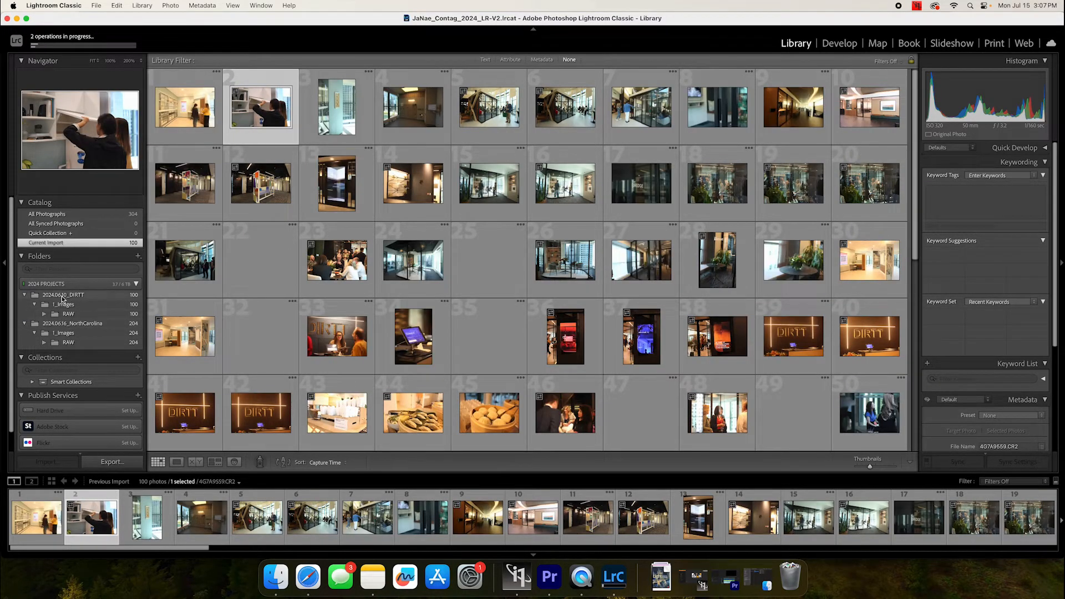
pyautogui.click(62, 295)
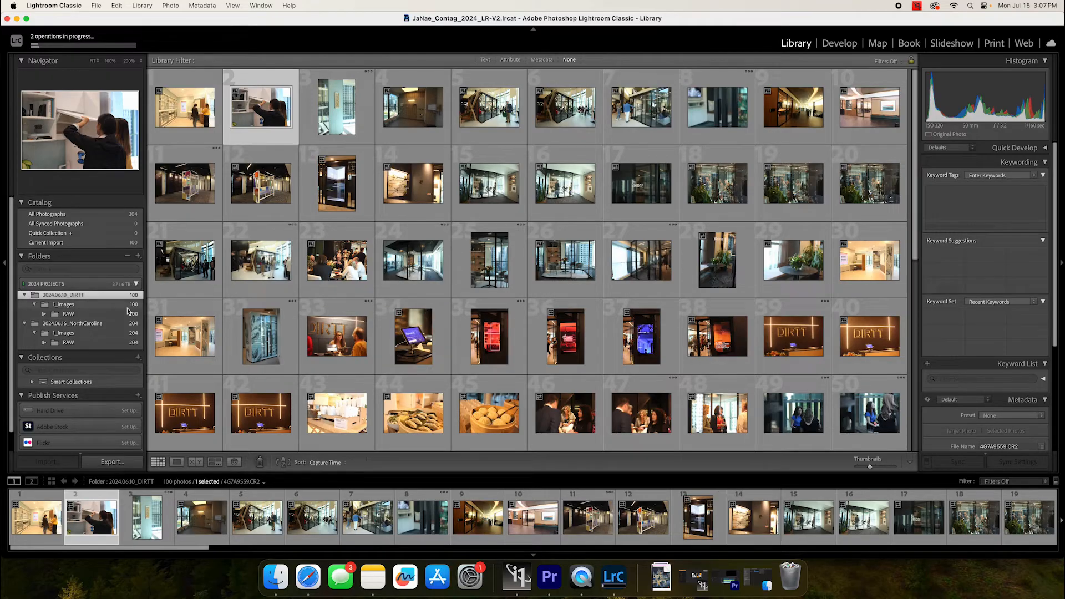
# Quit Lightroom with Cmd+Q, confirming despite the import still running.
pyautogui.scroll(-3)
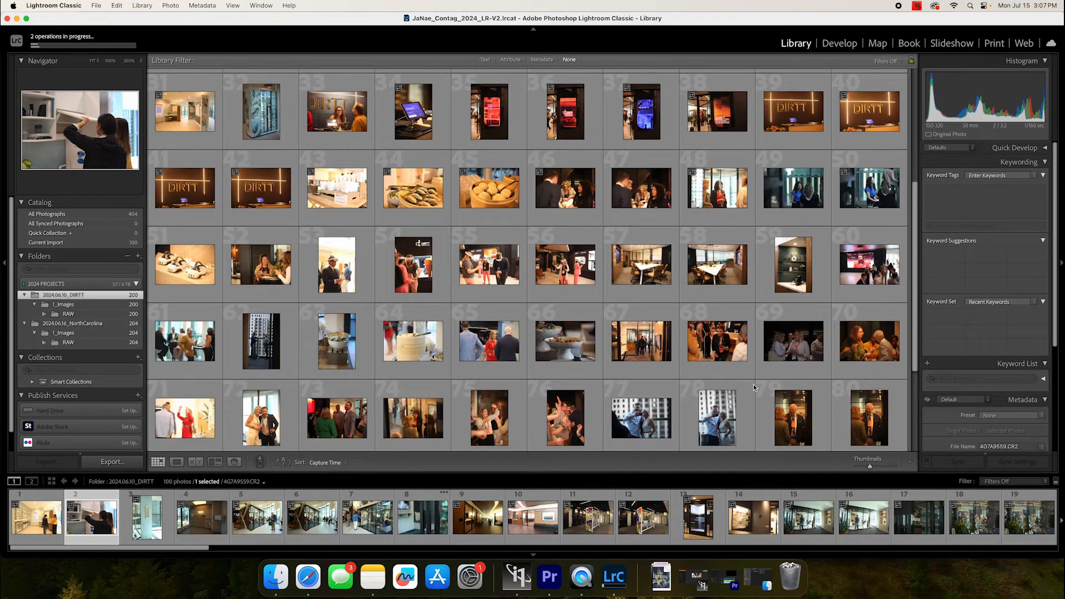
pyautogui.scroll(-3)
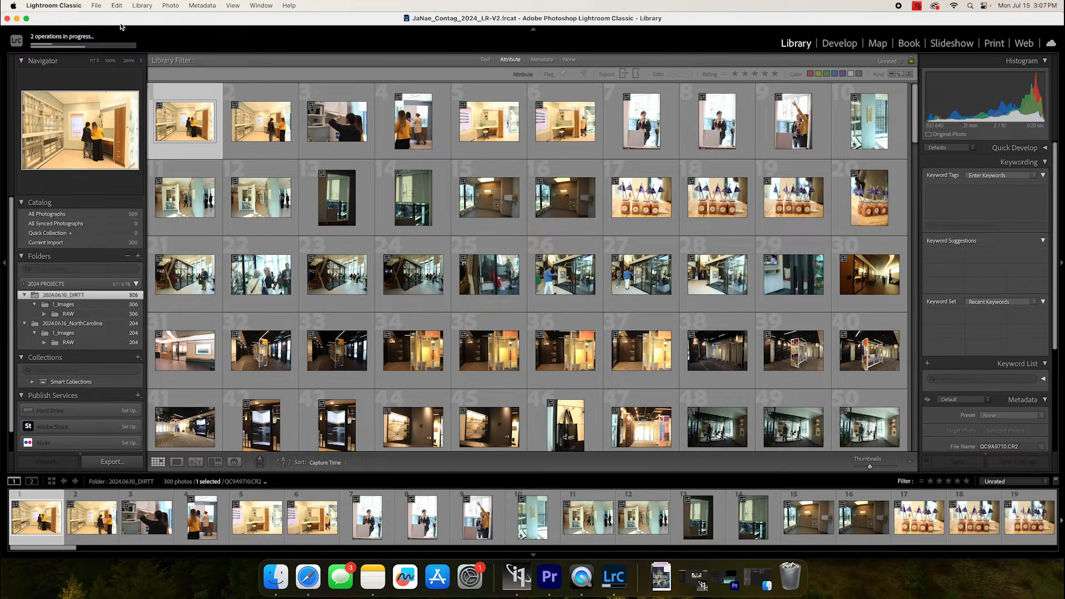
pyautogui.click(95, 5)
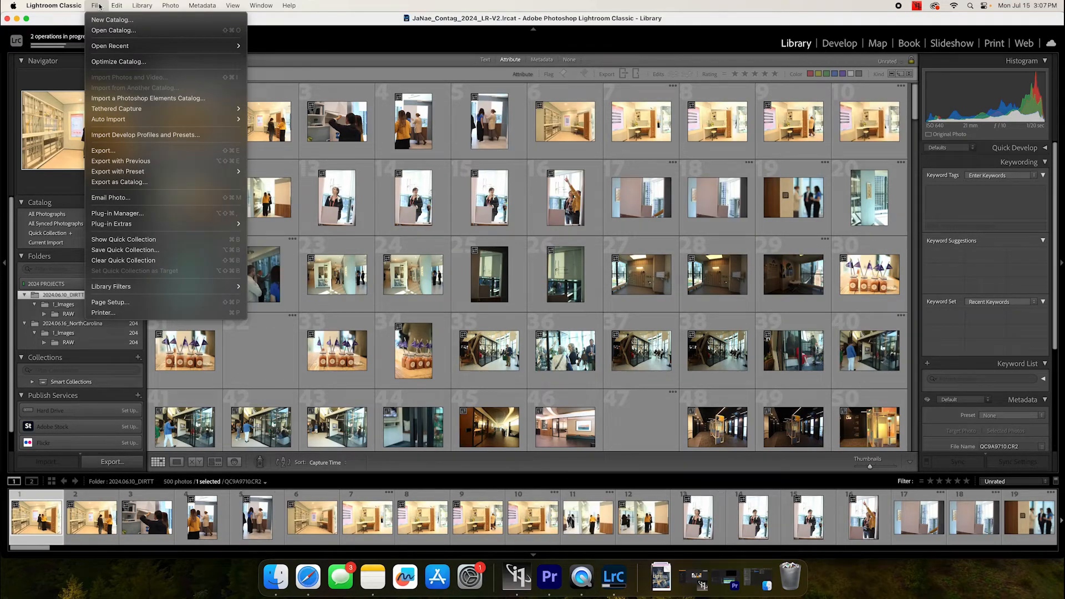
pyautogui.moveTo(112, 20)
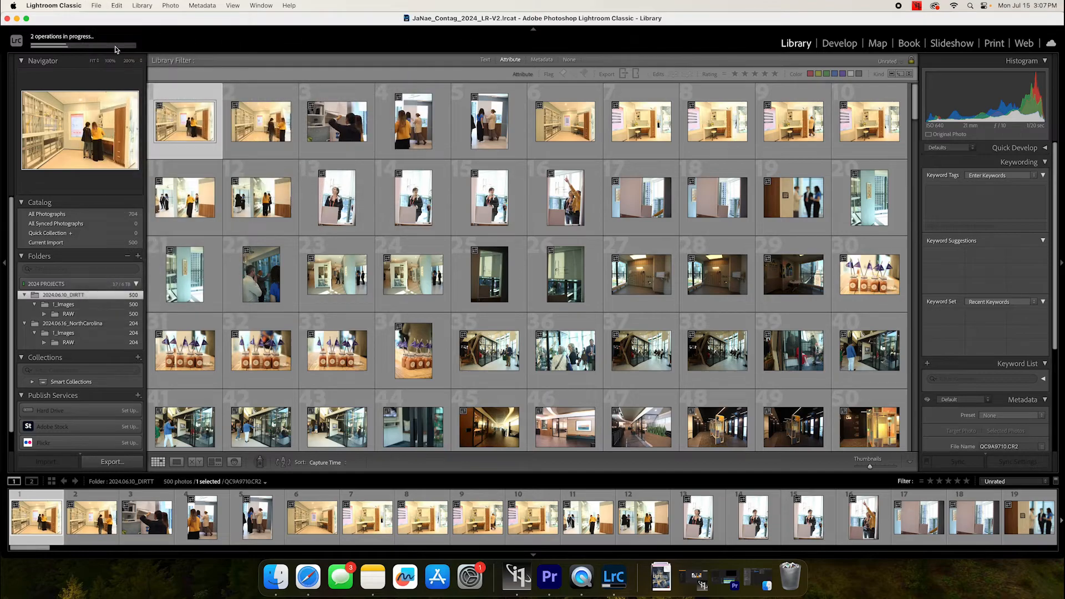
pyautogui.press('cmd+q')
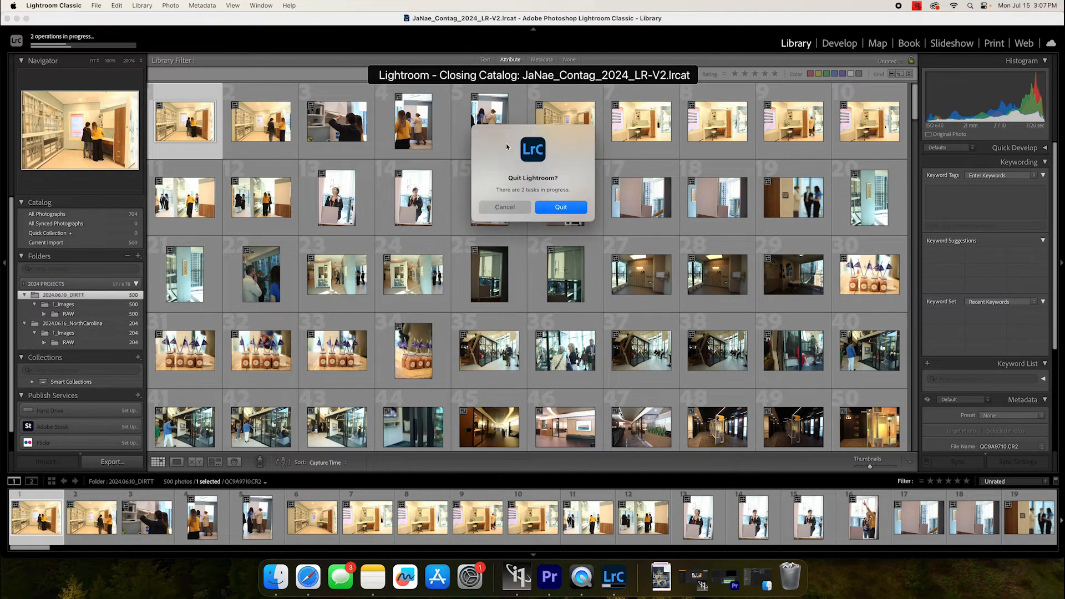
pyautogui.click(559, 208)
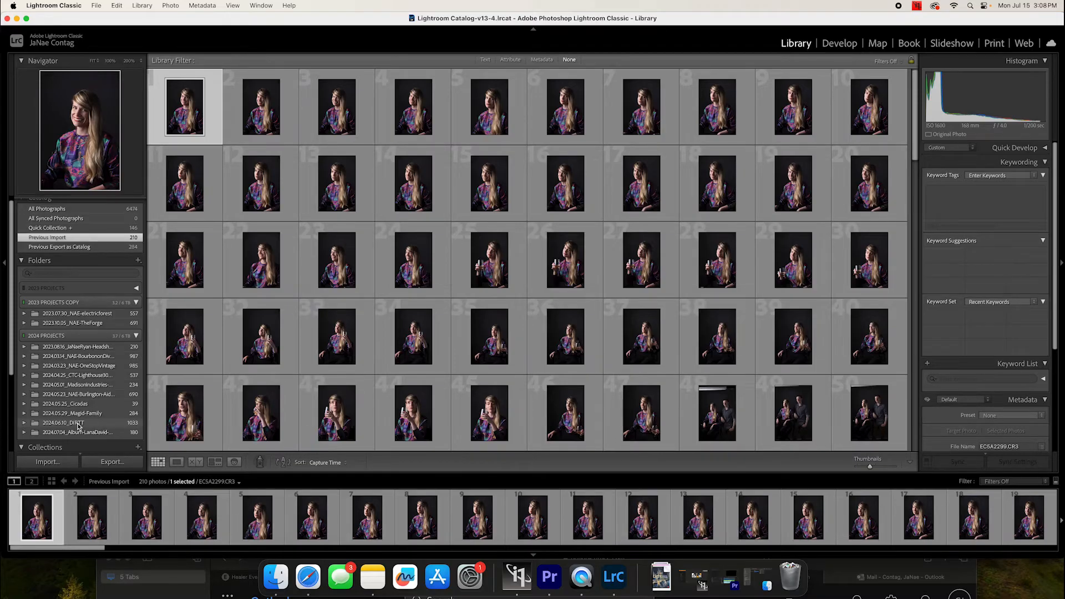
# In Lightroom Catalog-v13-4, show the 2024.06.10_DIRTT folder filtered to Rated photos (234 of 1033).
pyautogui.click(61, 422)
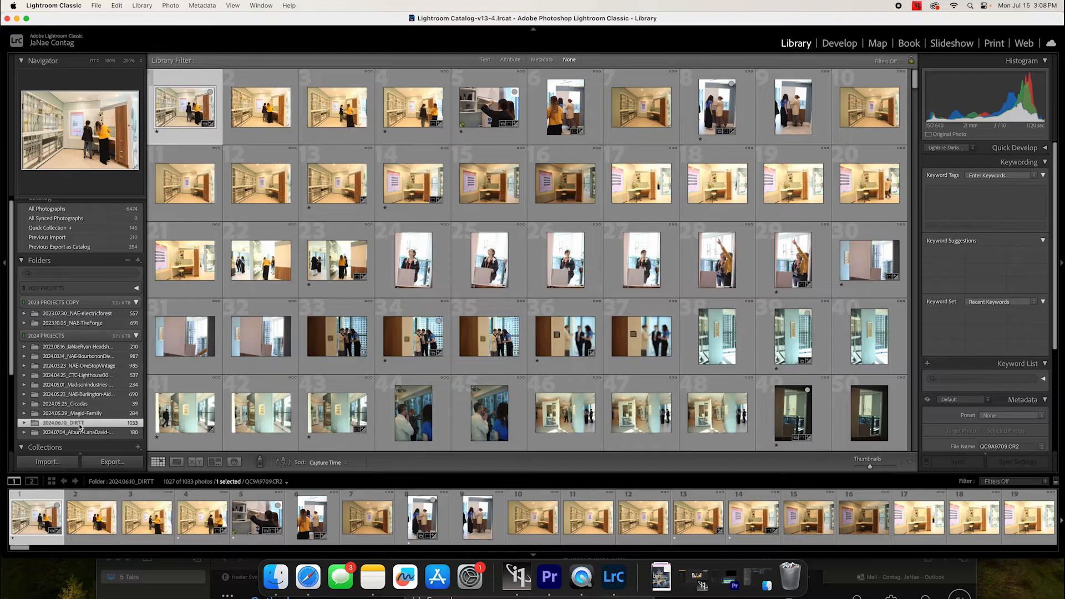
pyautogui.rightClick(64, 422)
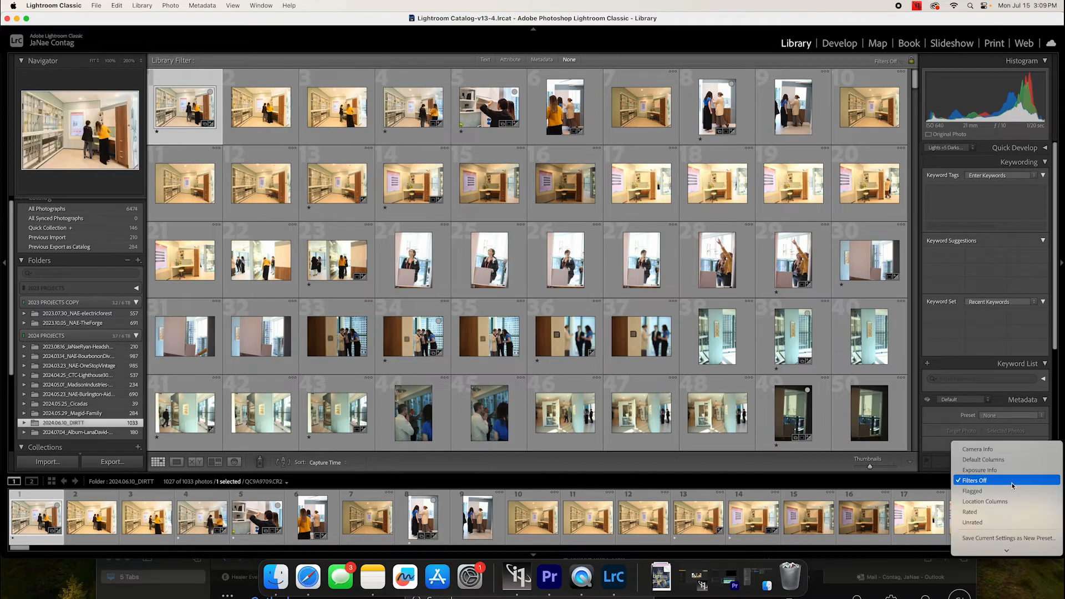
pyautogui.click(969, 511)
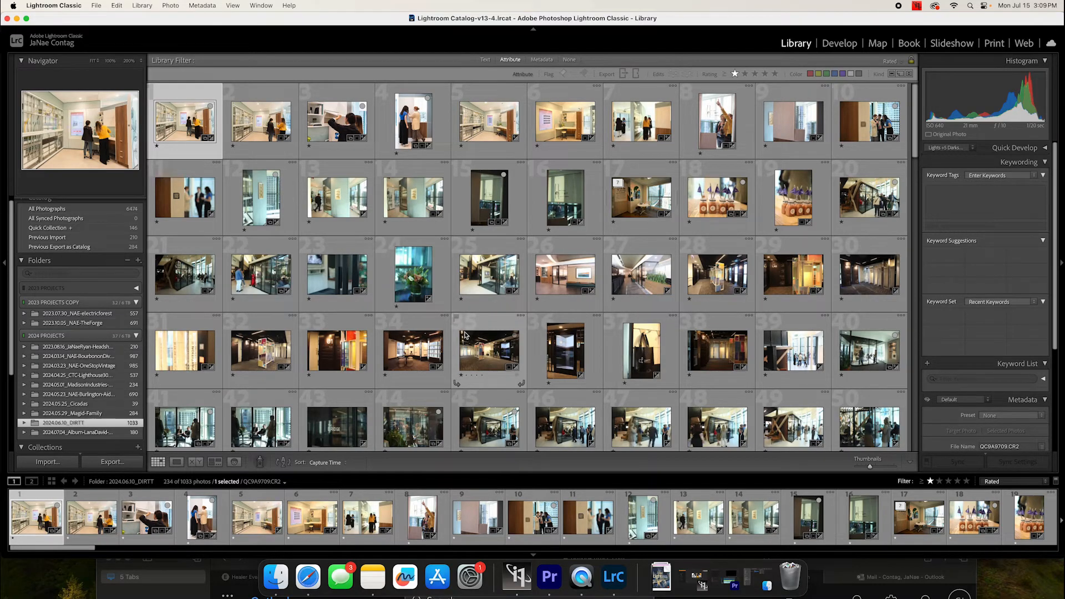
pyautogui.scroll(-3)
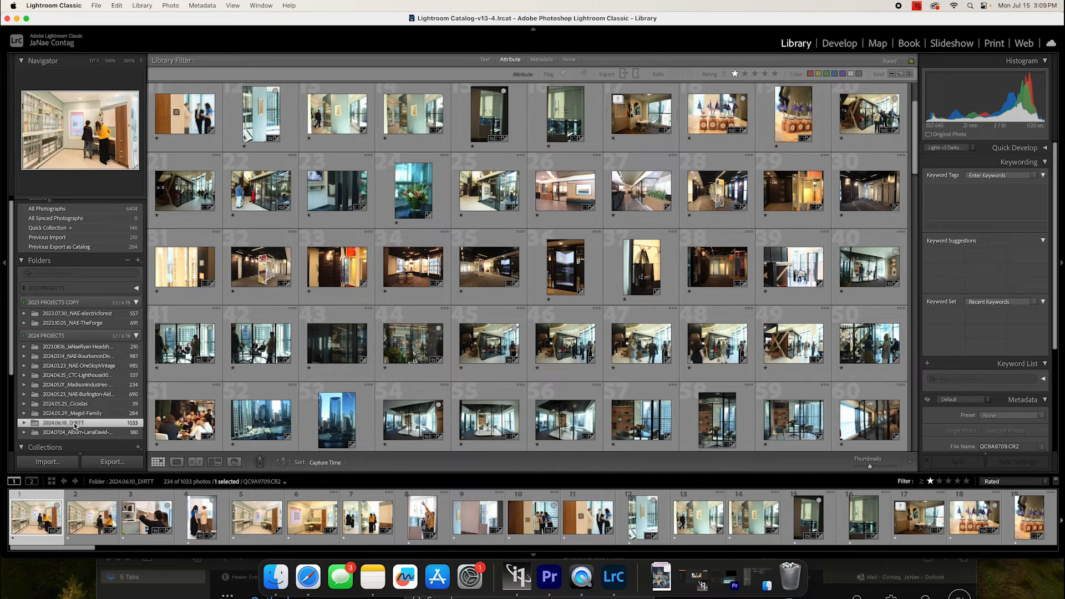
# Choose Export this Folder as a Catalog, saving into the 2024.06.10_DIRTT shoot folder.
pyautogui.rightClick(65, 422)
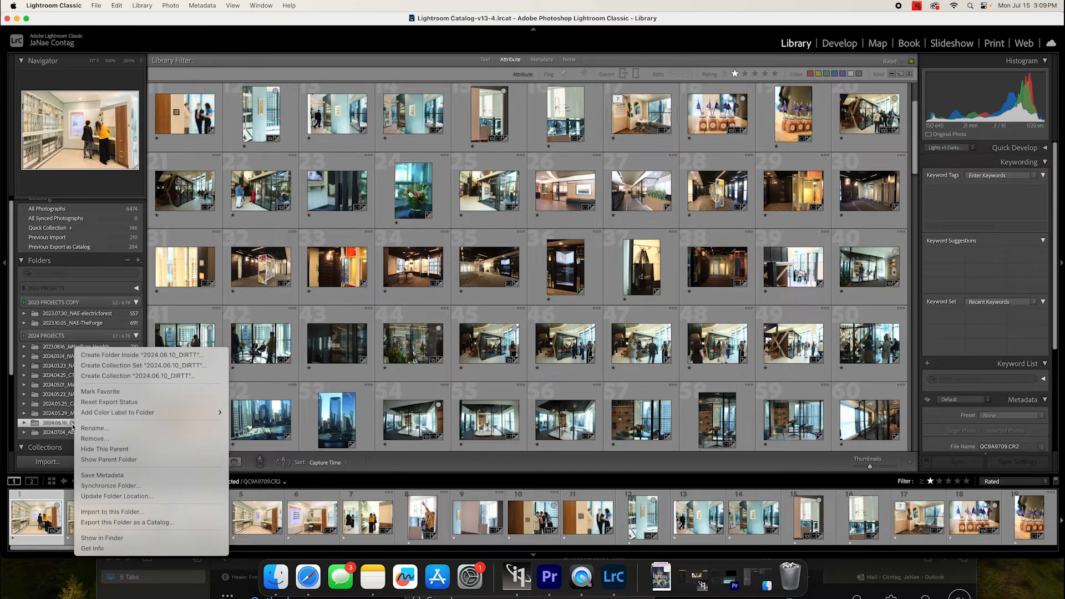
pyautogui.moveTo(126, 522)
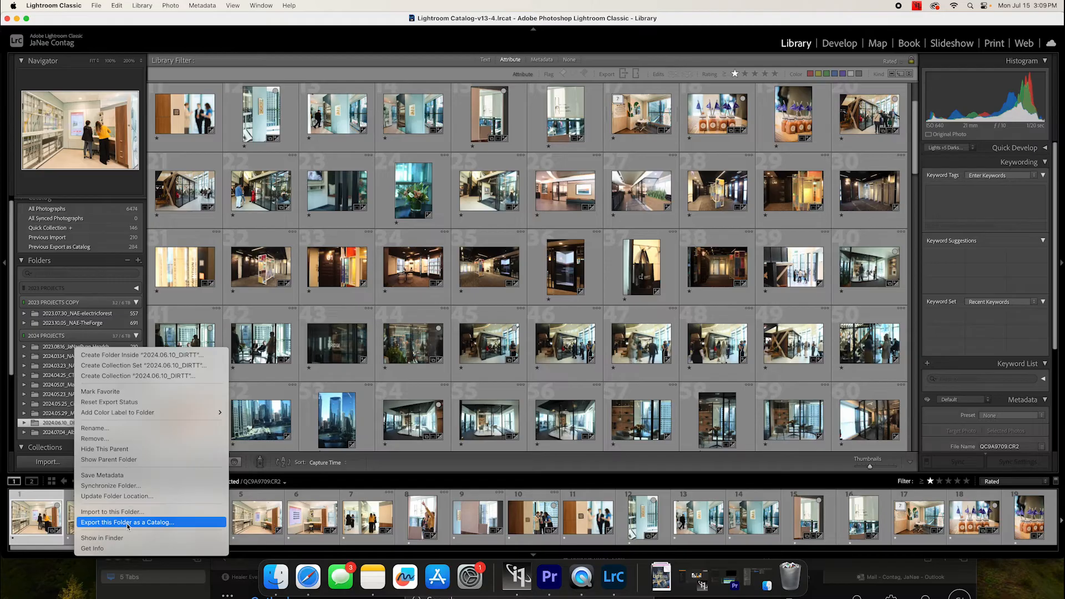
pyautogui.click(126, 521)
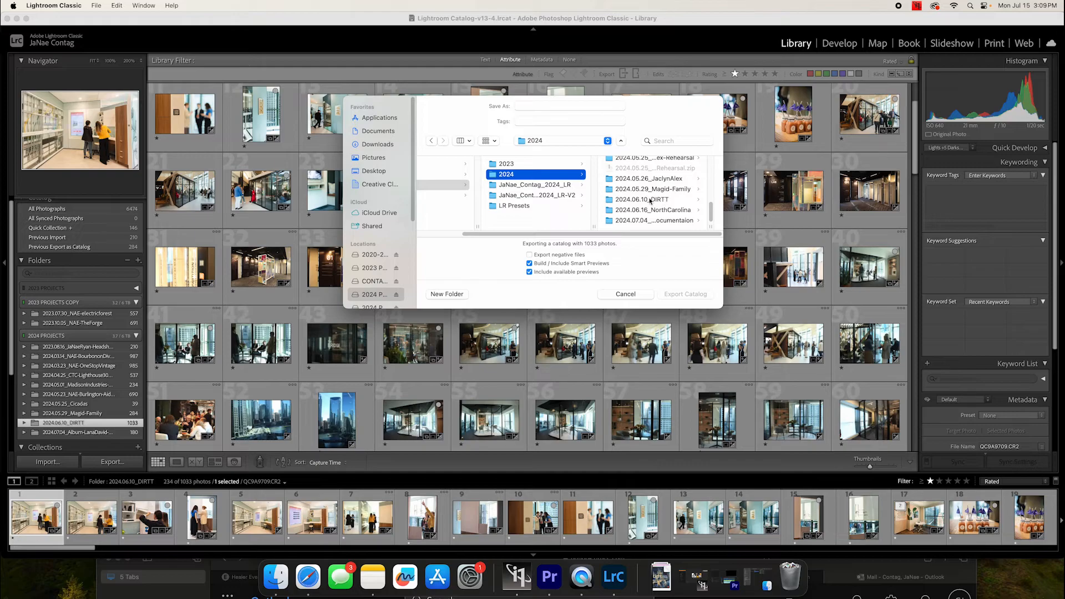
pyautogui.click(640, 199)
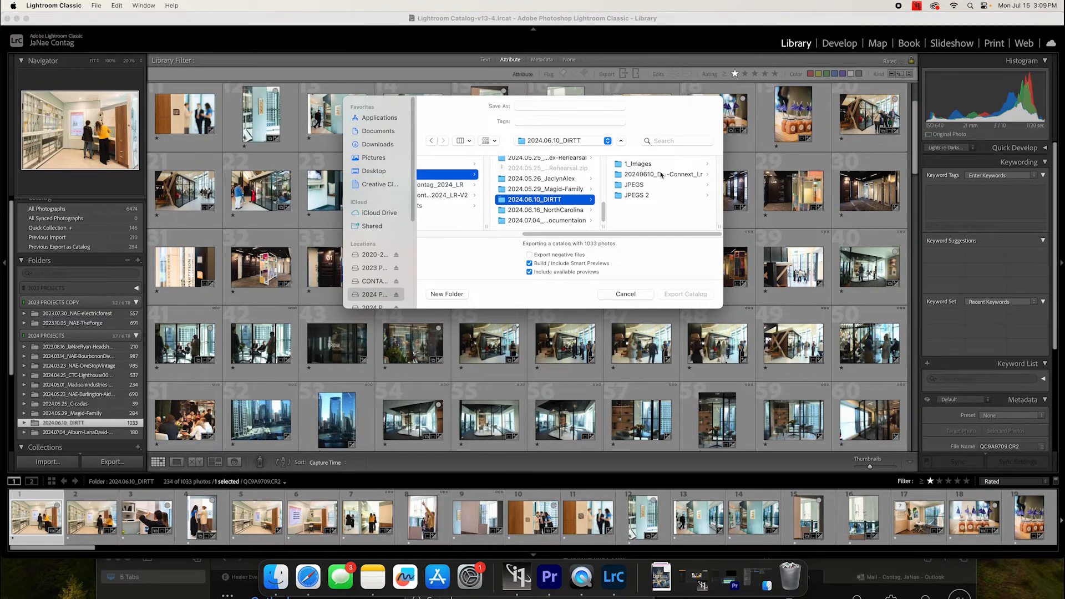
# Name the export 20240610_DIRTTConnext_Lr_V2 and start the catalog export.
pyautogui.click(569, 106)
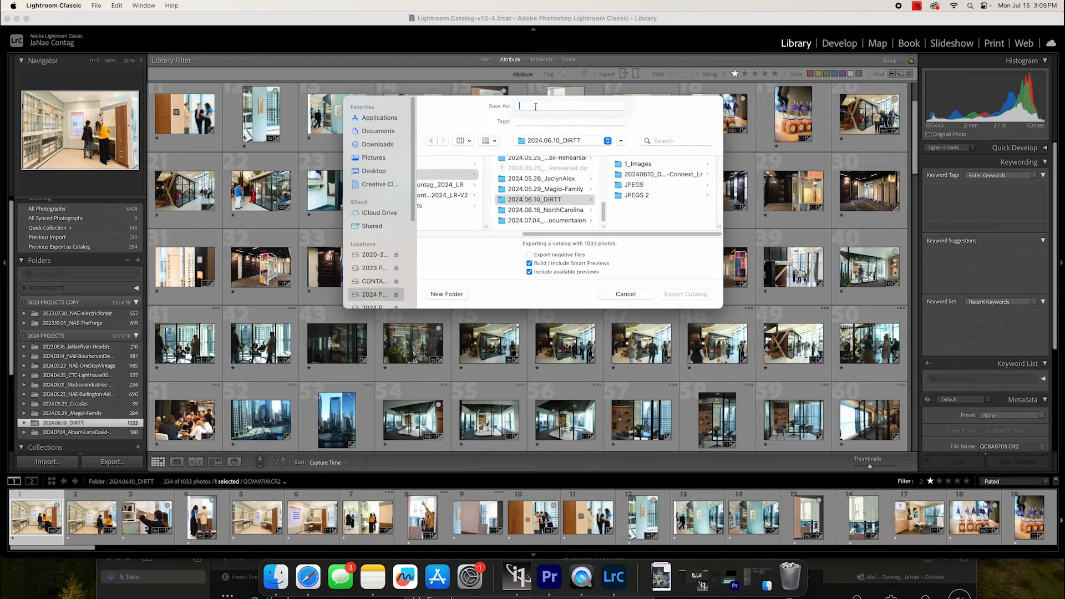
pyautogui.write('20240610')
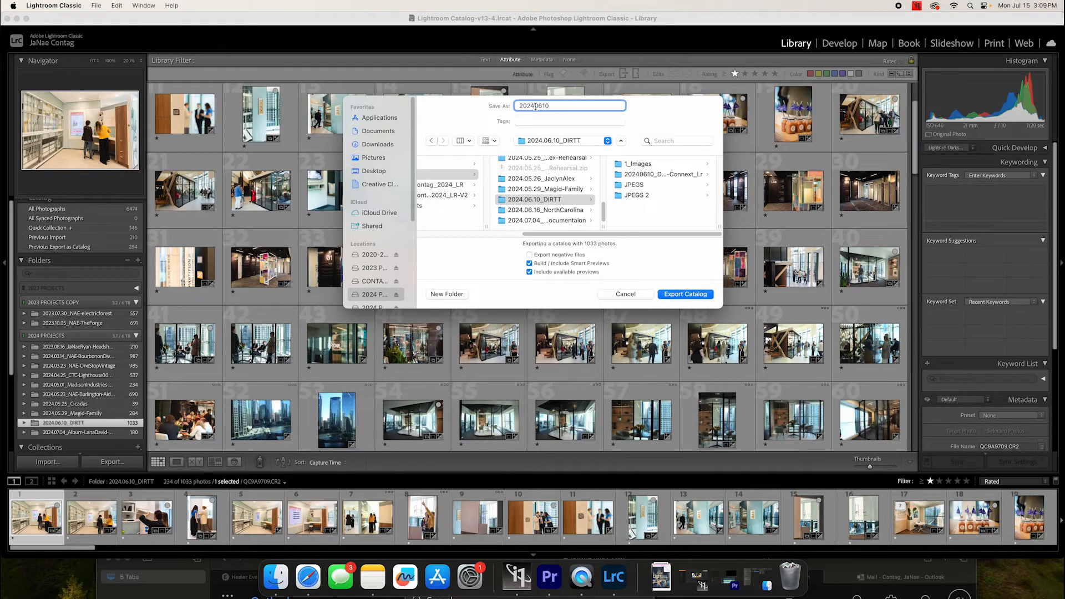
pyautogui.write('_')
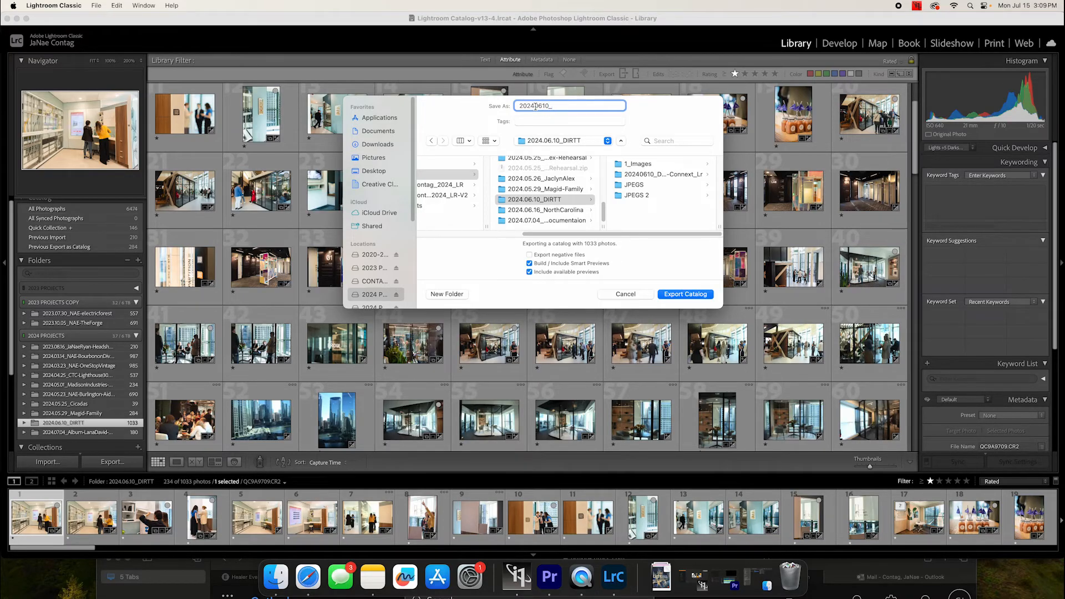
pyautogui.write('DIRTT')
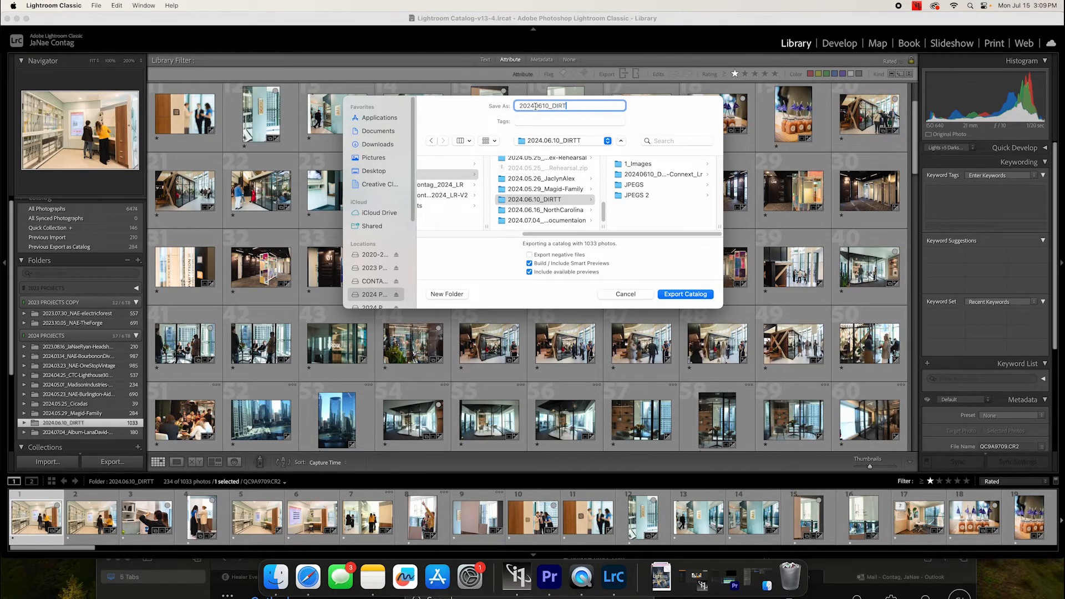
pyautogui.write('Cc')
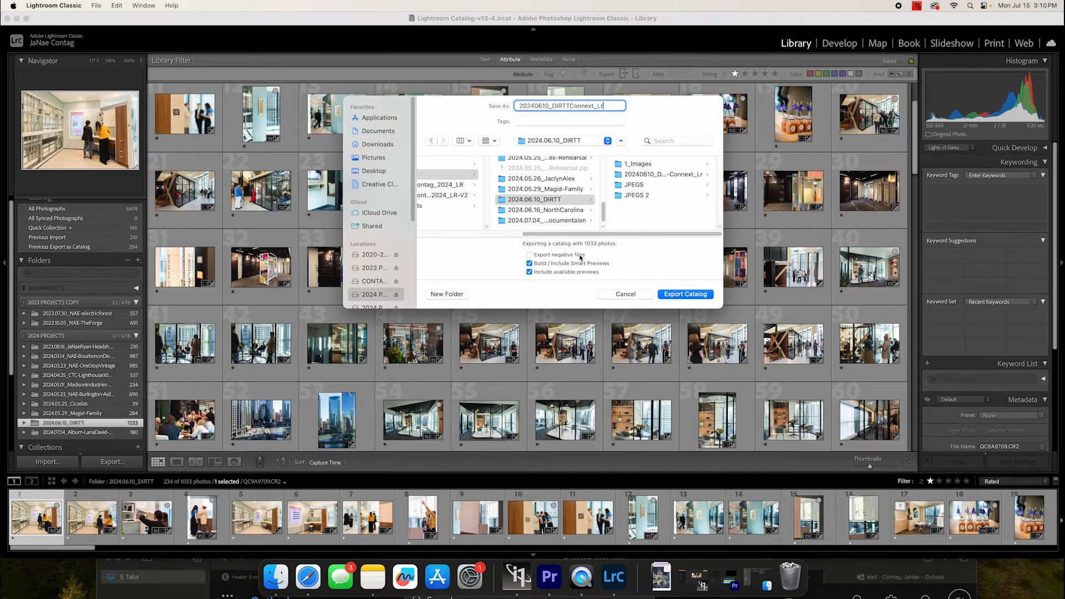
pyautogui.moveTo(604, 283)
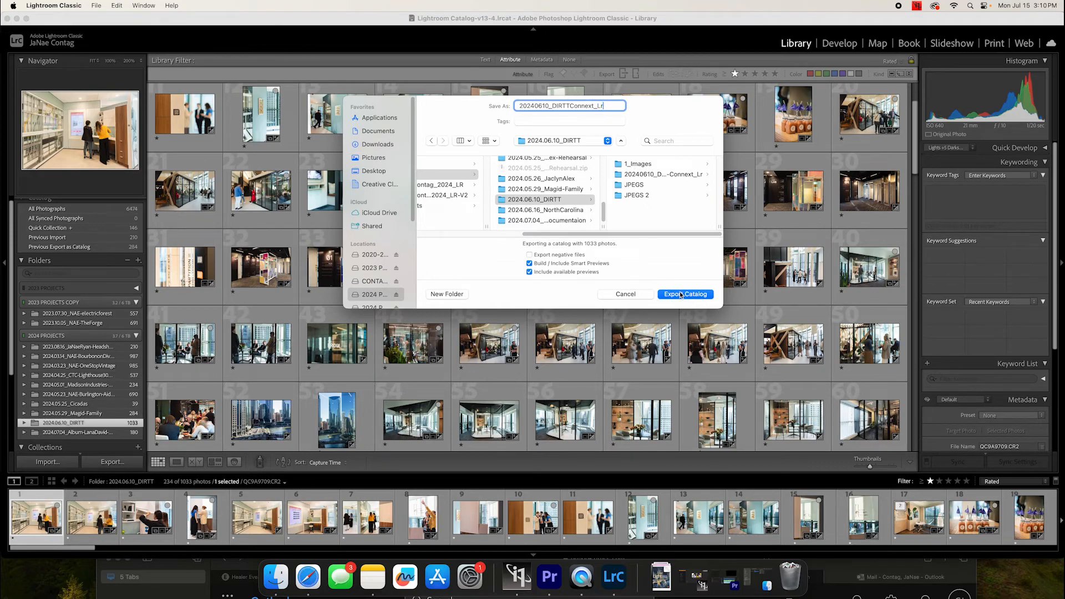
pyautogui.write('_V')
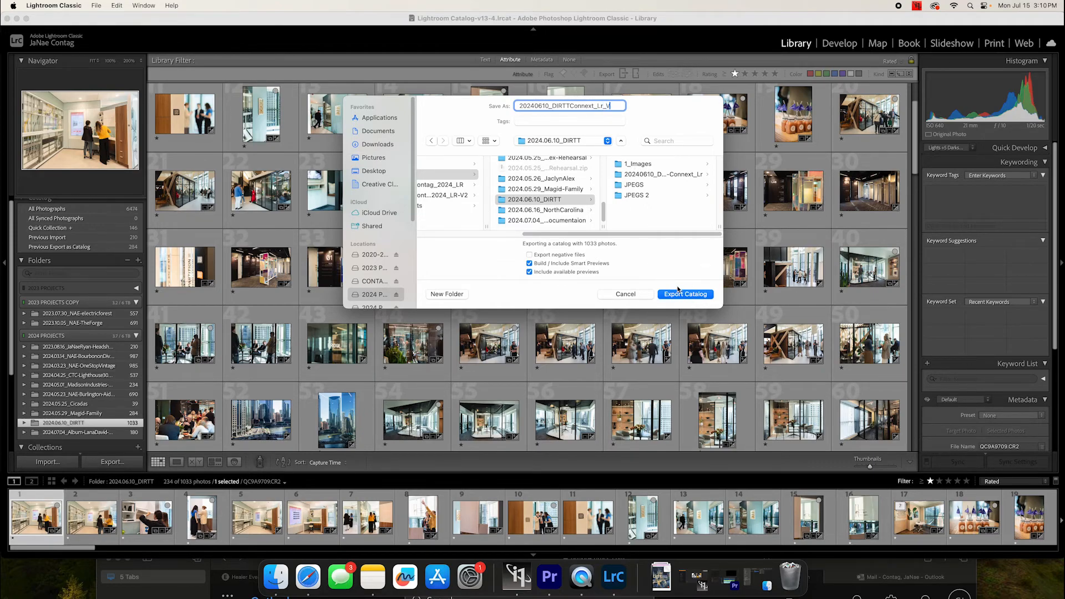
pyautogui.write('2')
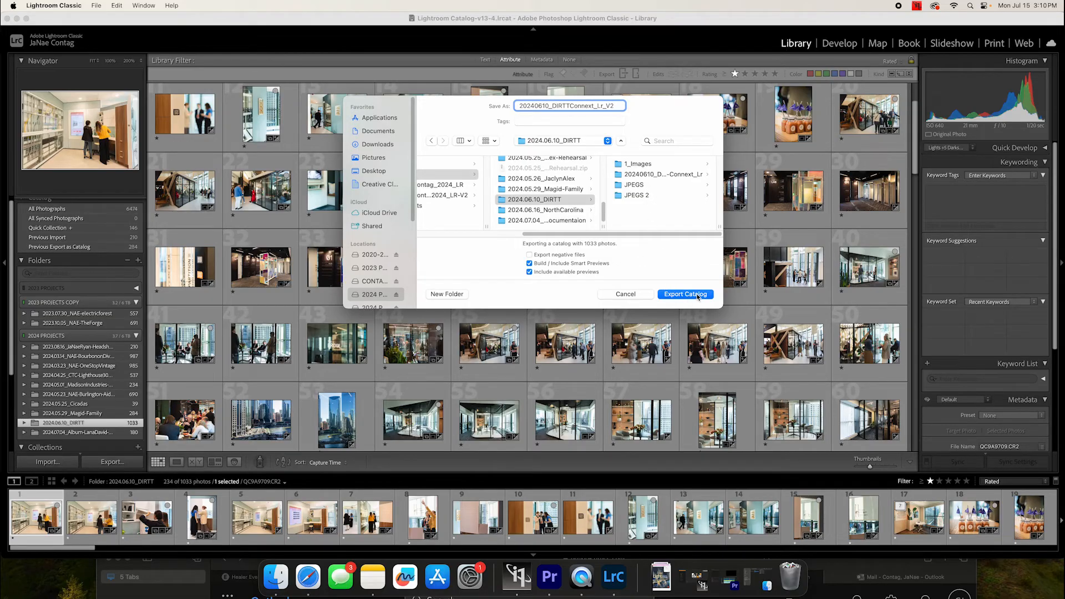
pyautogui.click(684, 294)
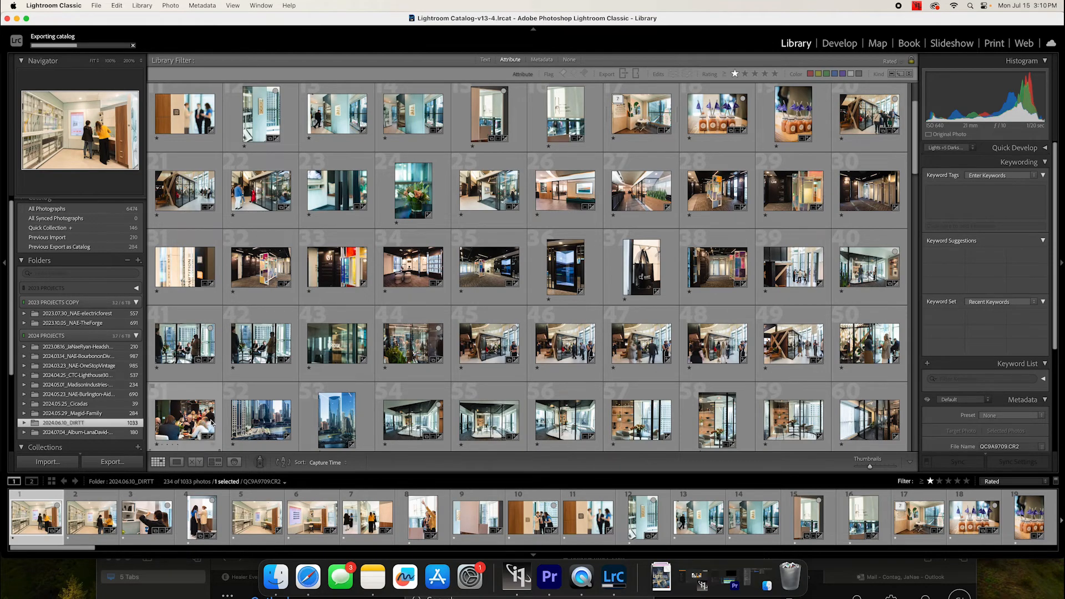
pyautogui.rightClick(64, 423)
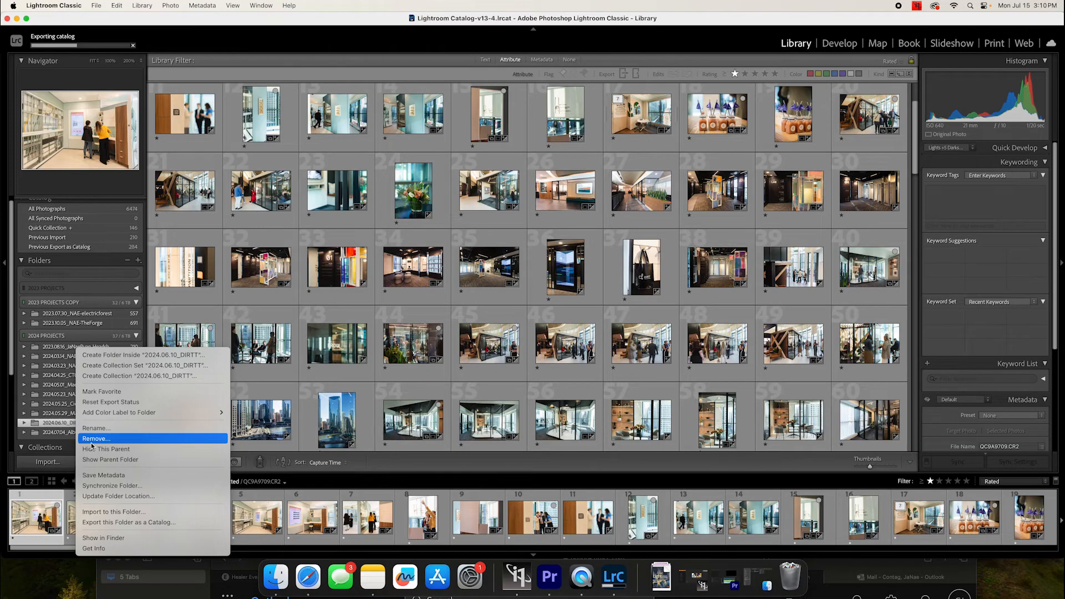
pyautogui.moveTo(95, 438)
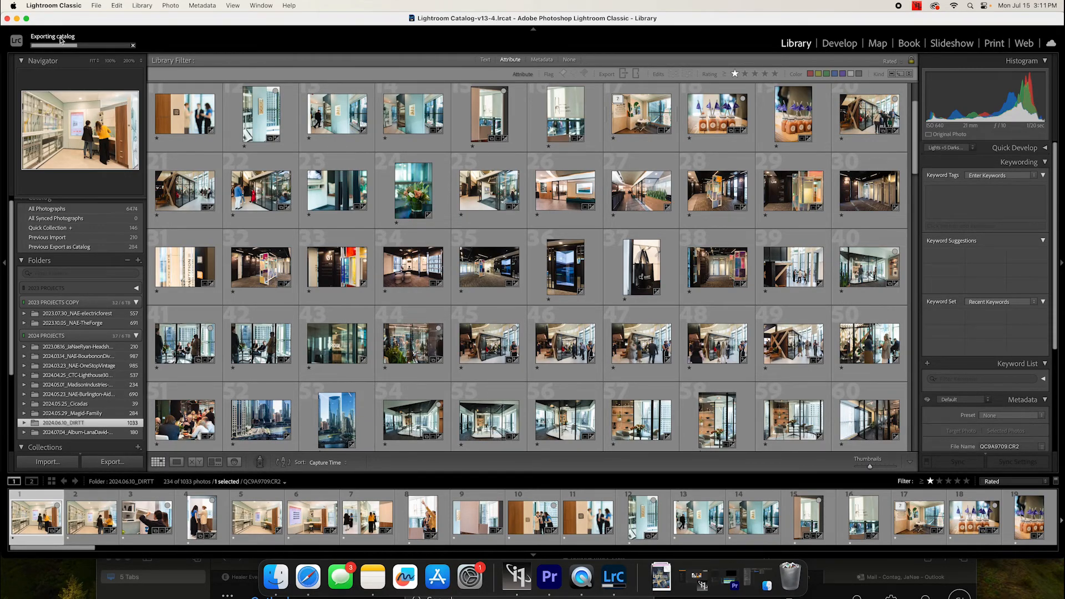
pyautogui.moveTo(109, 59)
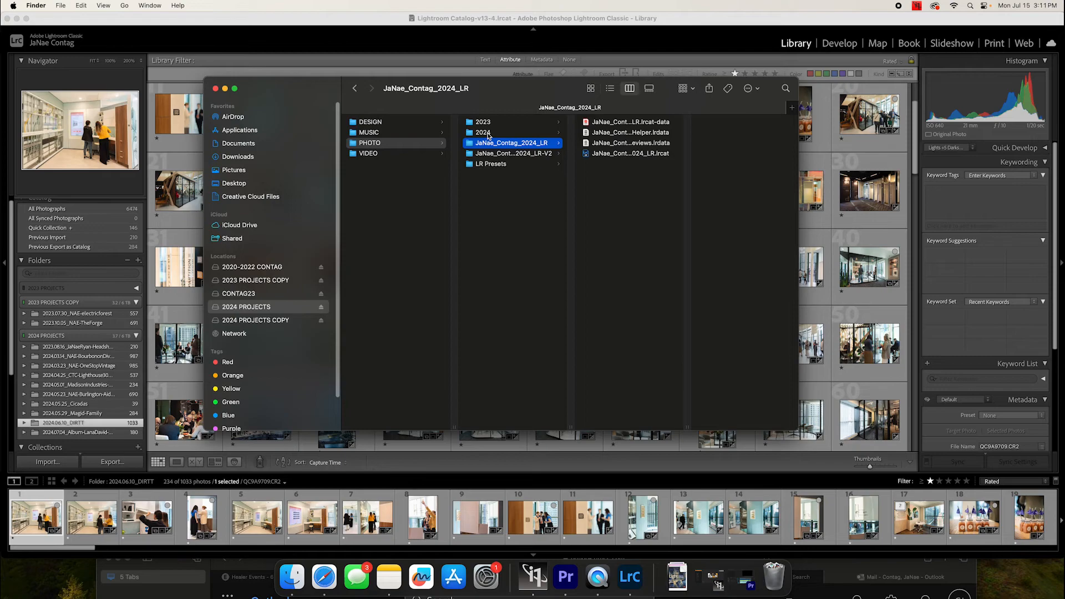
# Navigate Finder into PHOTO > 2024 > 2024.07.04 album documentation shoot > its _Lr catalog folder.
pyautogui.click(483, 132)
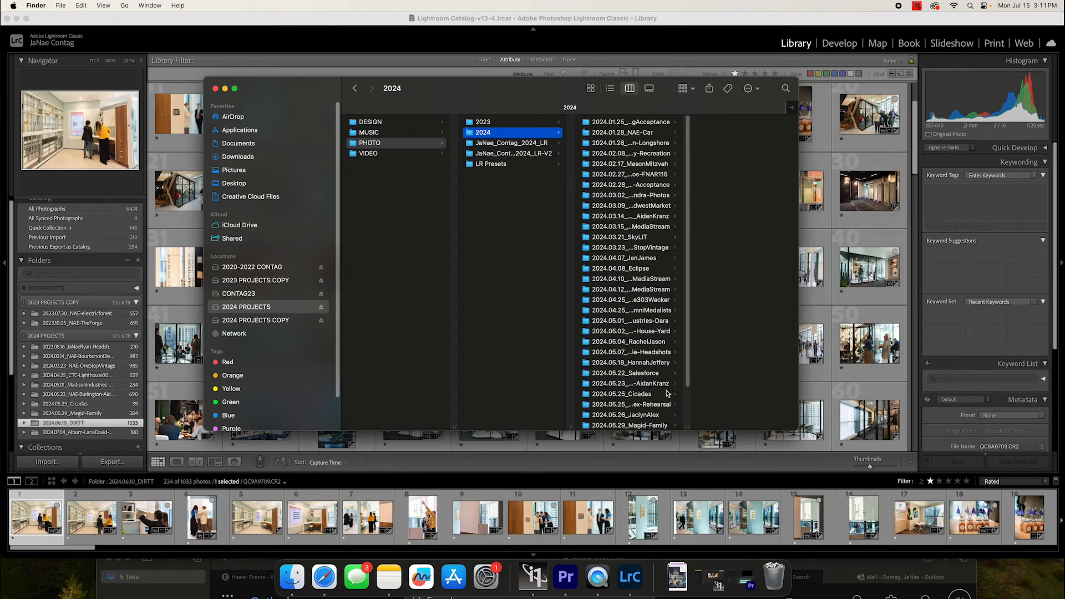
pyautogui.scroll(-3)
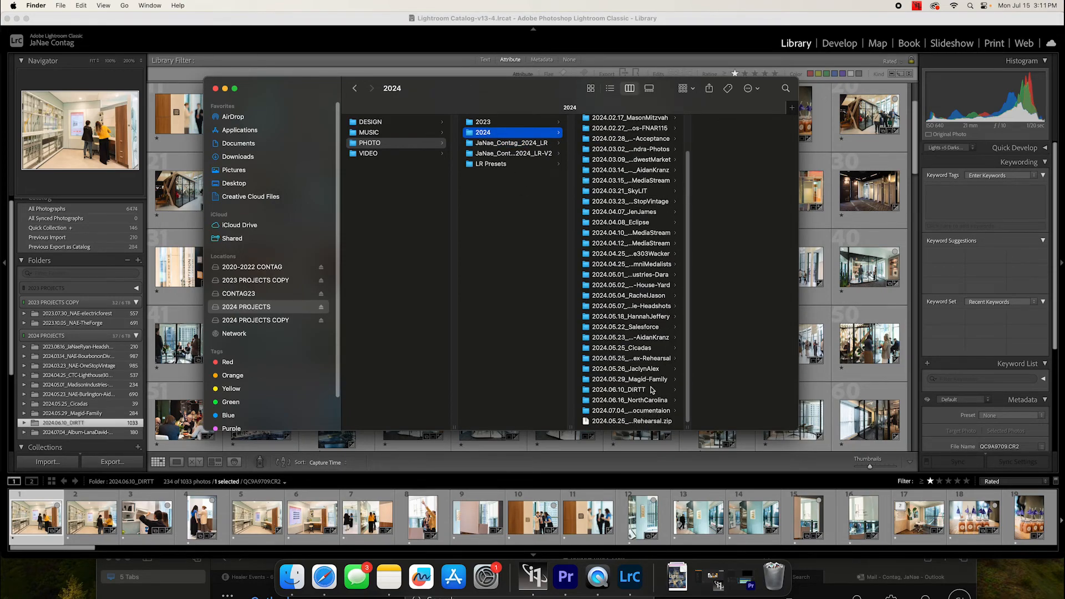
pyautogui.click(630, 411)
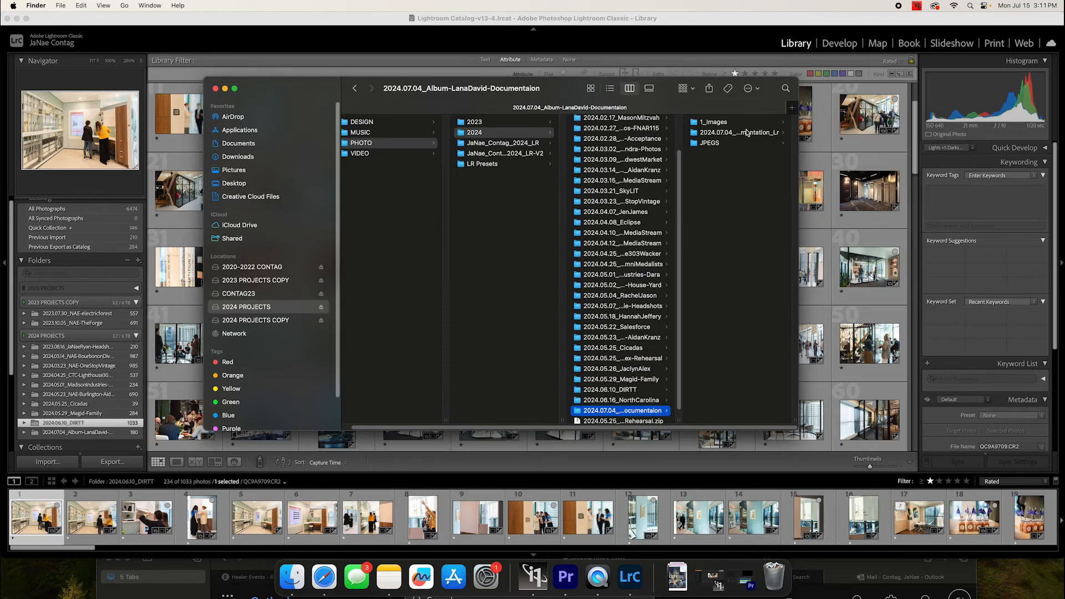
pyautogui.click(618, 132)
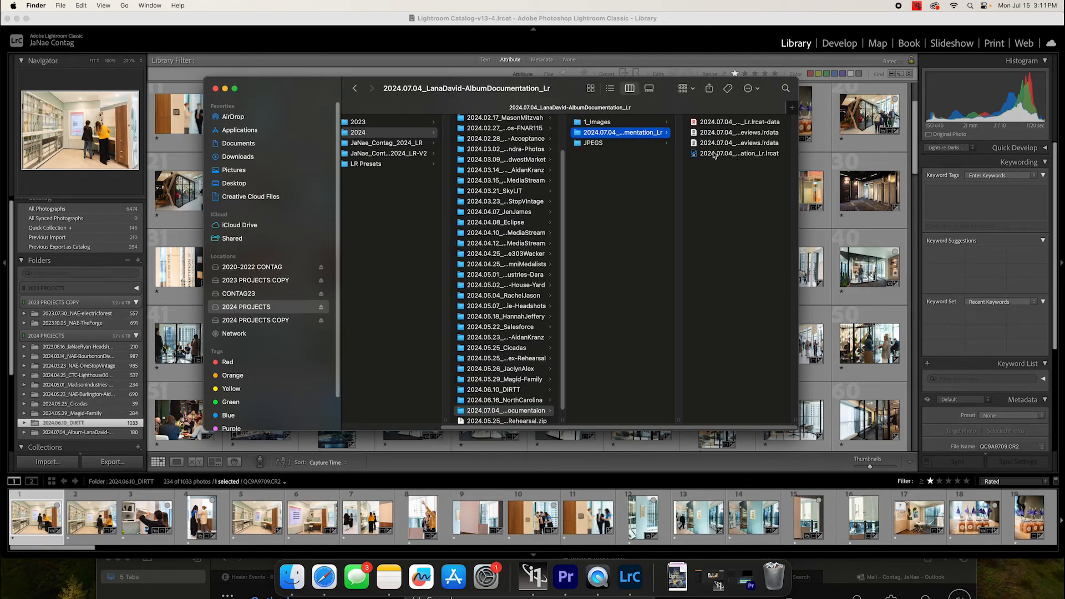
pyautogui.doubleClick(737, 153)
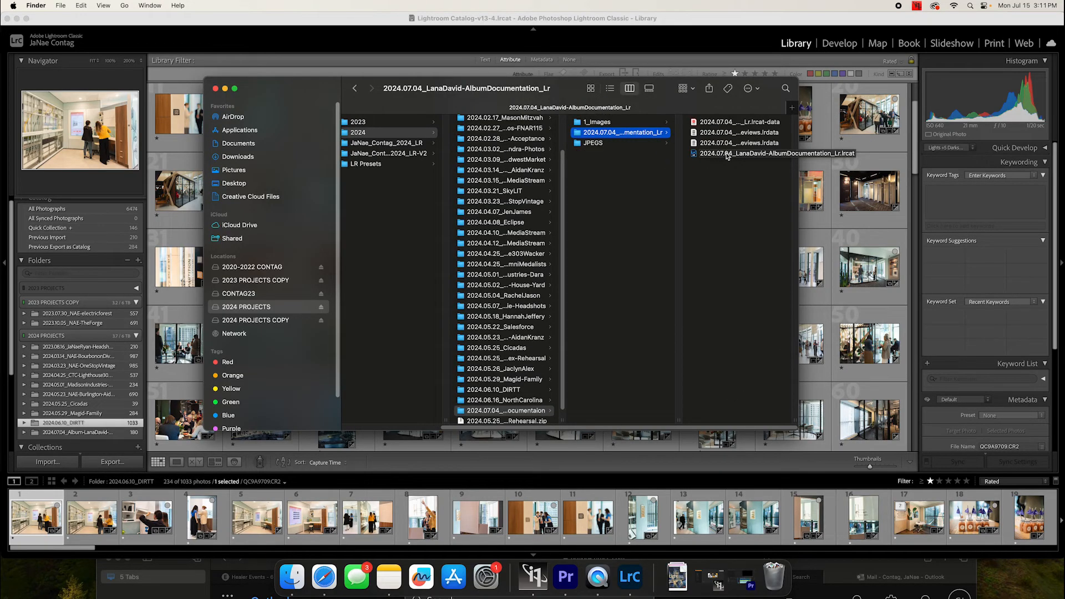
pyautogui.doubleClick(775, 153)
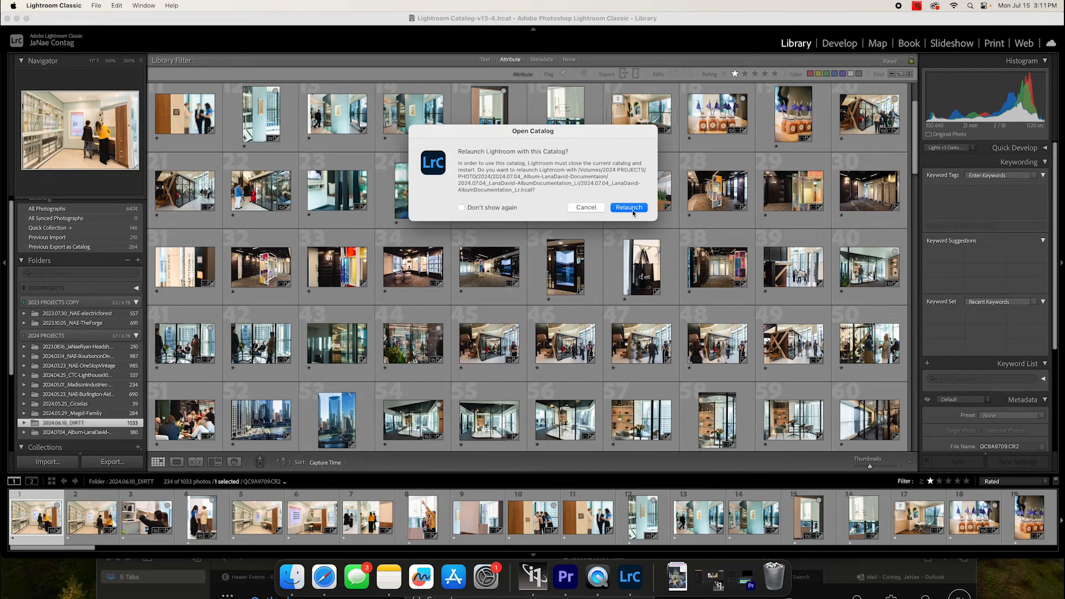
pyautogui.click(628, 207)
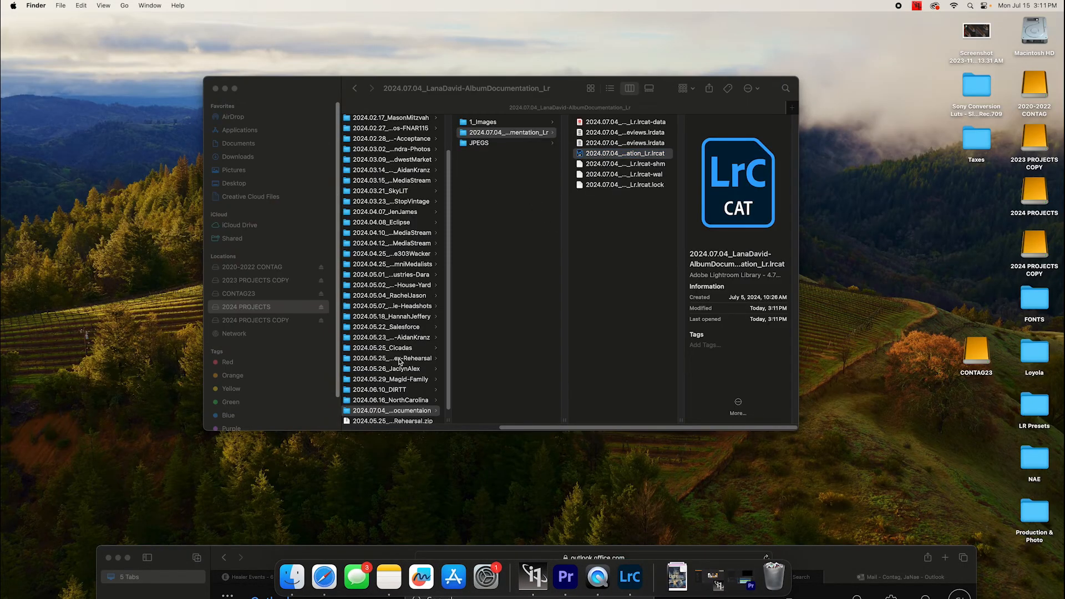
pyautogui.doubleClick(624, 153)
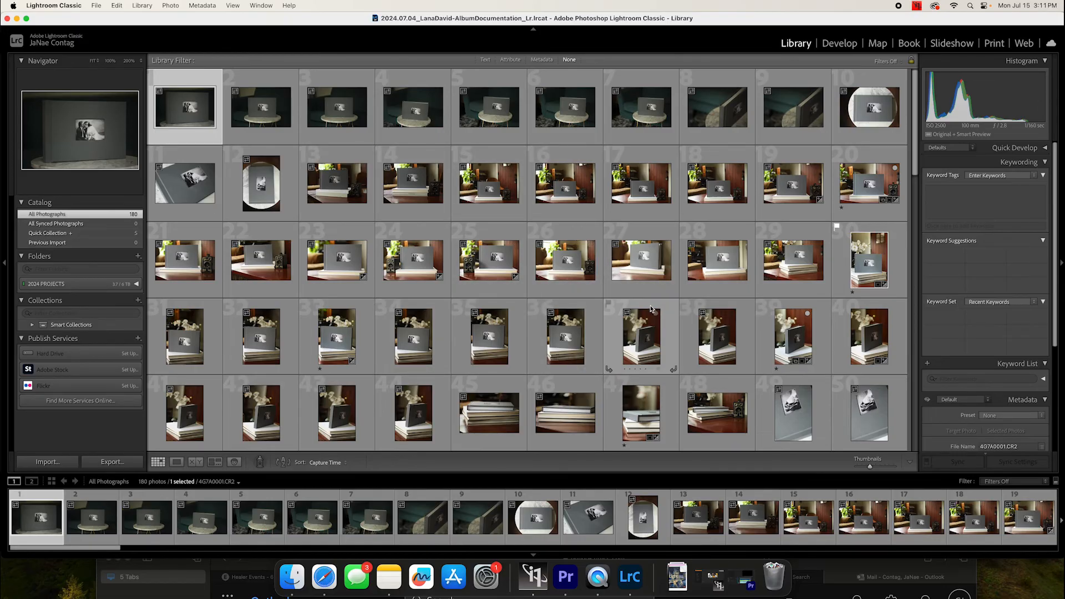
# Scroll down the album catalog's 180-photo grid, then reach for the Lightroom Classic menu.
pyautogui.scroll(-3)
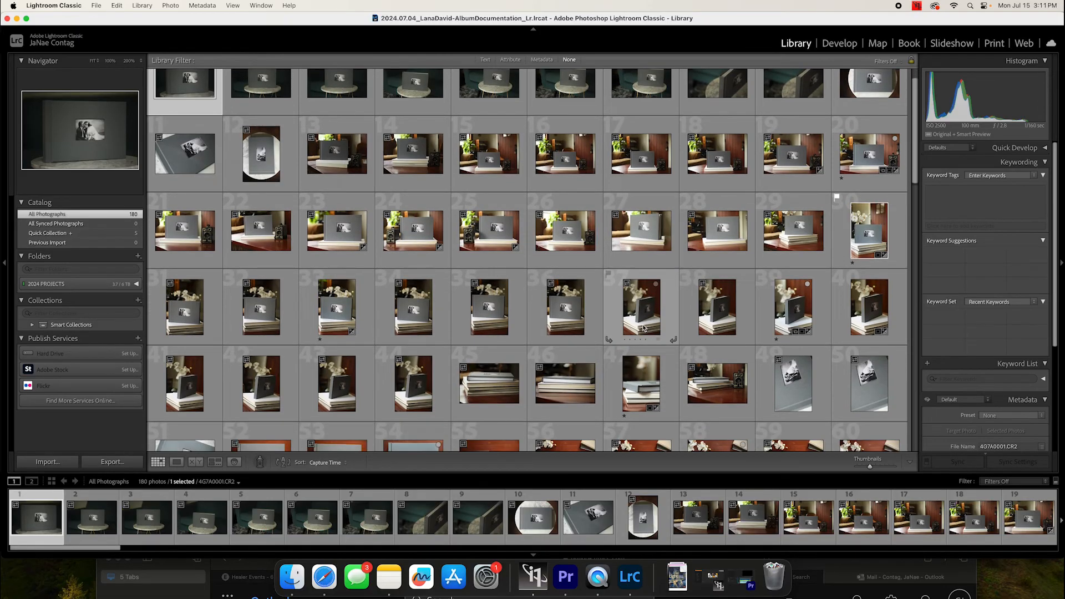
pyautogui.scroll(-3)
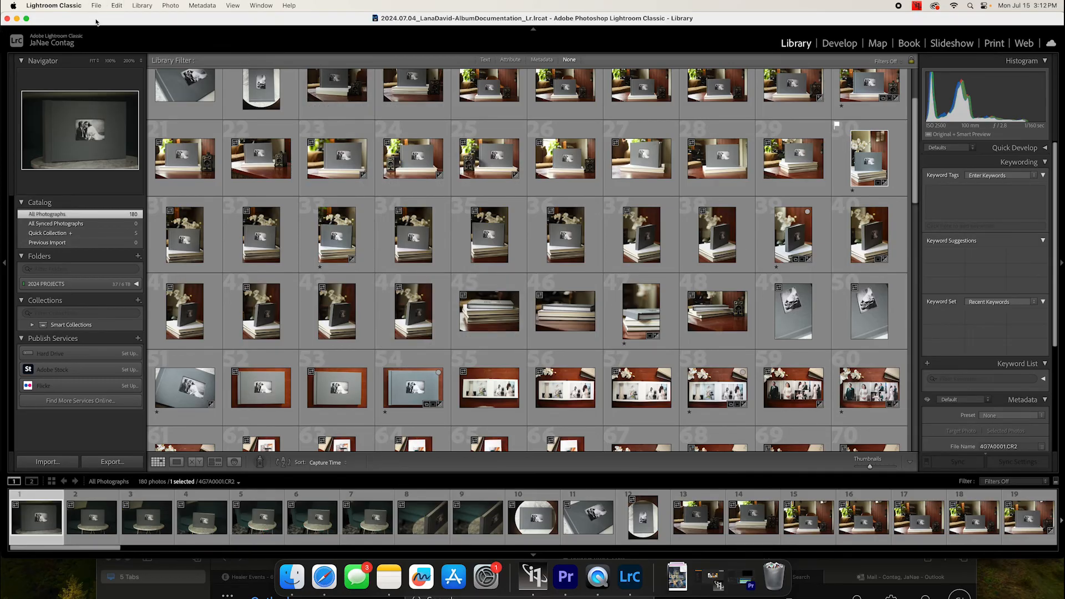
pyautogui.moveTo(93, 147)
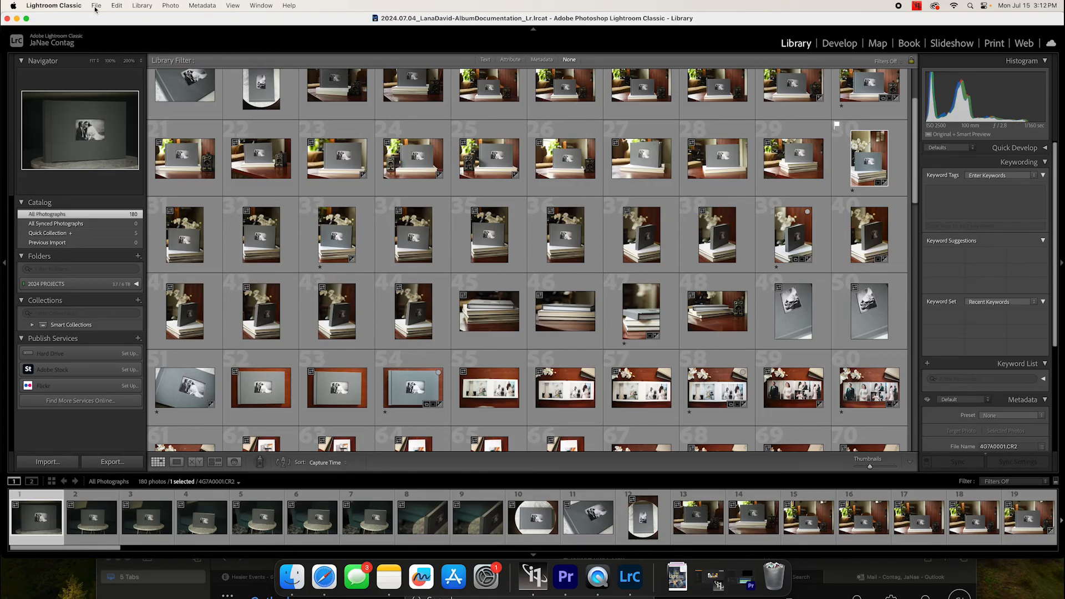
pyautogui.click(95, 6)
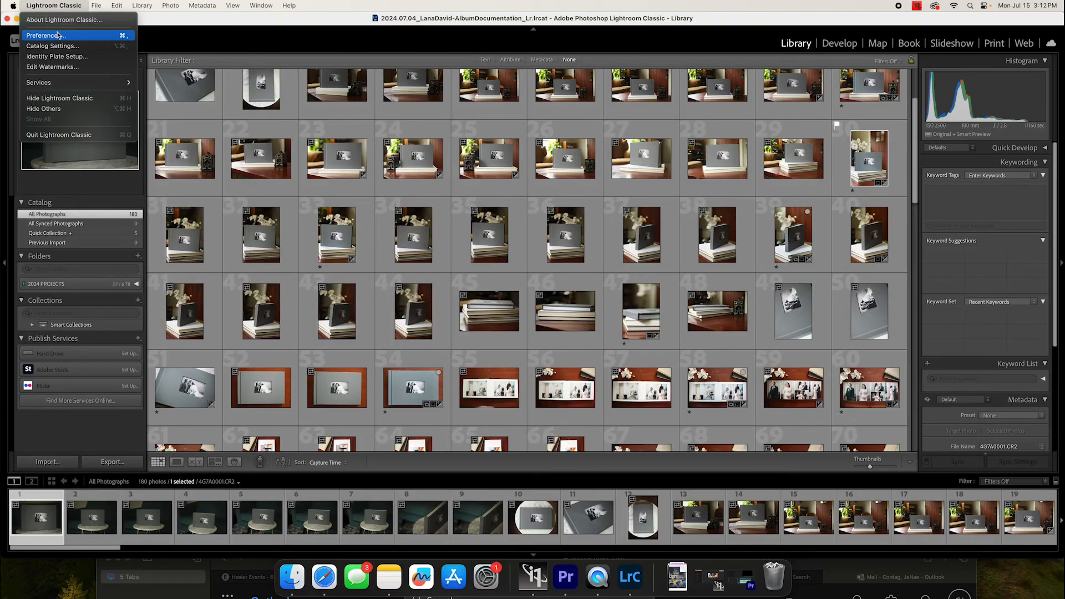
pyautogui.click(44, 36)
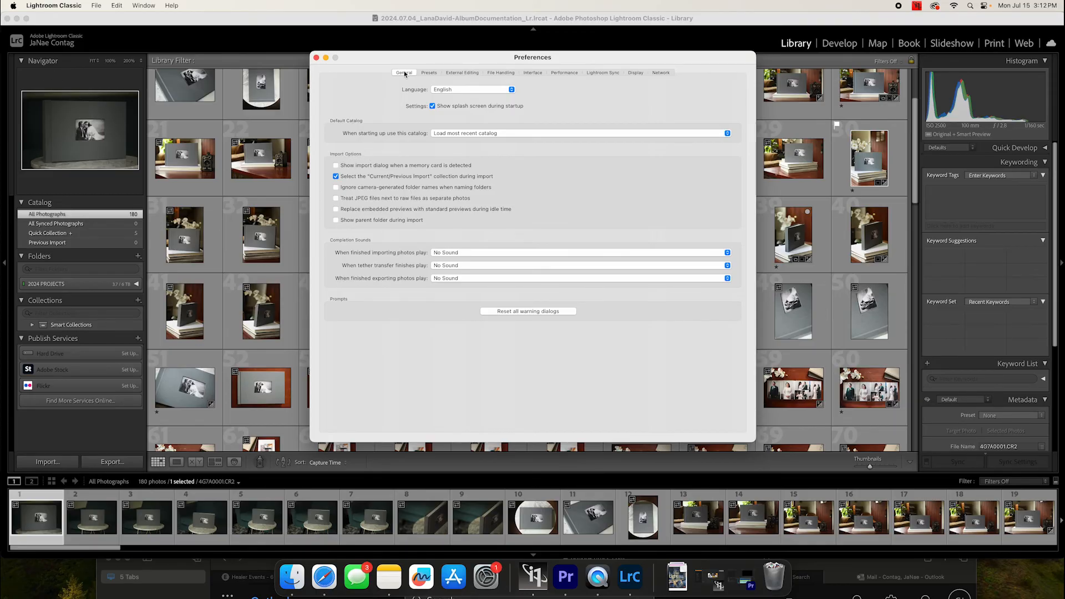
pyautogui.moveTo(340, 128)
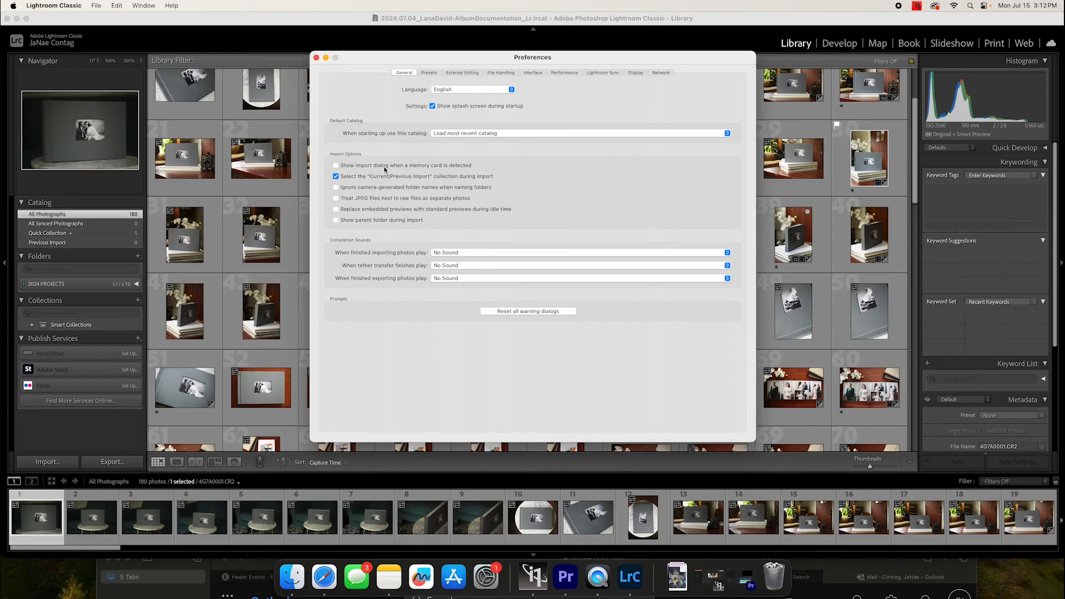
pyautogui.moveTo(467, 180)
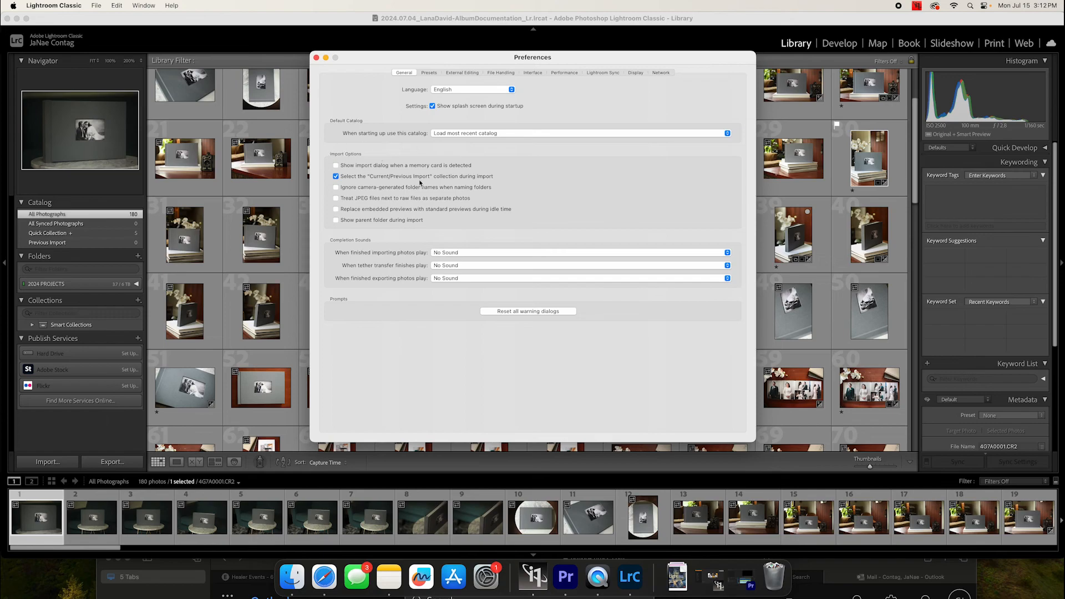
pyautogui.moveTo(397, 169)
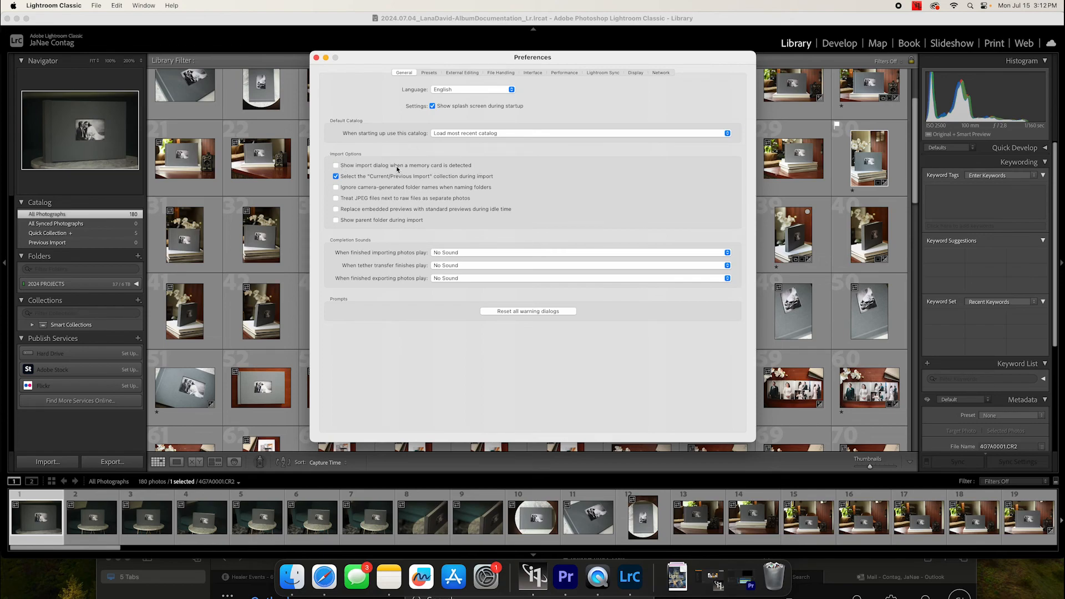
pyautogui.moveTo(397, 172)
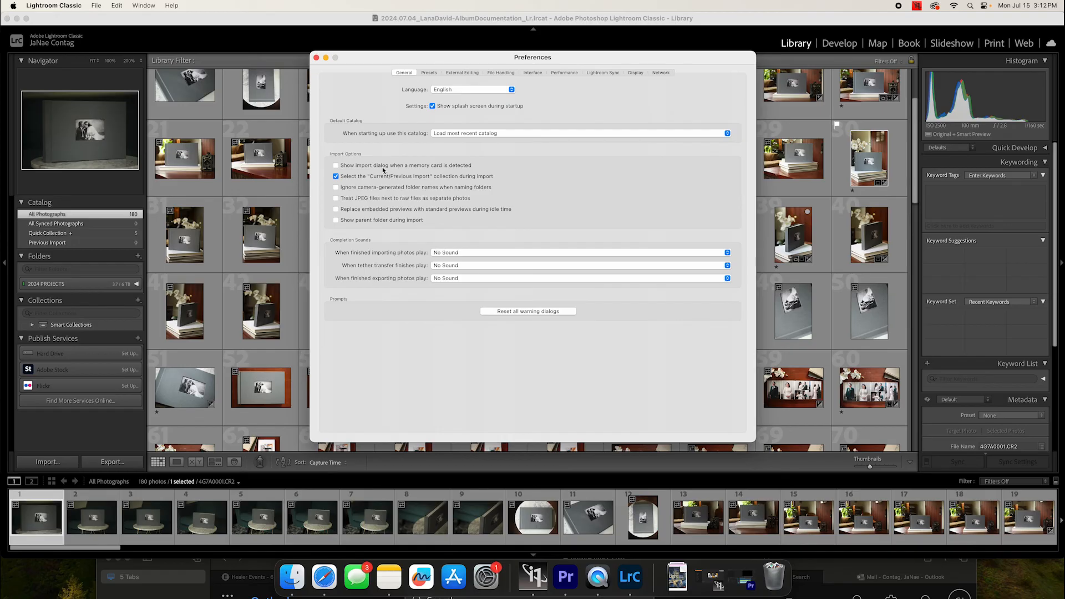
pyautogui.moveTo(381, 168)
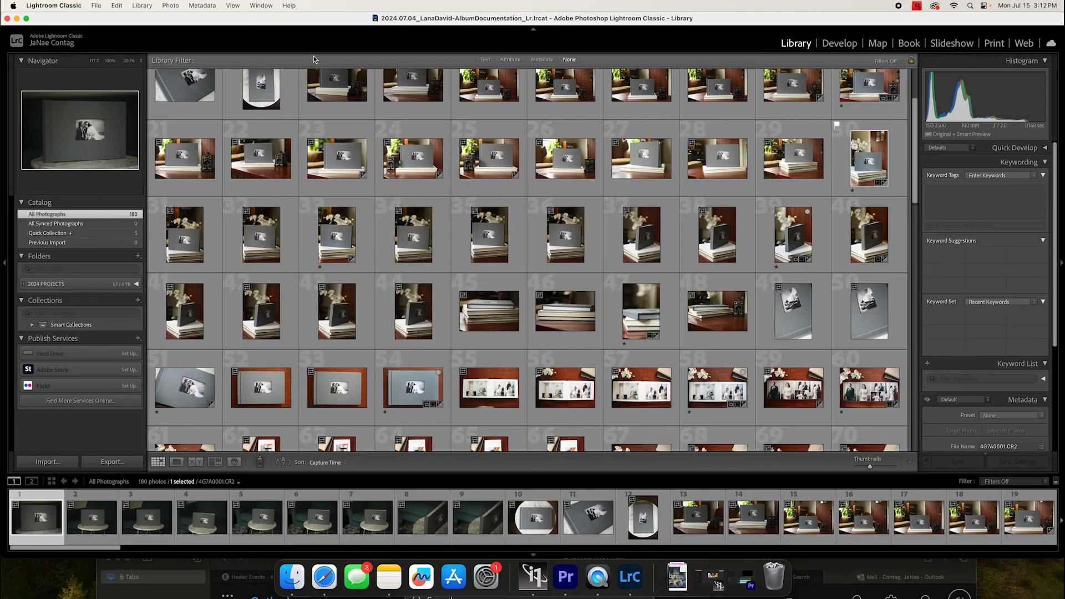
# Reopen JaNae_Contag_2024_LR.lrcat from Open Recent and let Lightroom relaunch into the empty catalog.
pyautogui.click(96, 5)
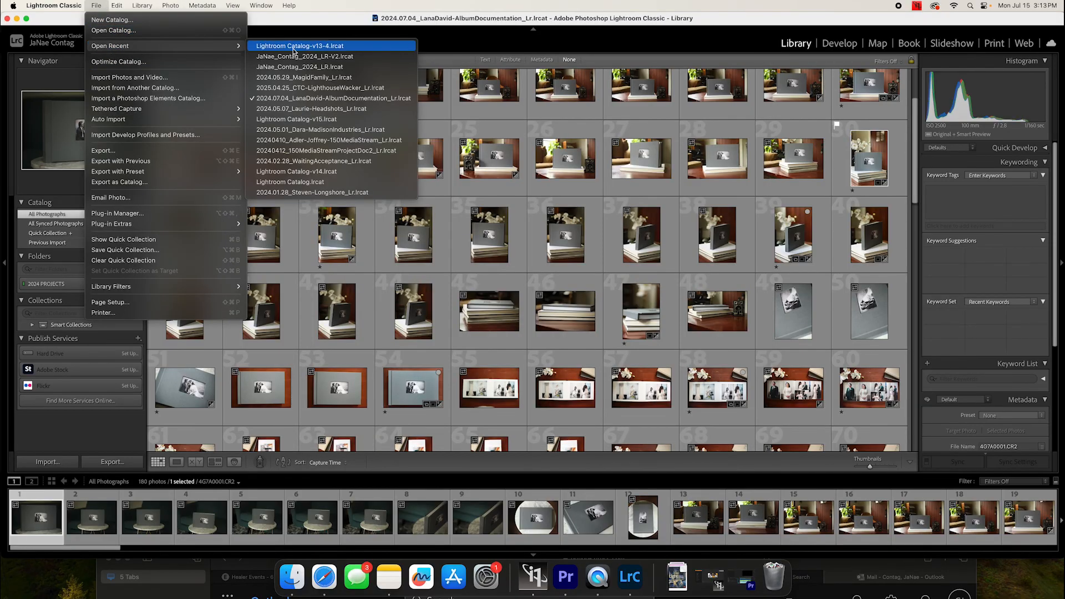
pyautogui.moveTo(307, 56)
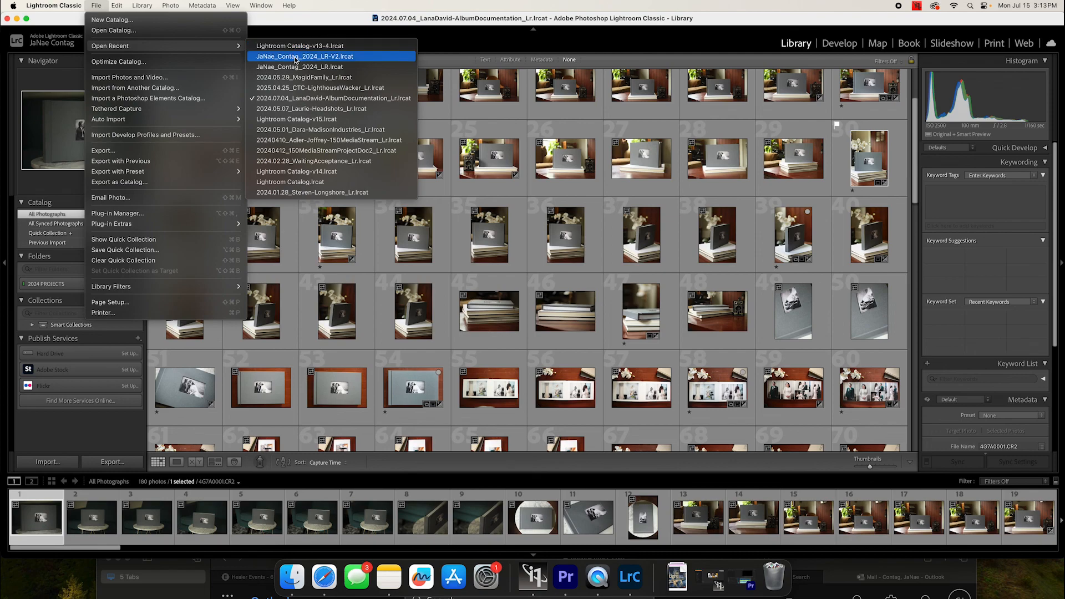
pyautogui.moveTo(298, 67)
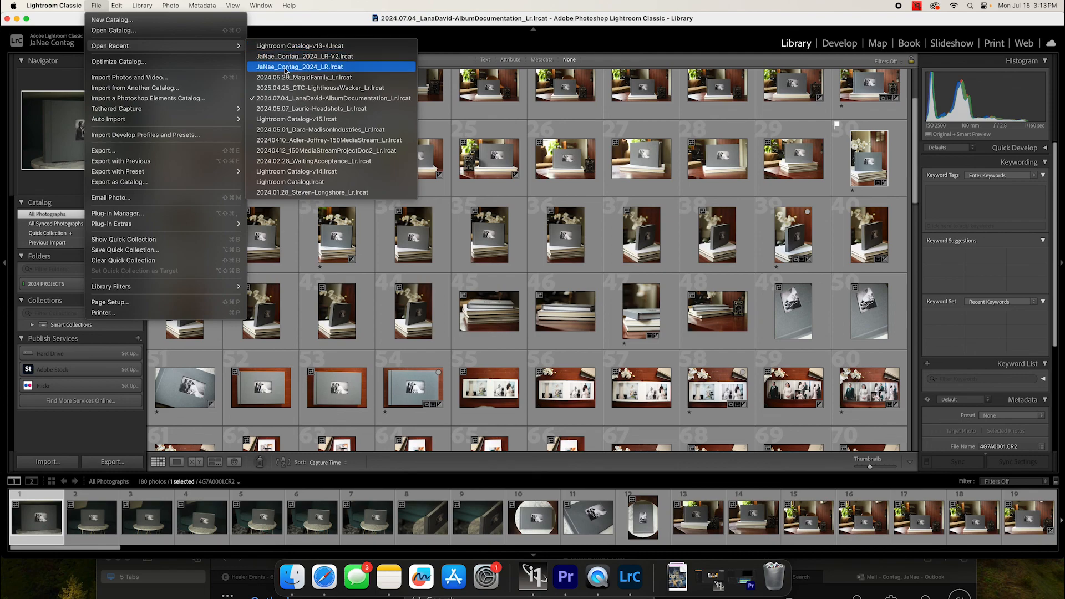
pyautogui.click(298, 66)
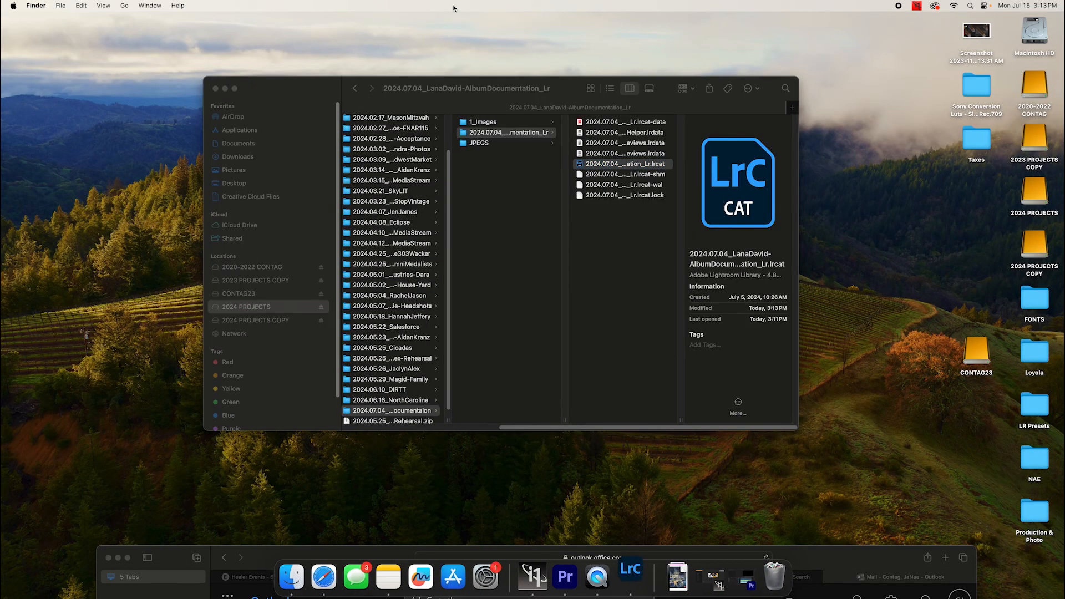
pyautogui.click(627, 577)
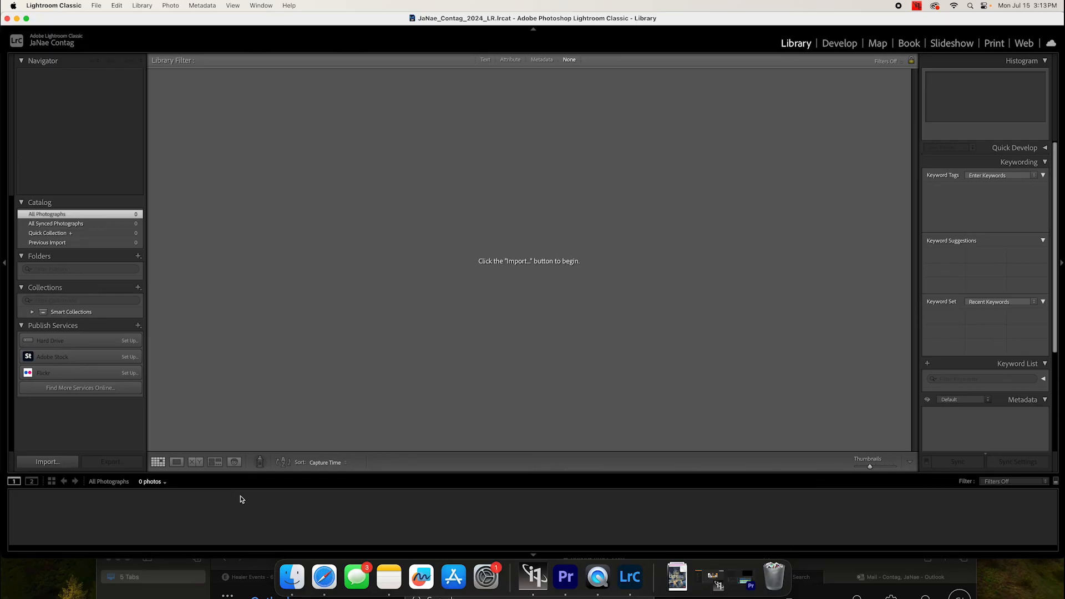
pyautogui.moveTo(597, 577)
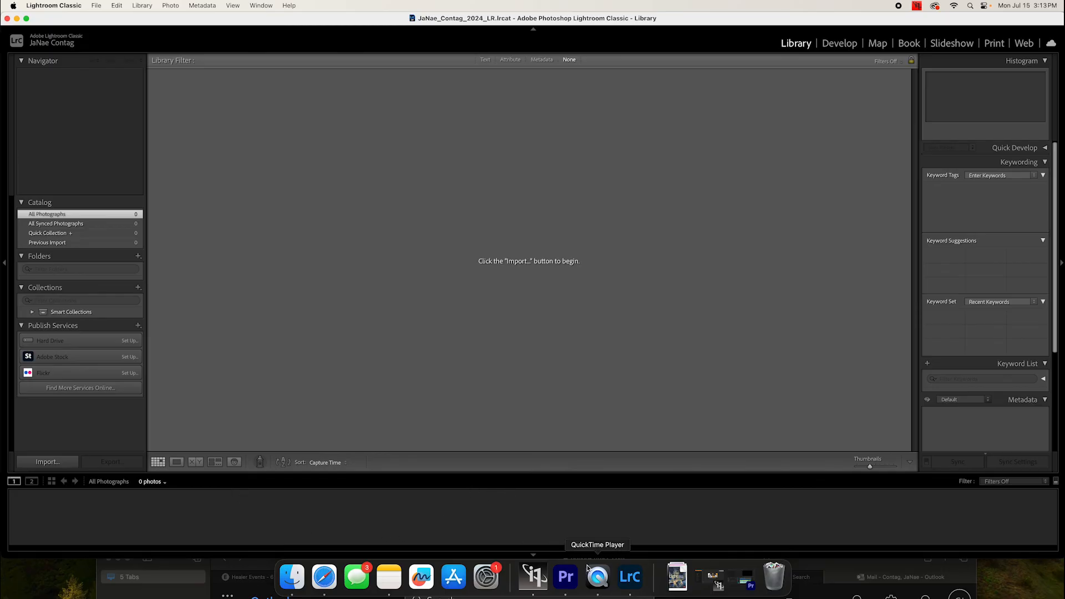